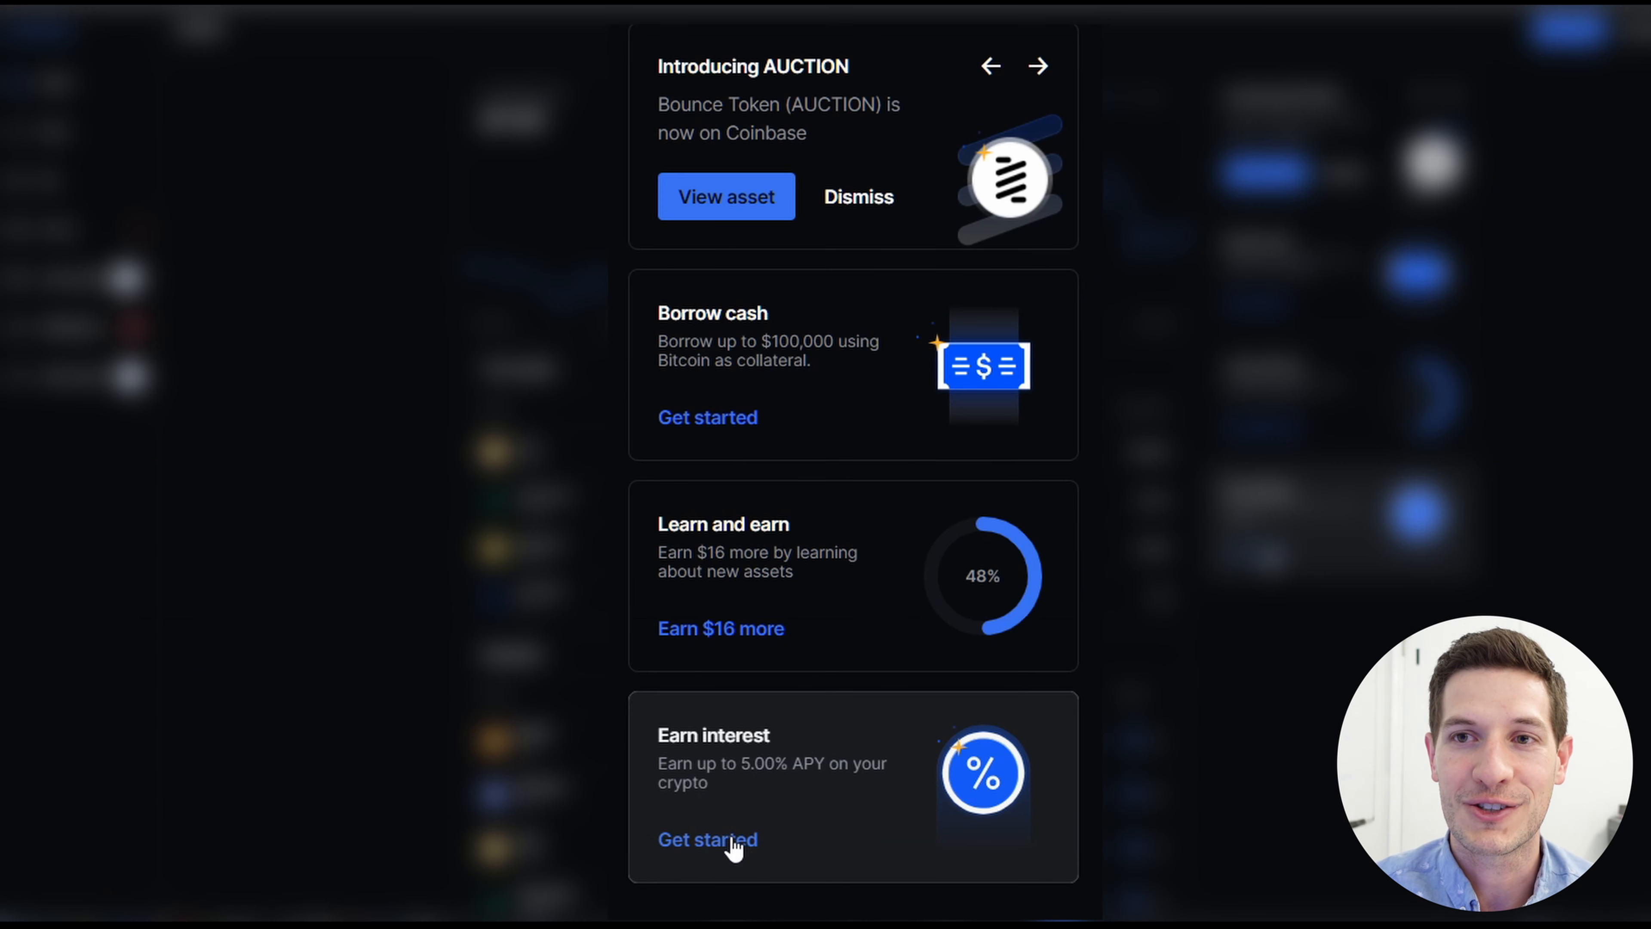
Start earning interest from the dashboard card to reach the interest overview.
left_click(708, 839)
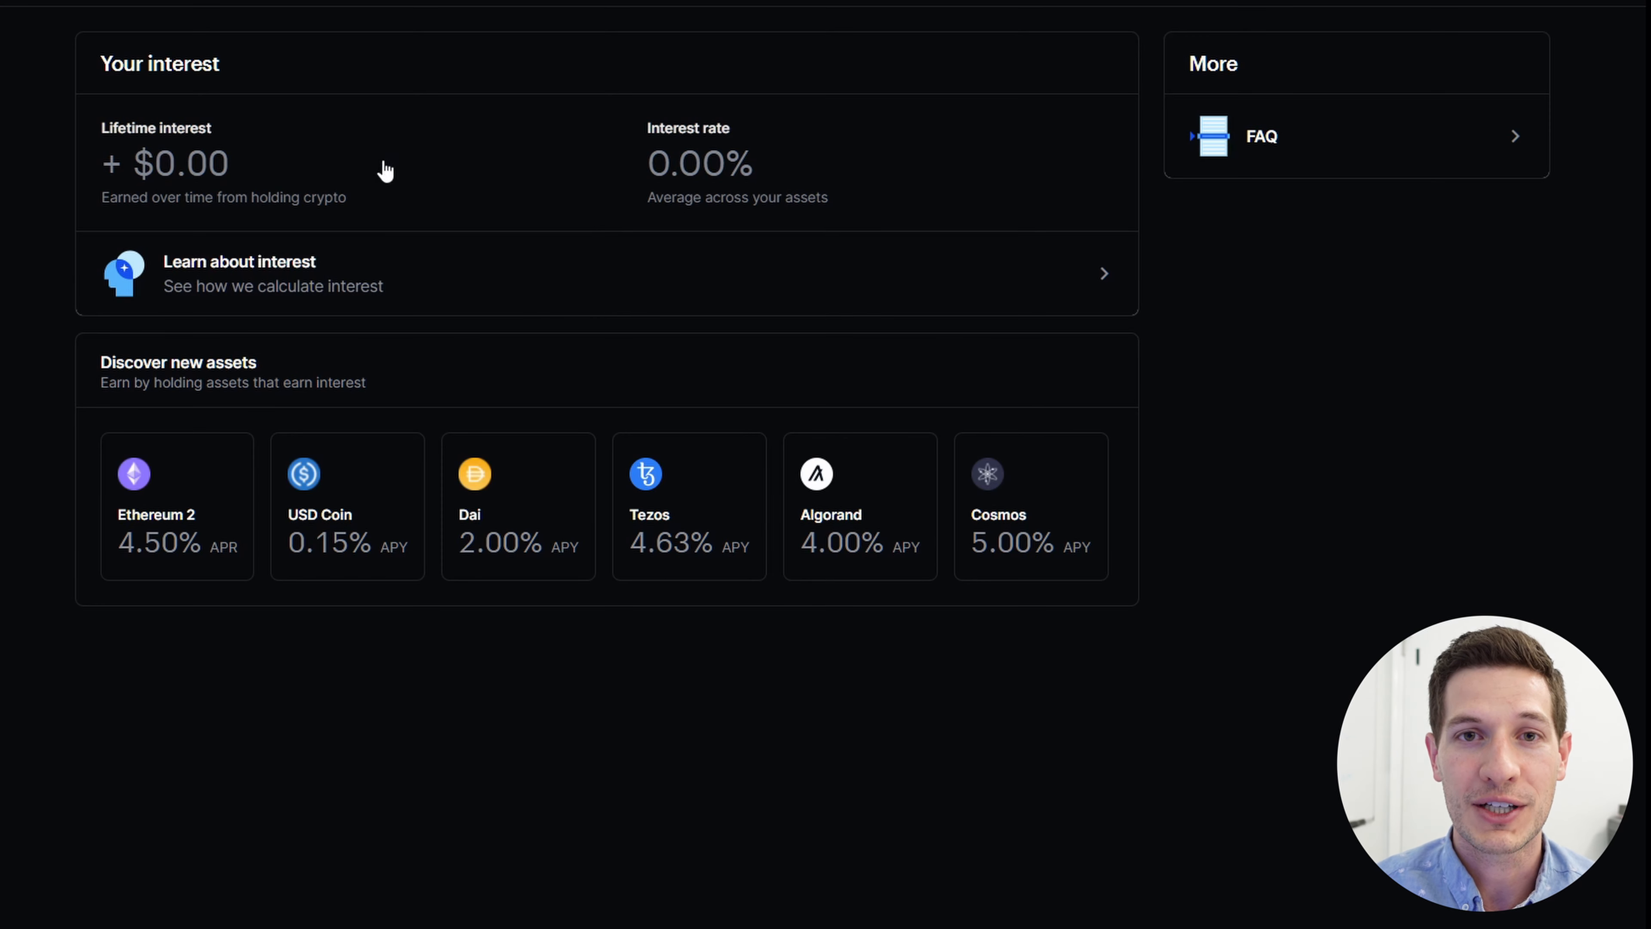
mouse_move(380, 168)
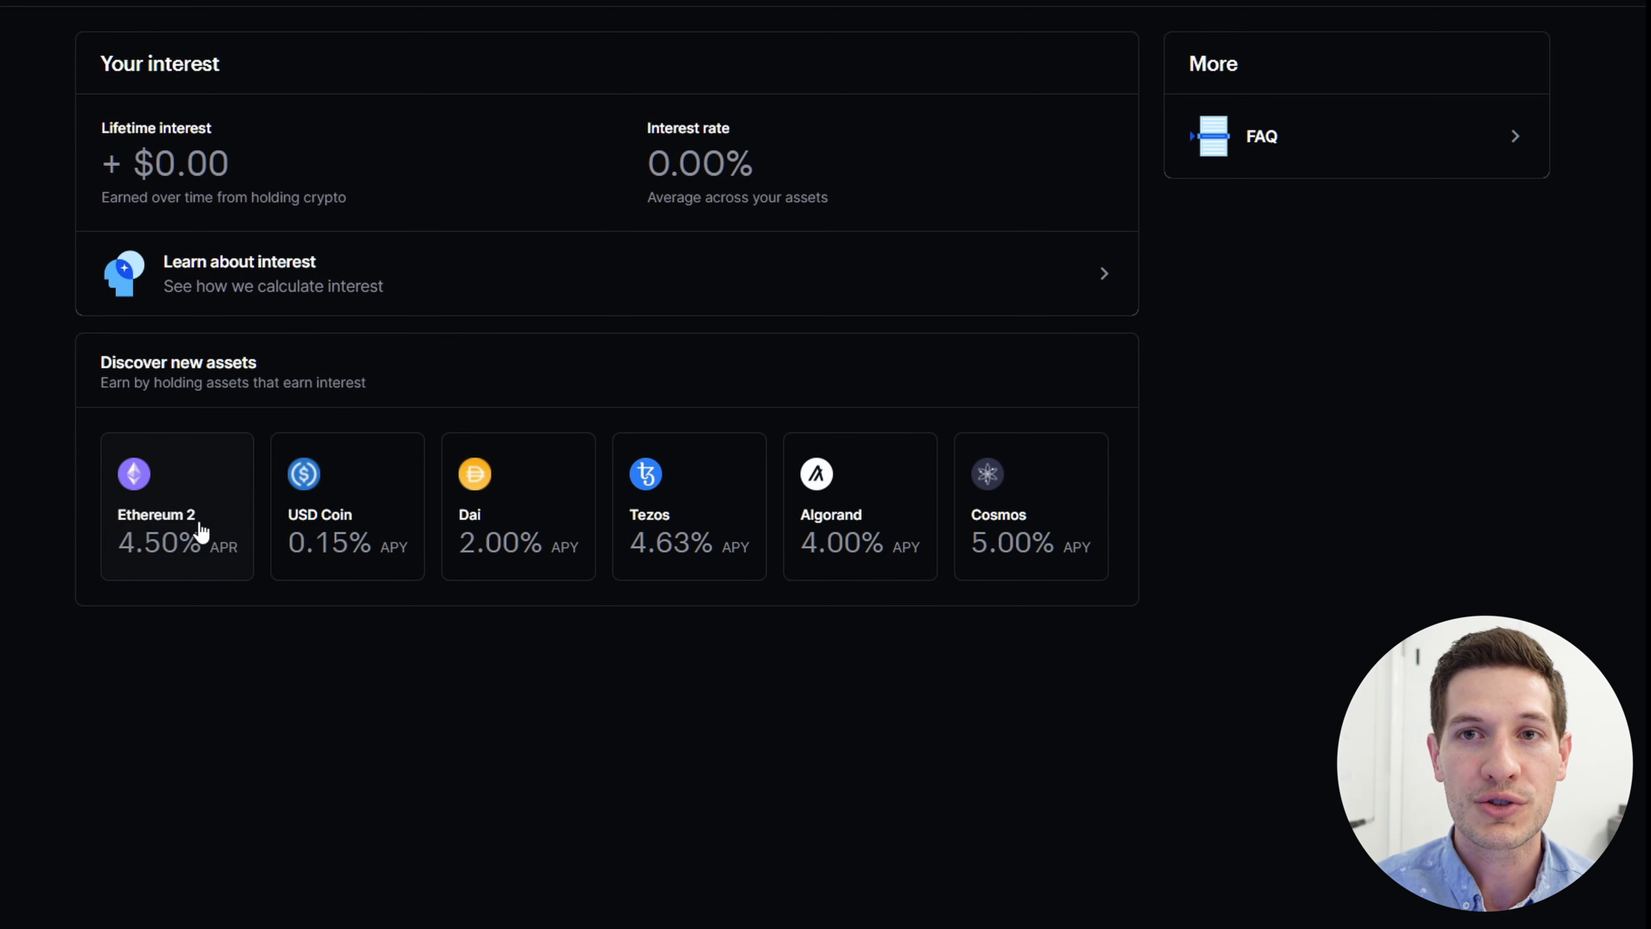
mouse_move(333, 581)
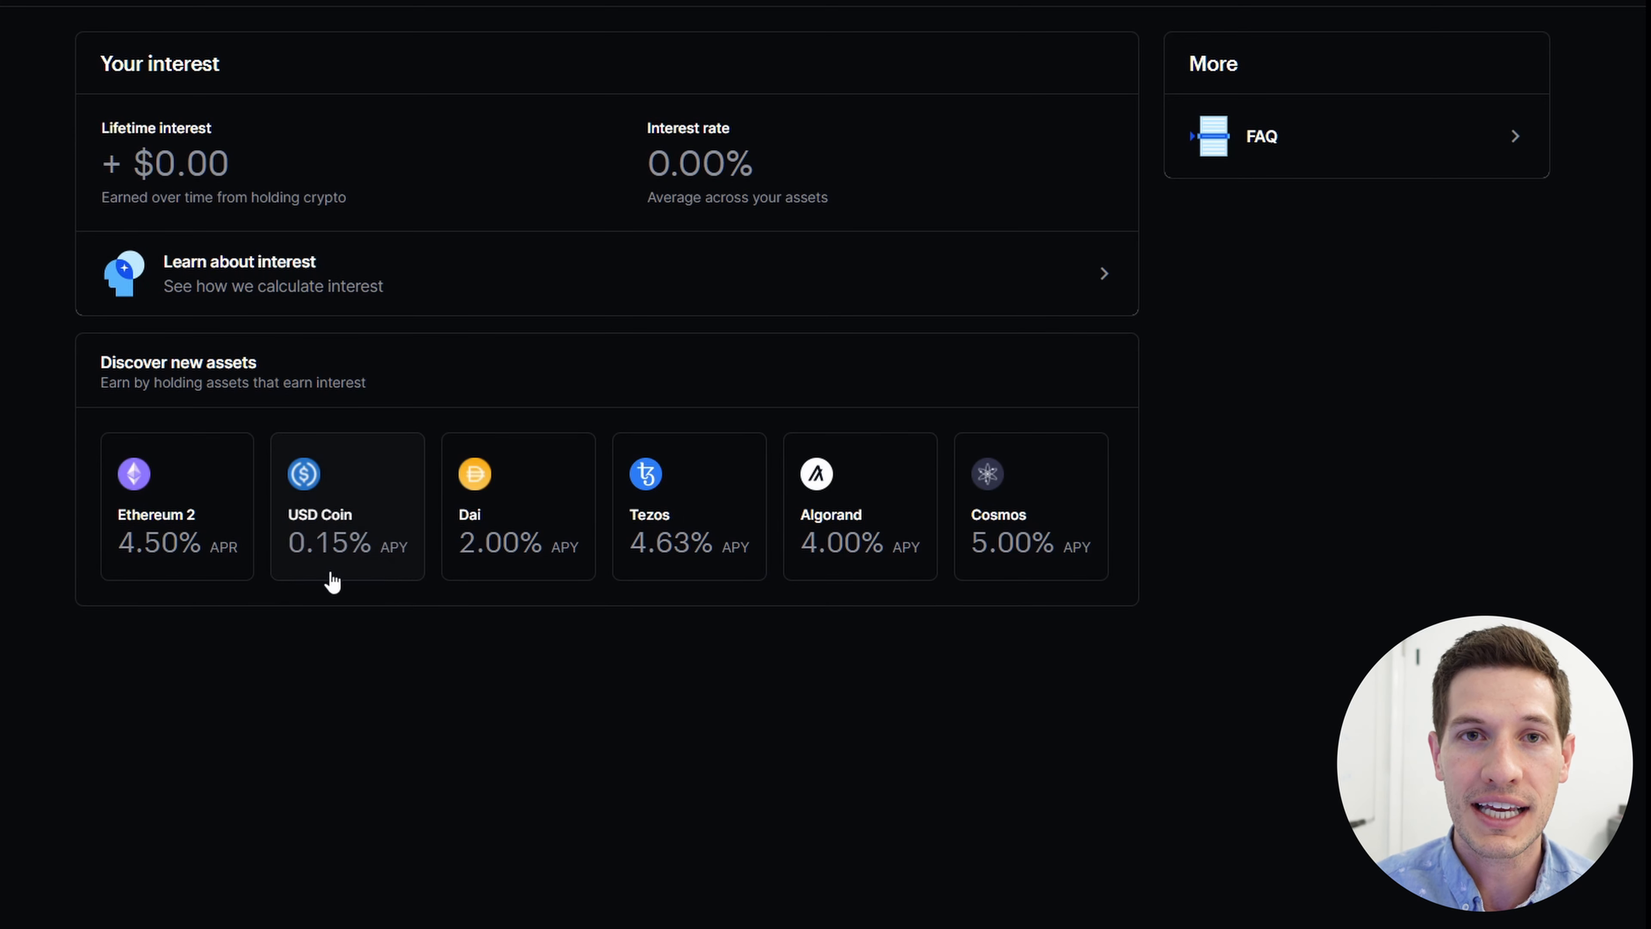
mouse_move(1050, 505)
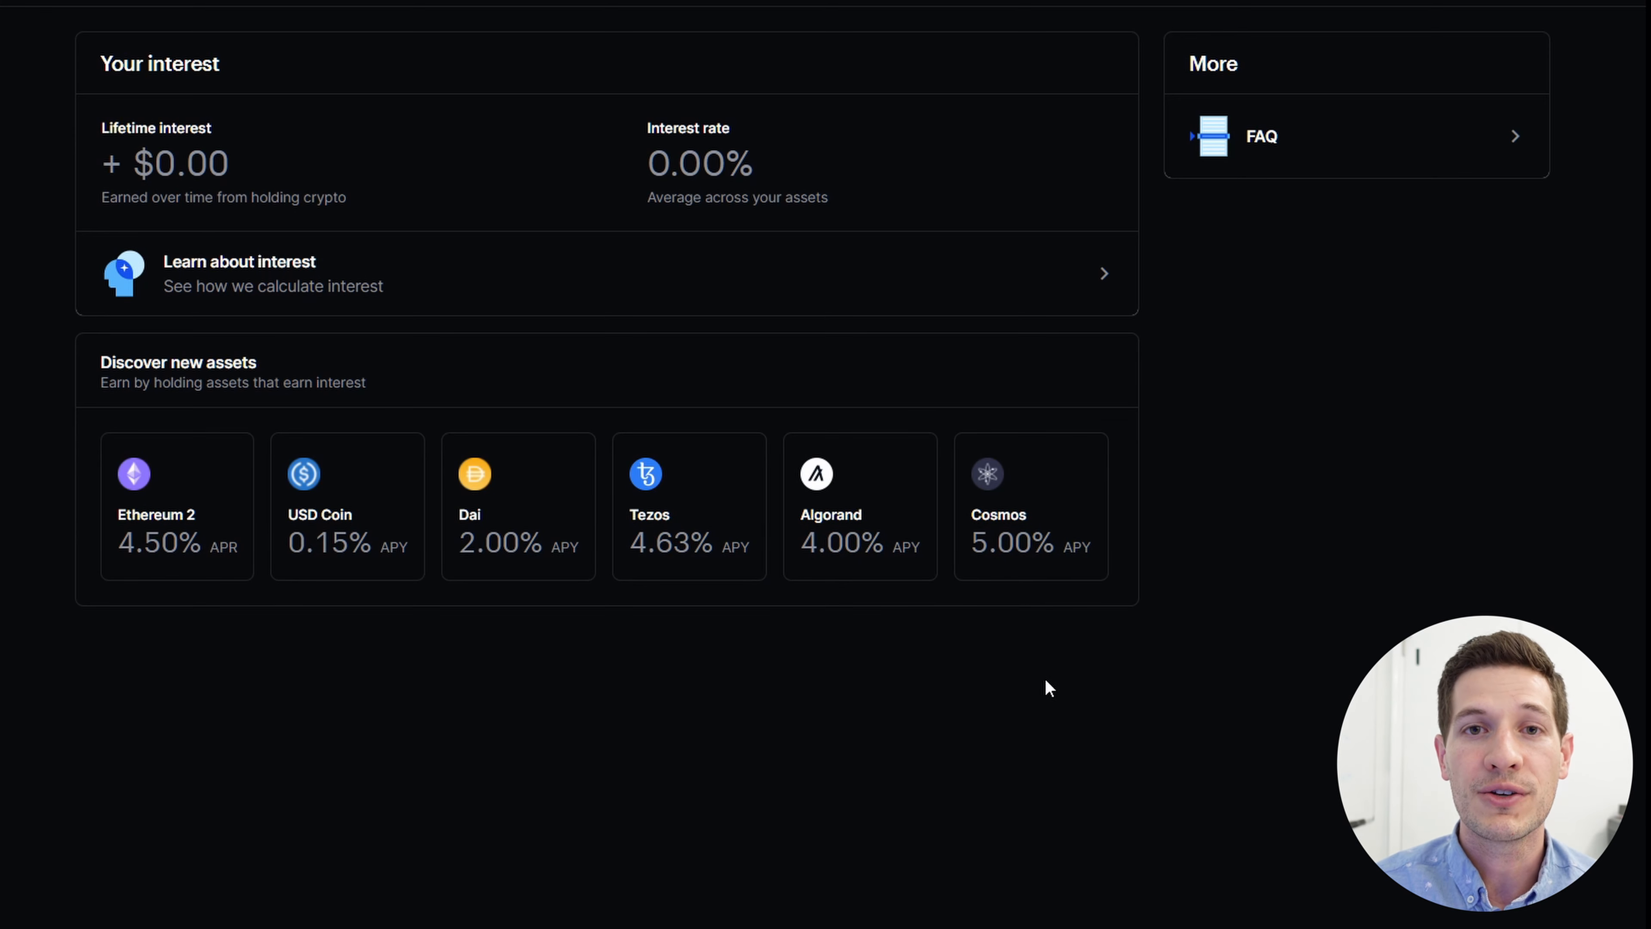
mouse_move(1134, 496)
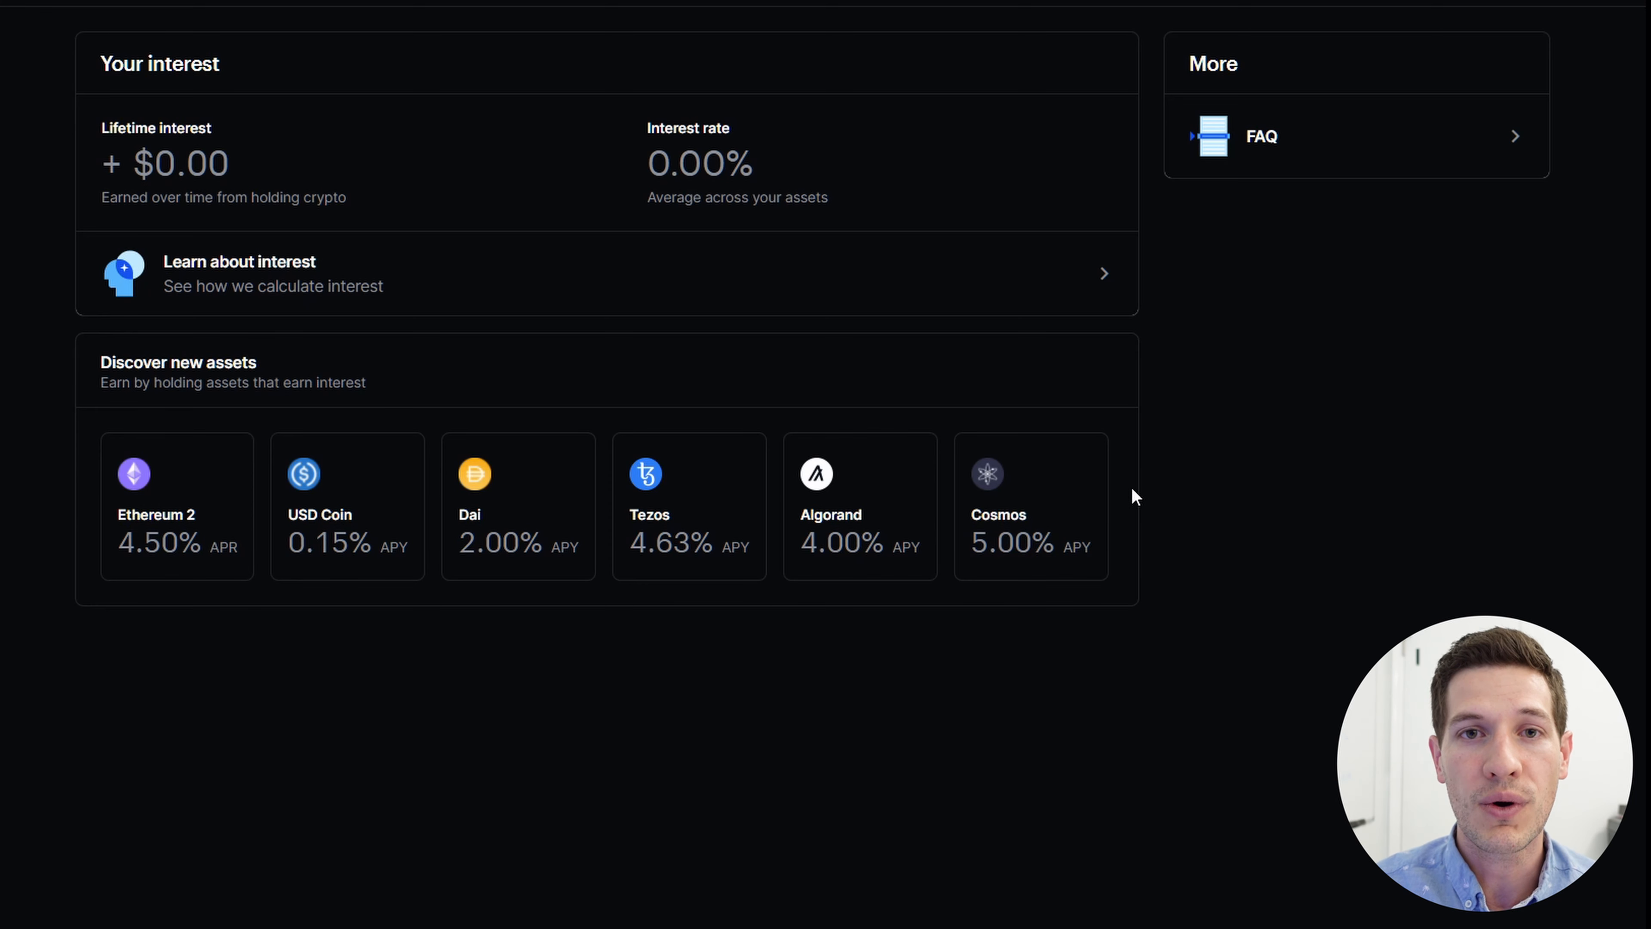
mouse_move(1130, 680)
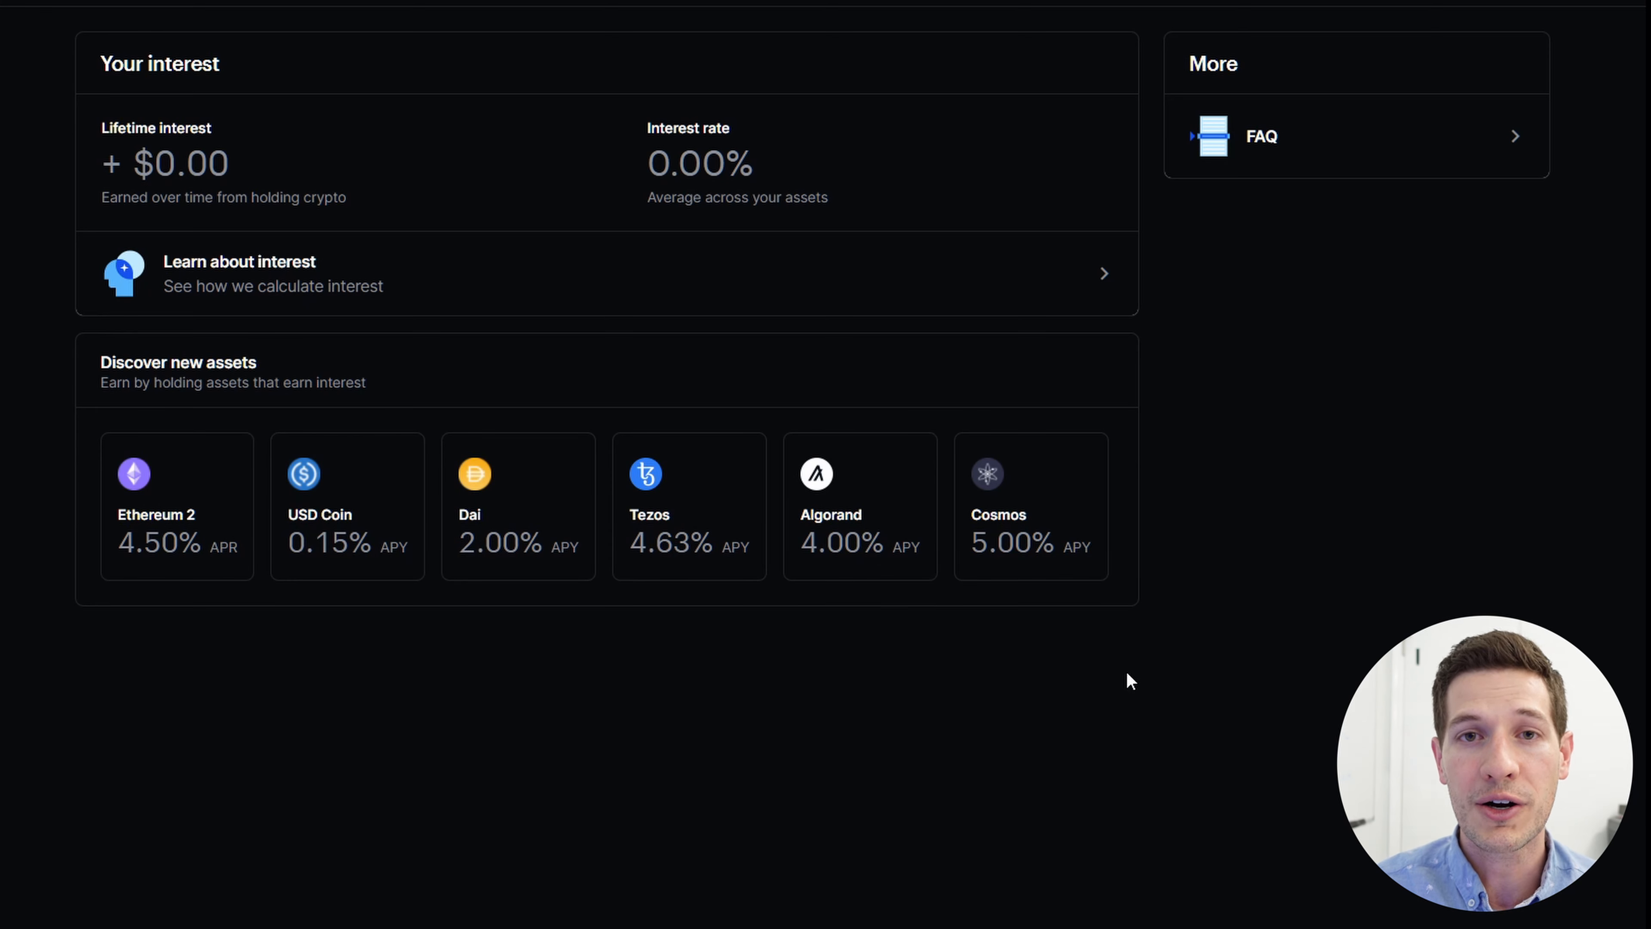
mouse_move(1064, 728)
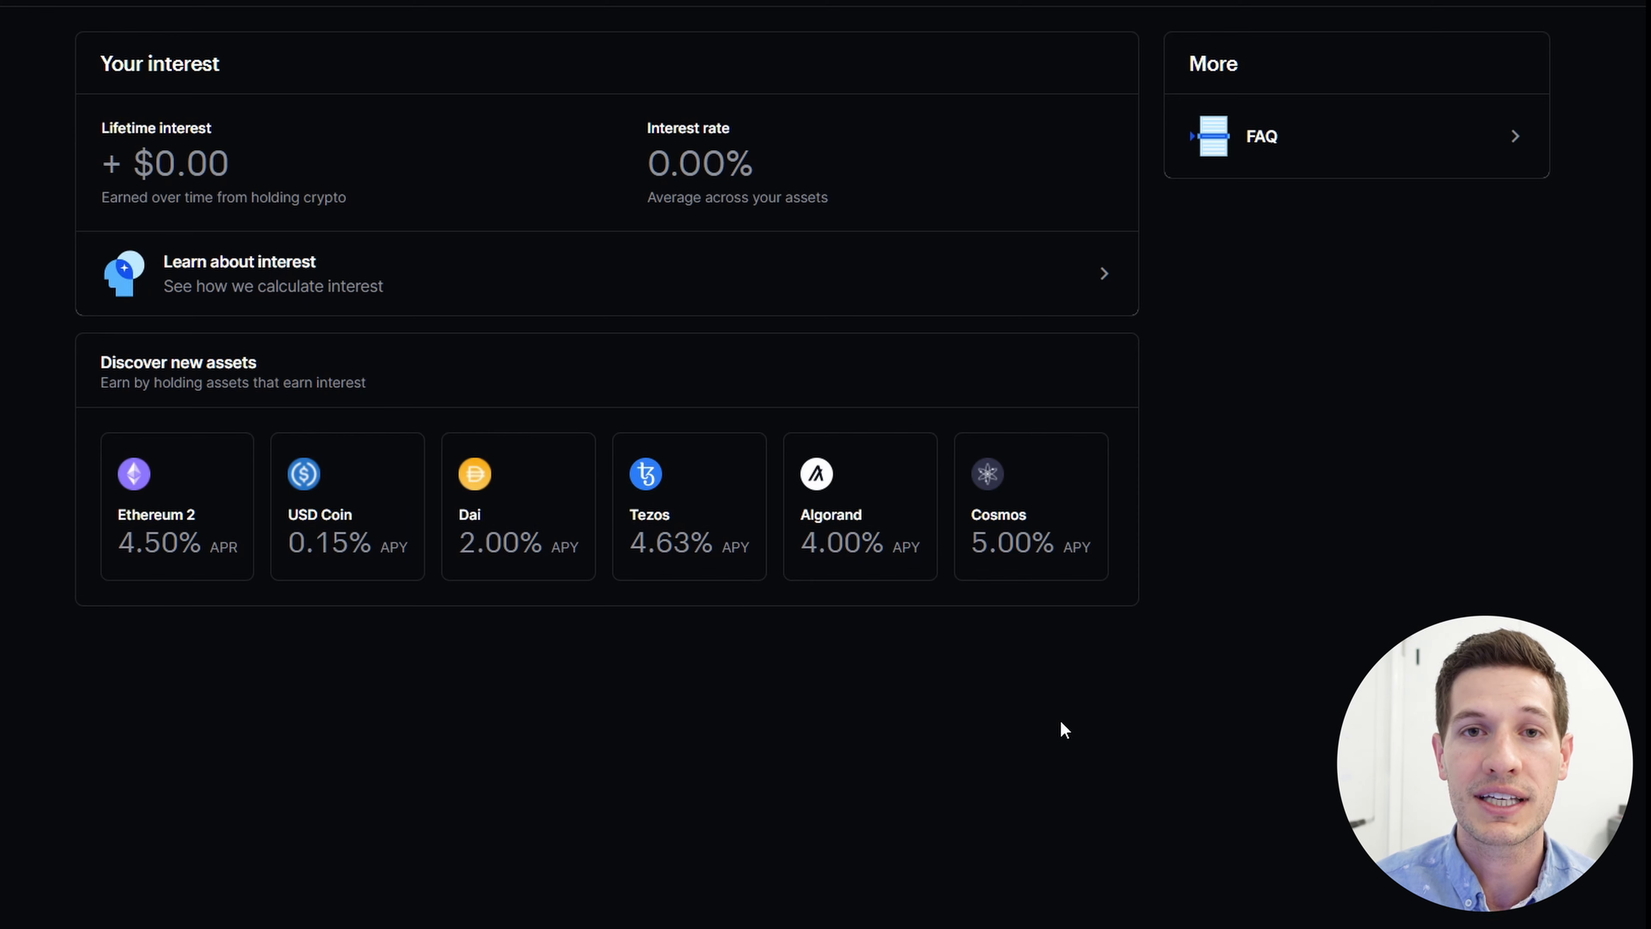
mouse_move(1095, 516)
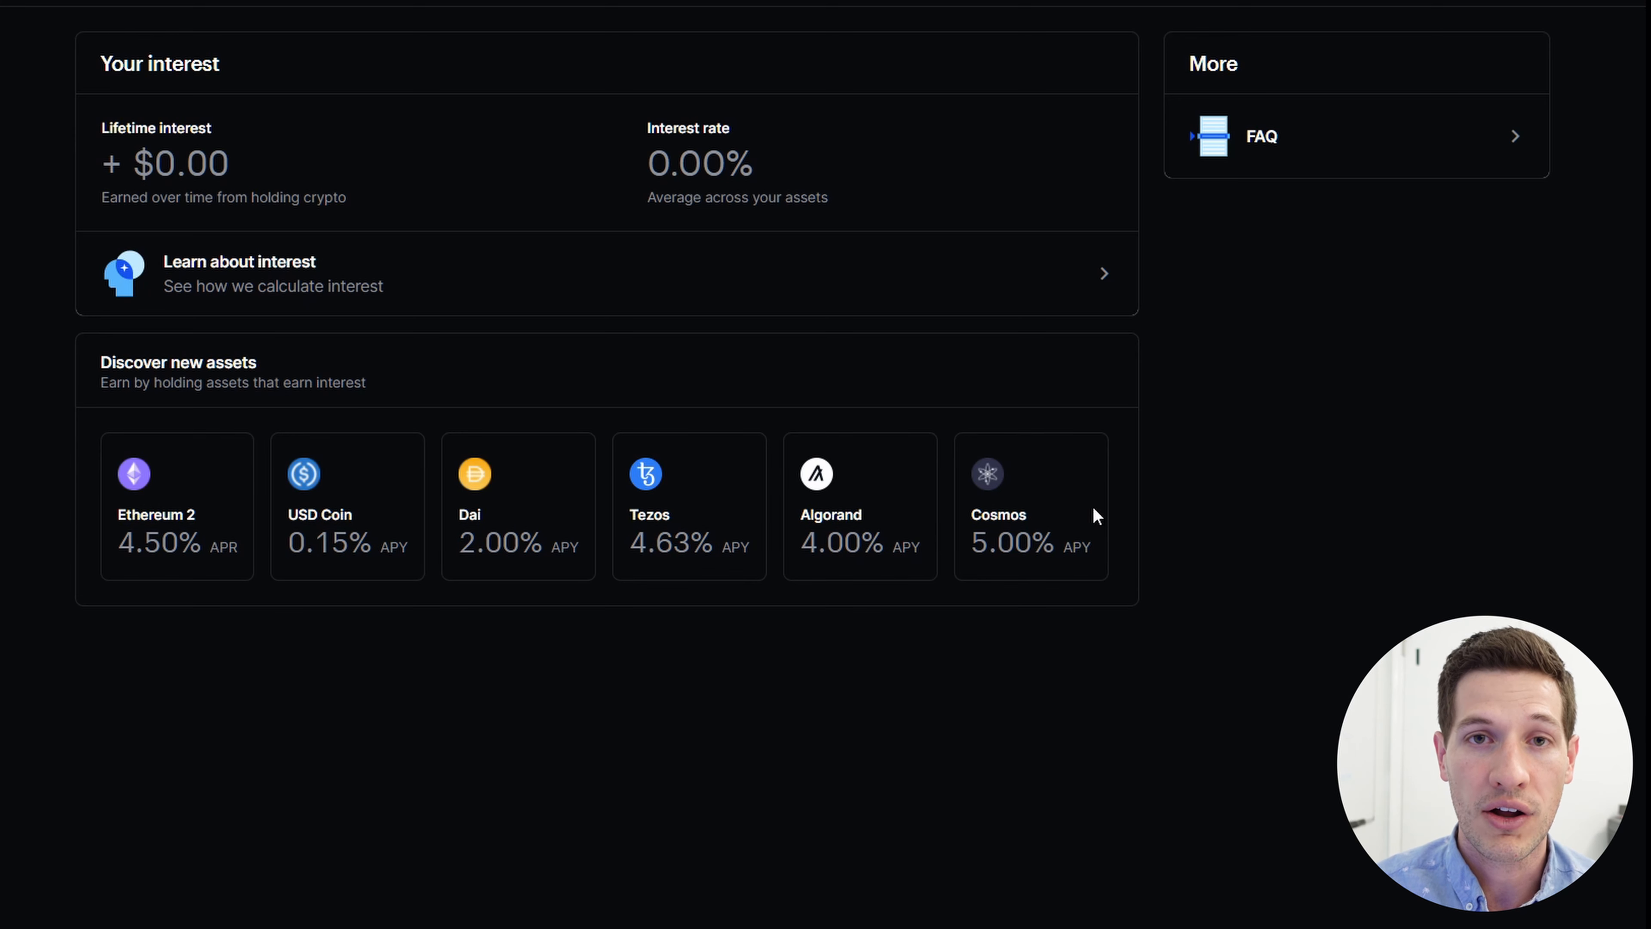
mouse_move(1001, 717)
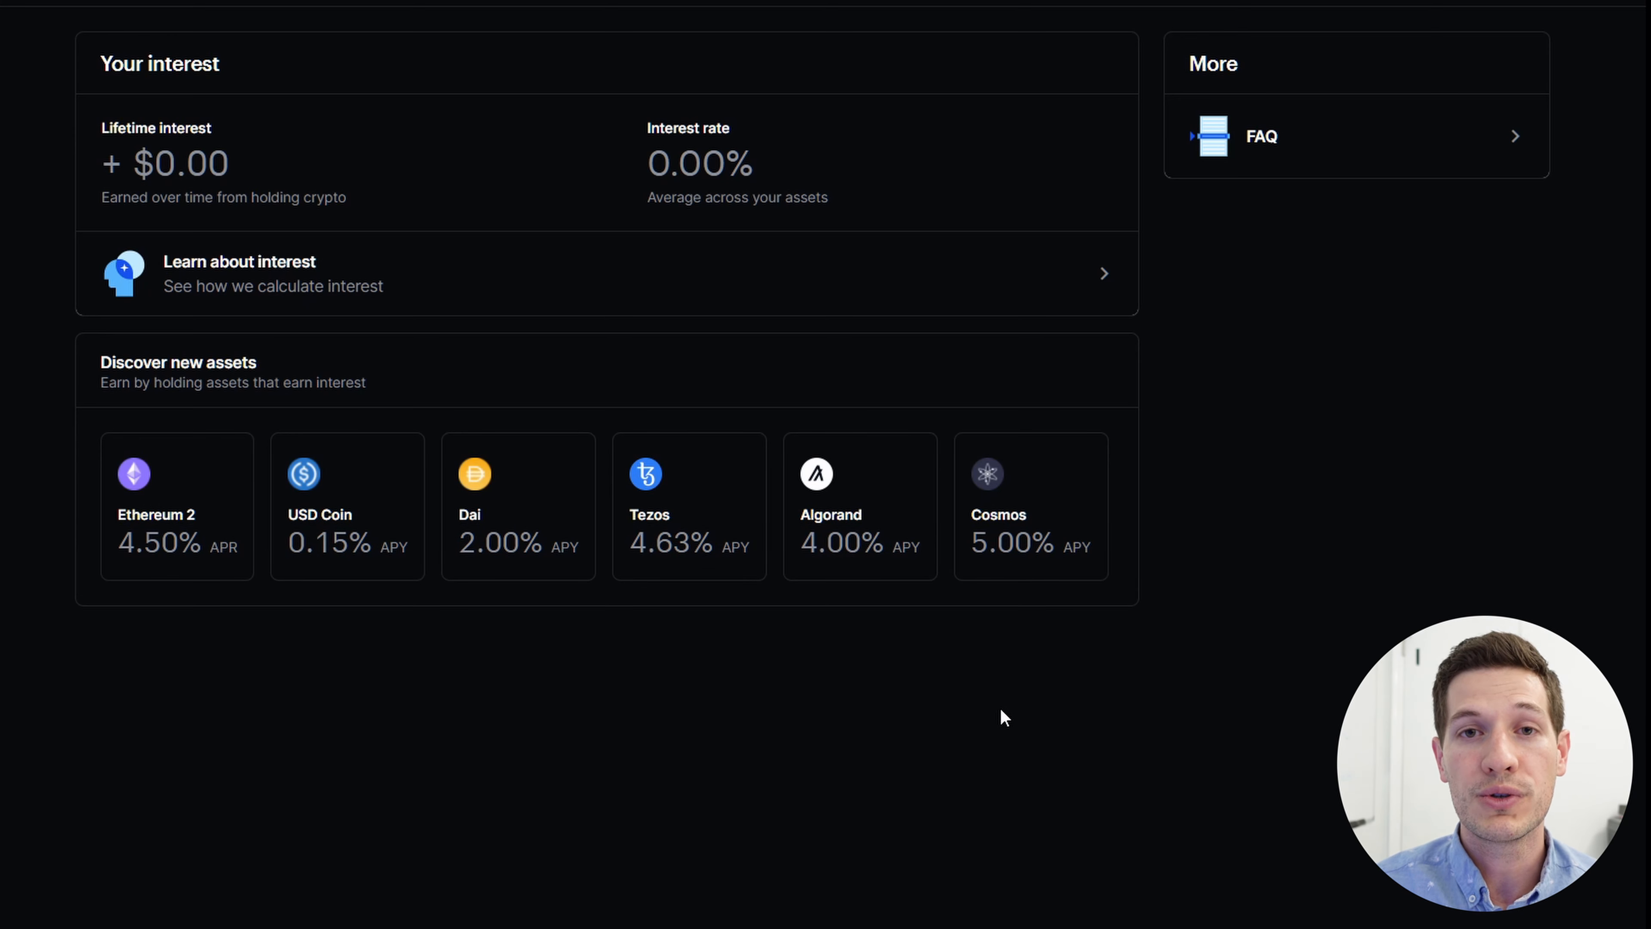
mouse_move(991, 672)
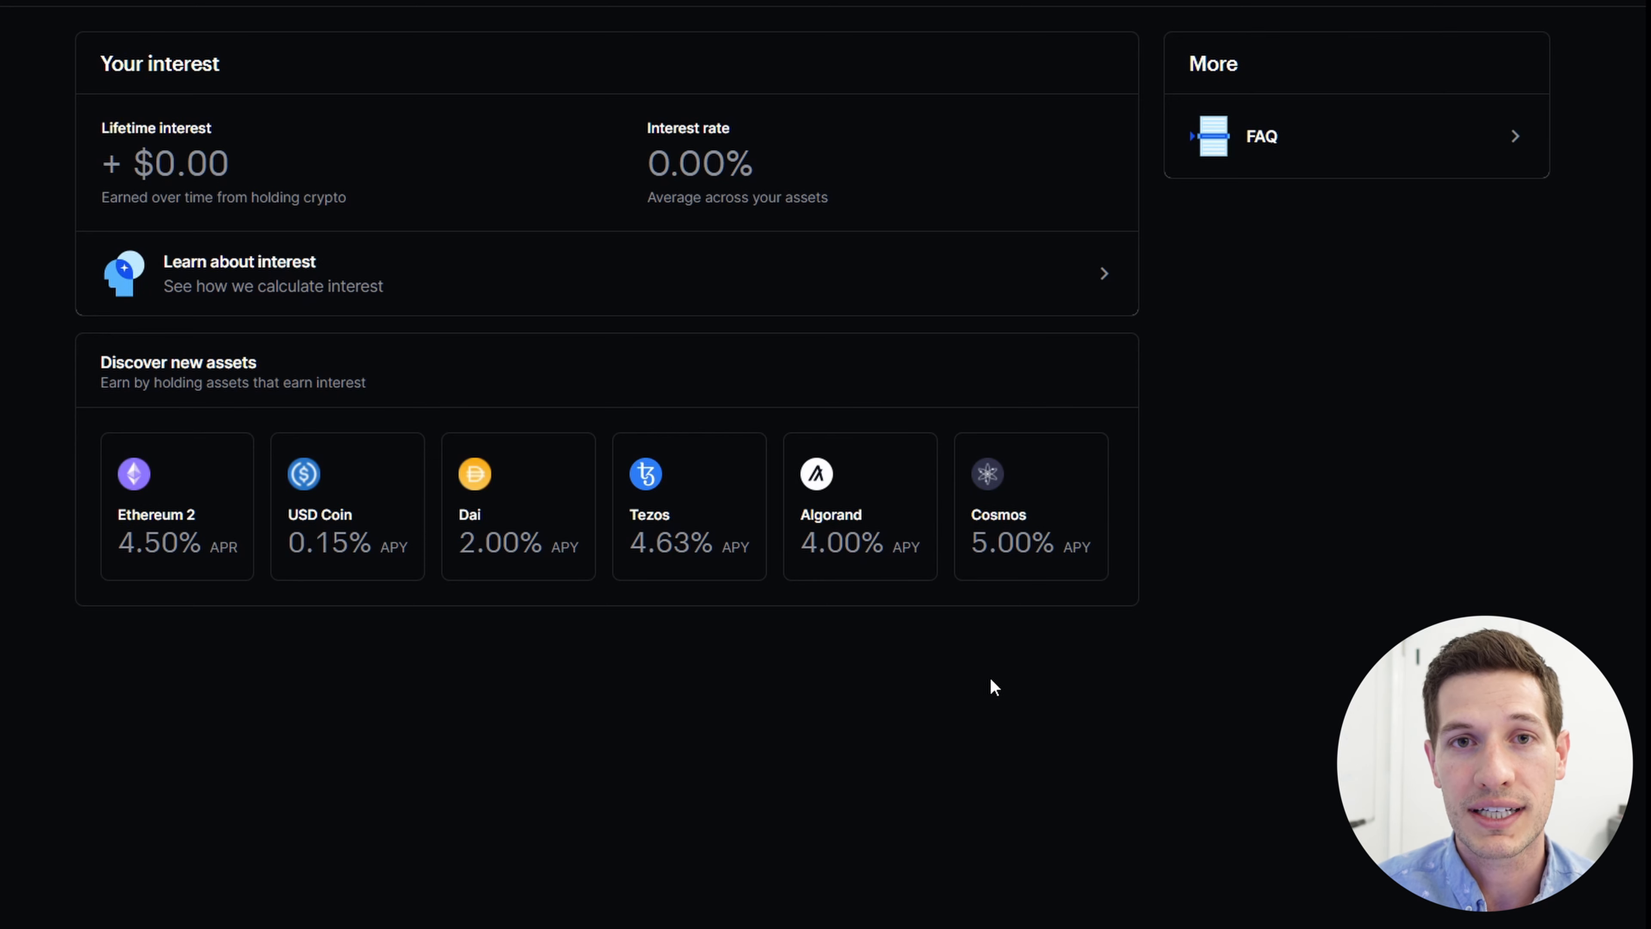
mouse_move(1008, 758)
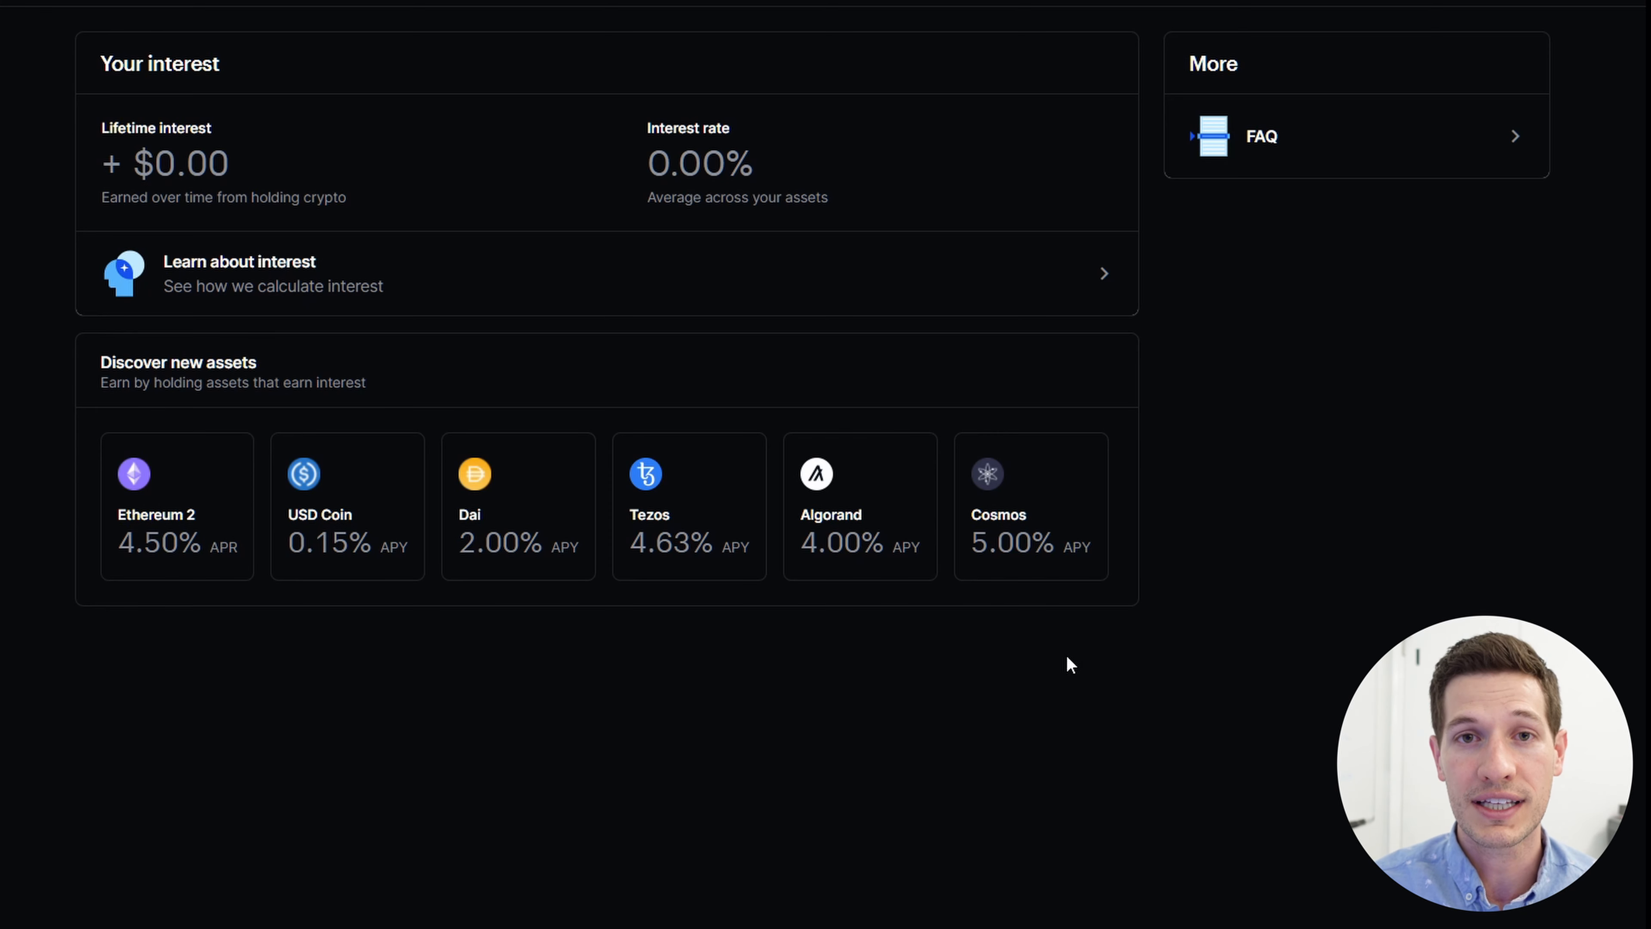
mouse_move(1015, 656)
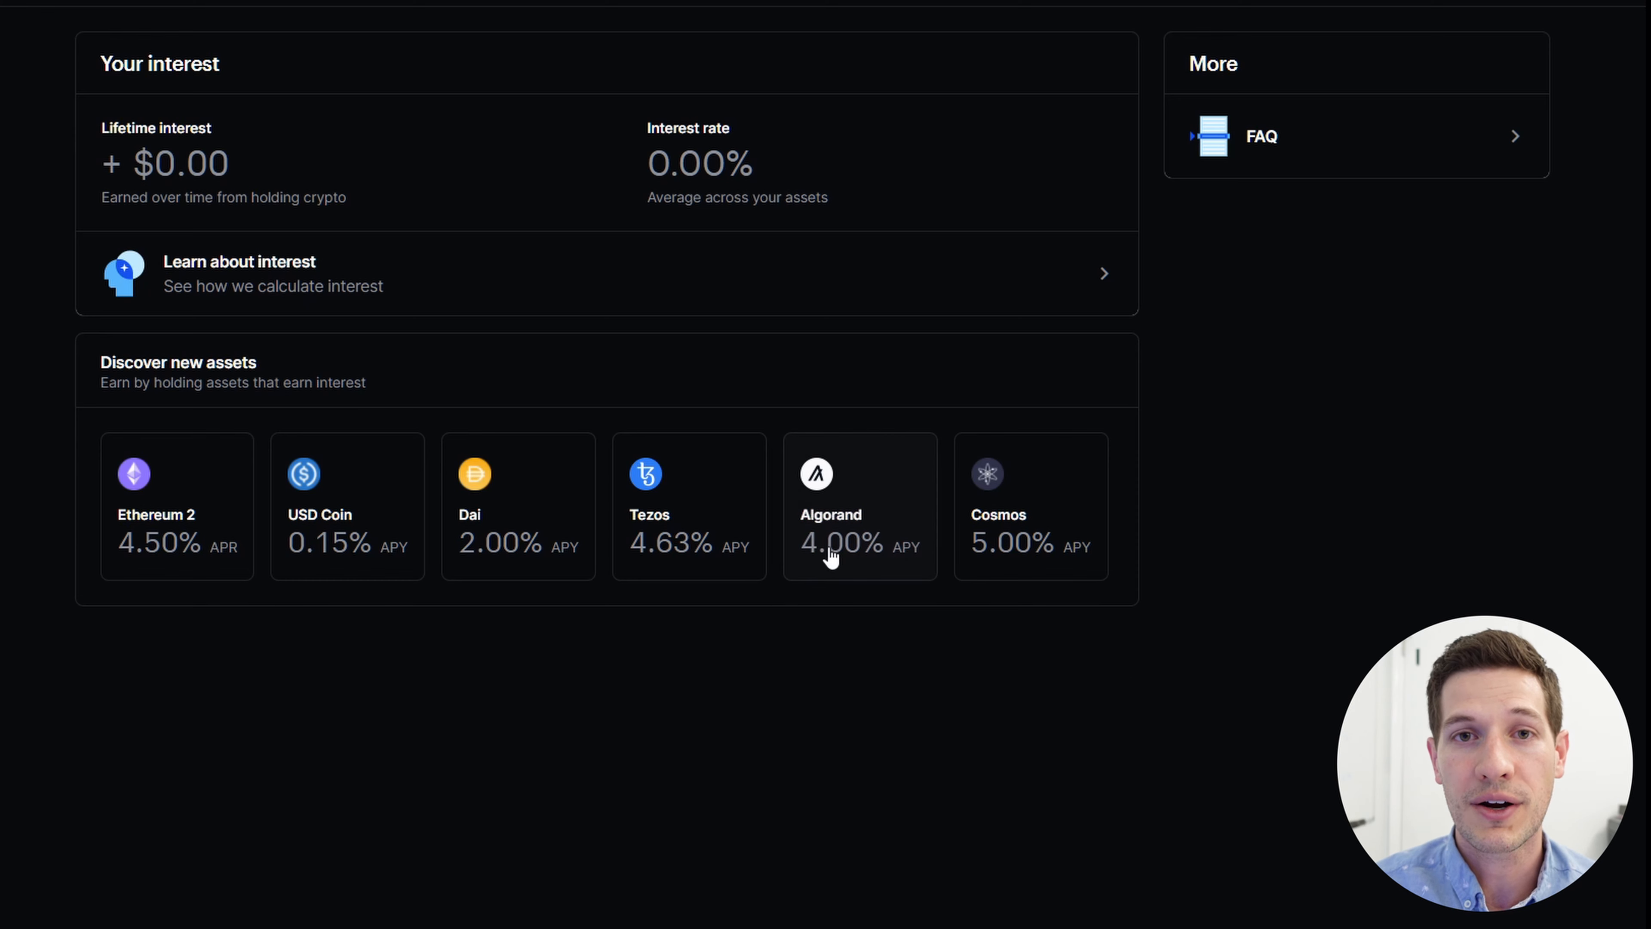
mouse_move(1229, 632)
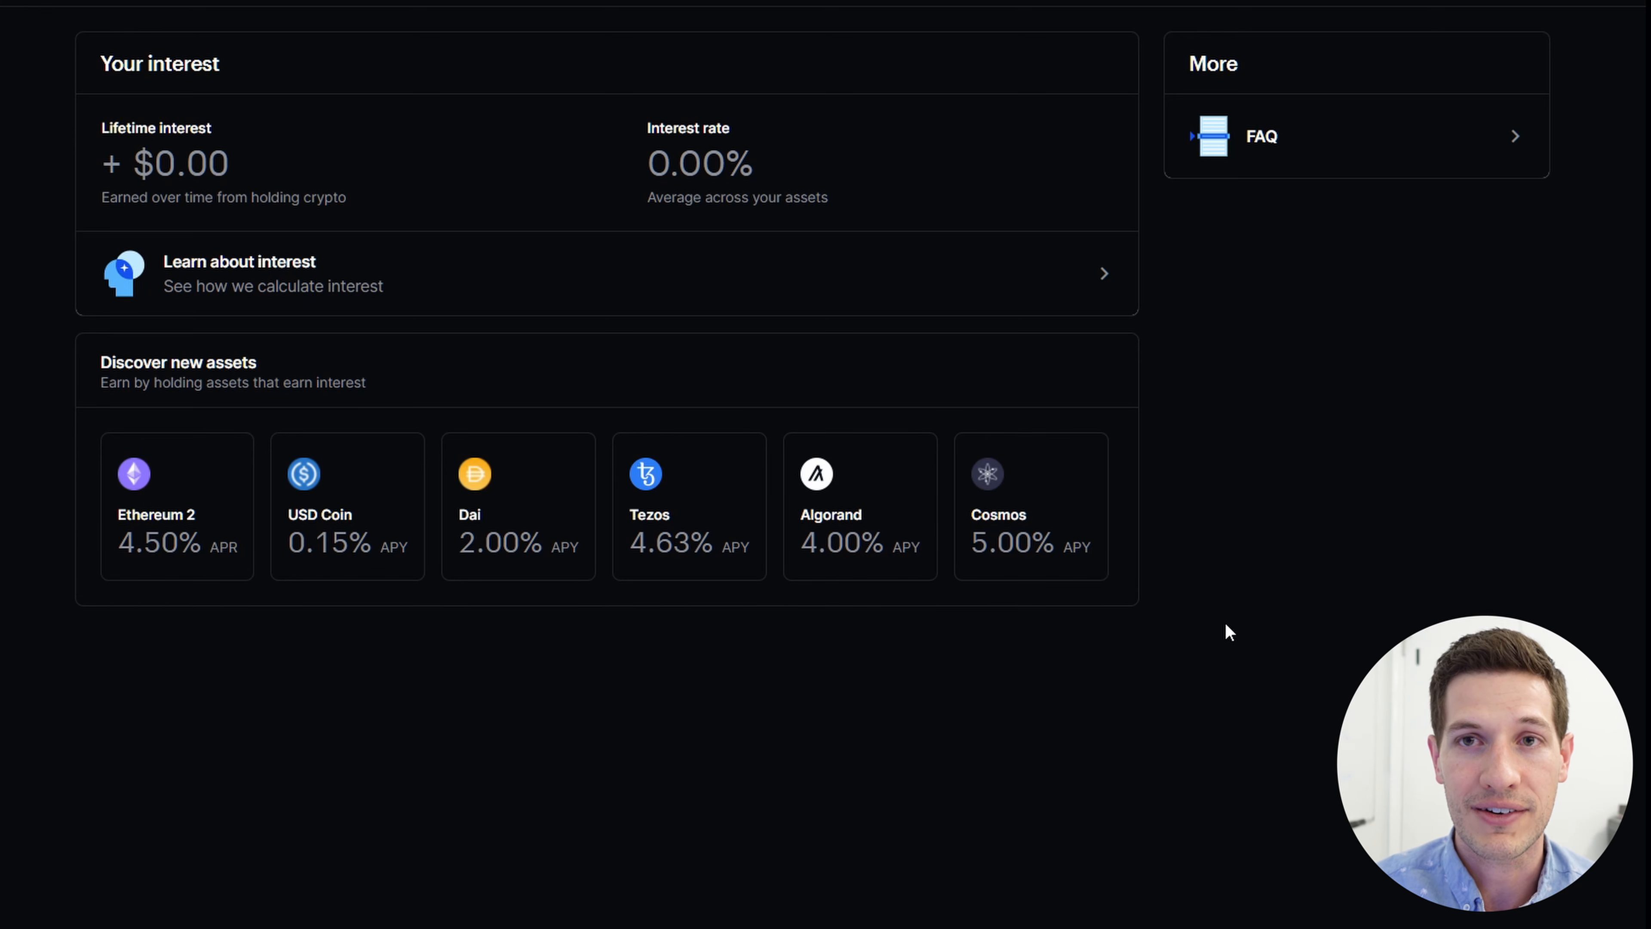
mouse_move(1356, 489)
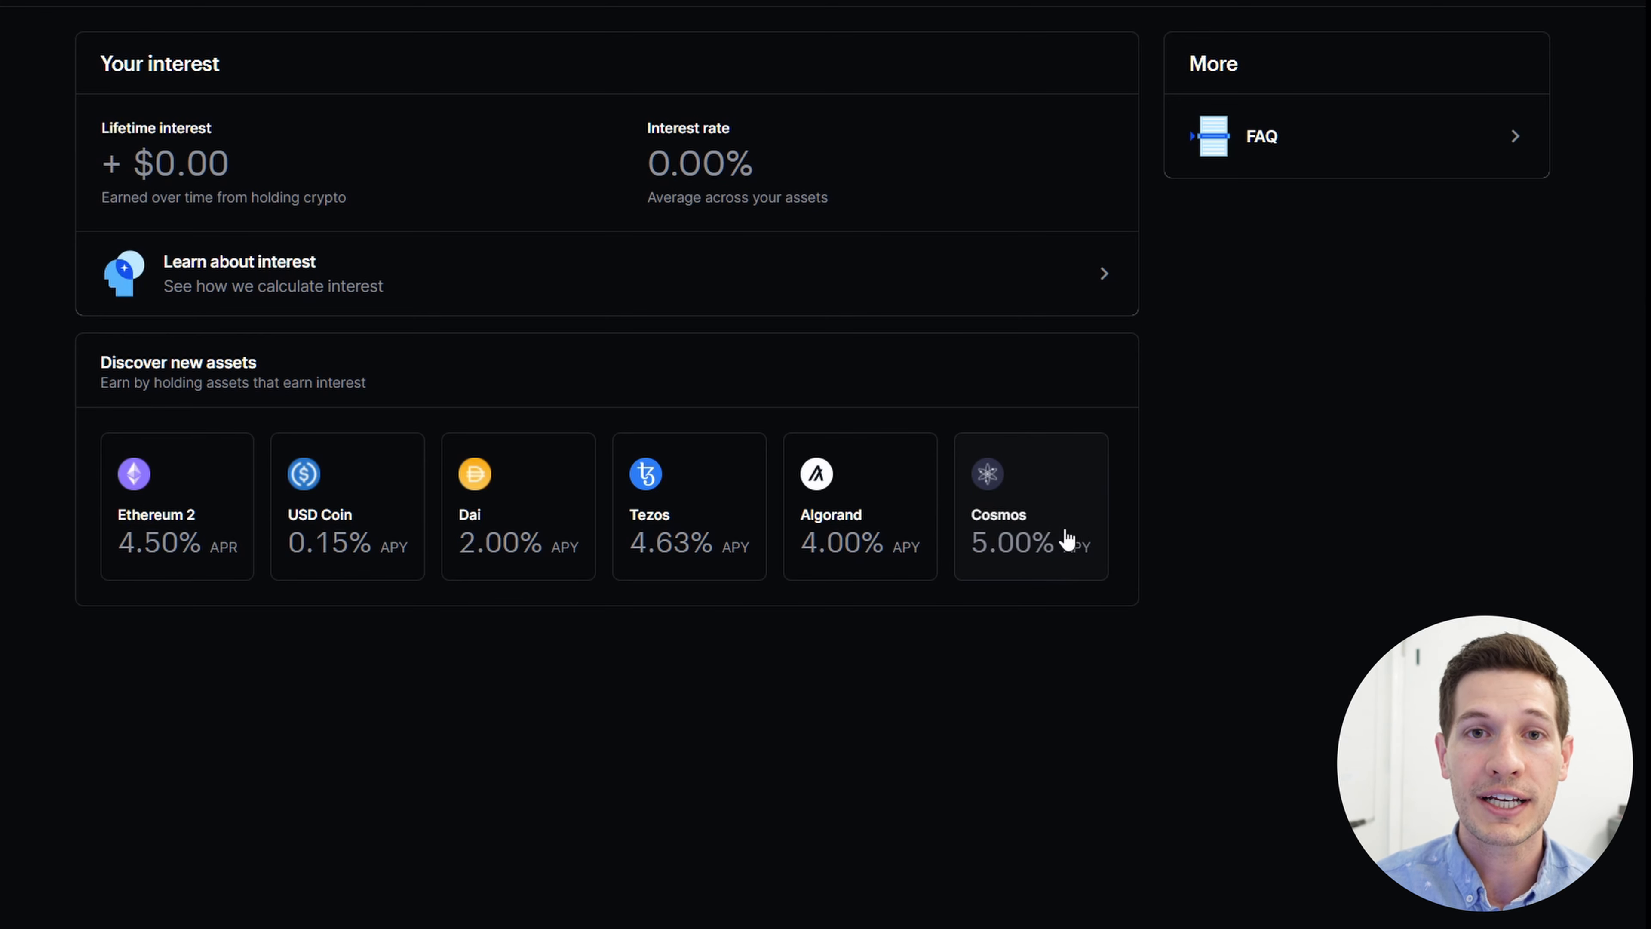
mouse_move(968, 568)
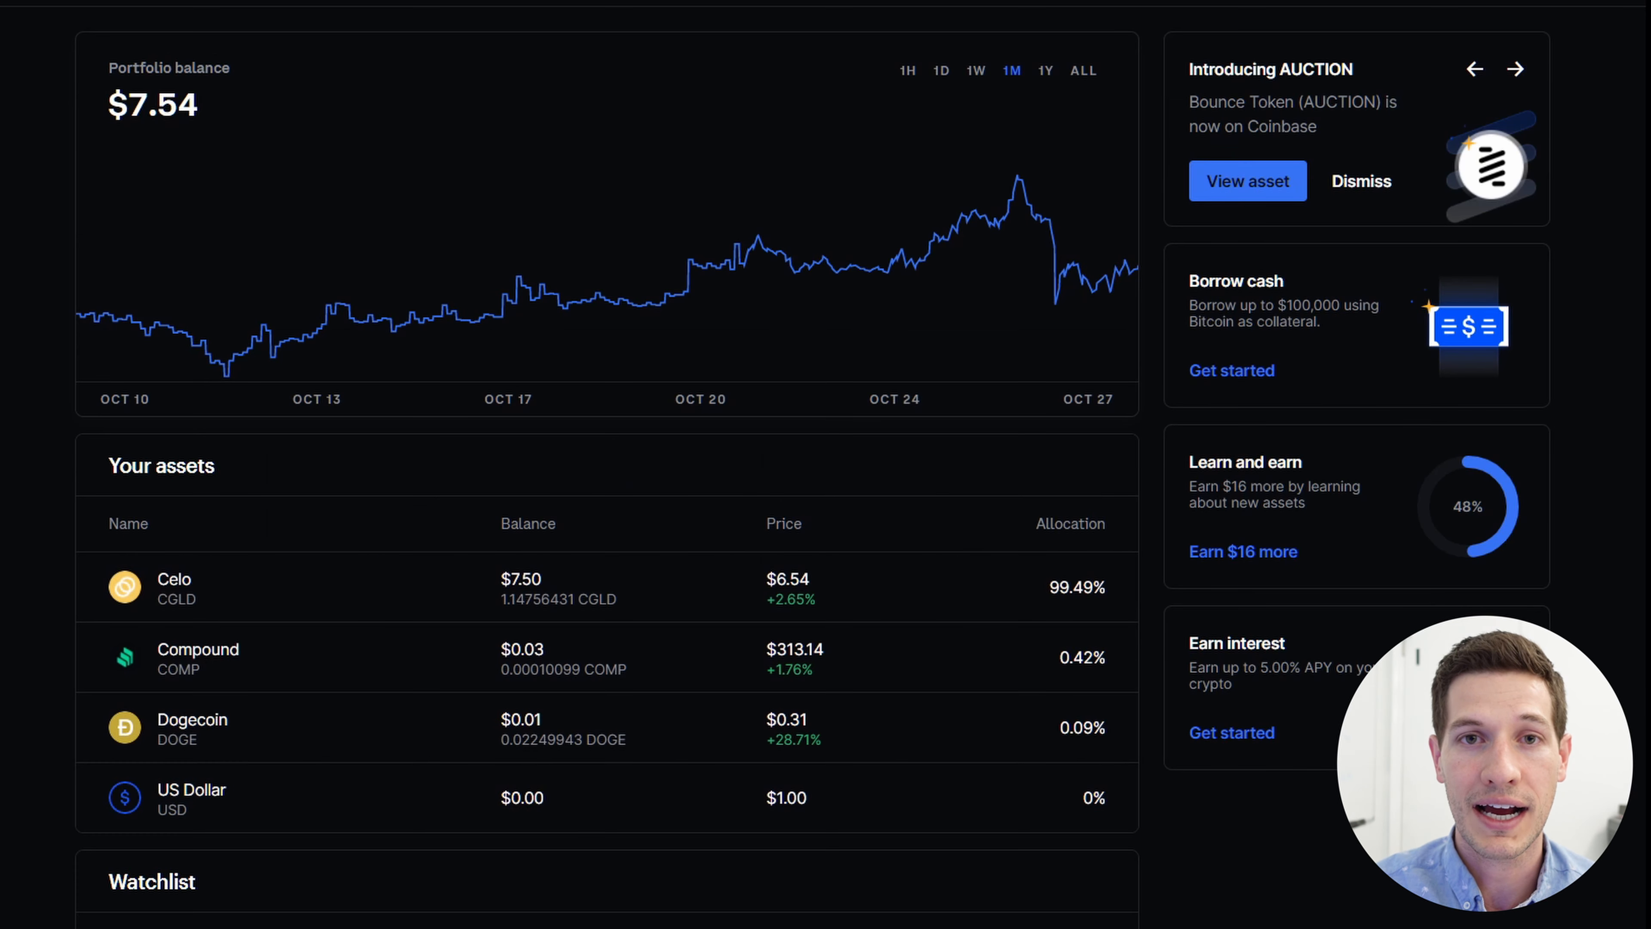
mouse_move(469, 298)
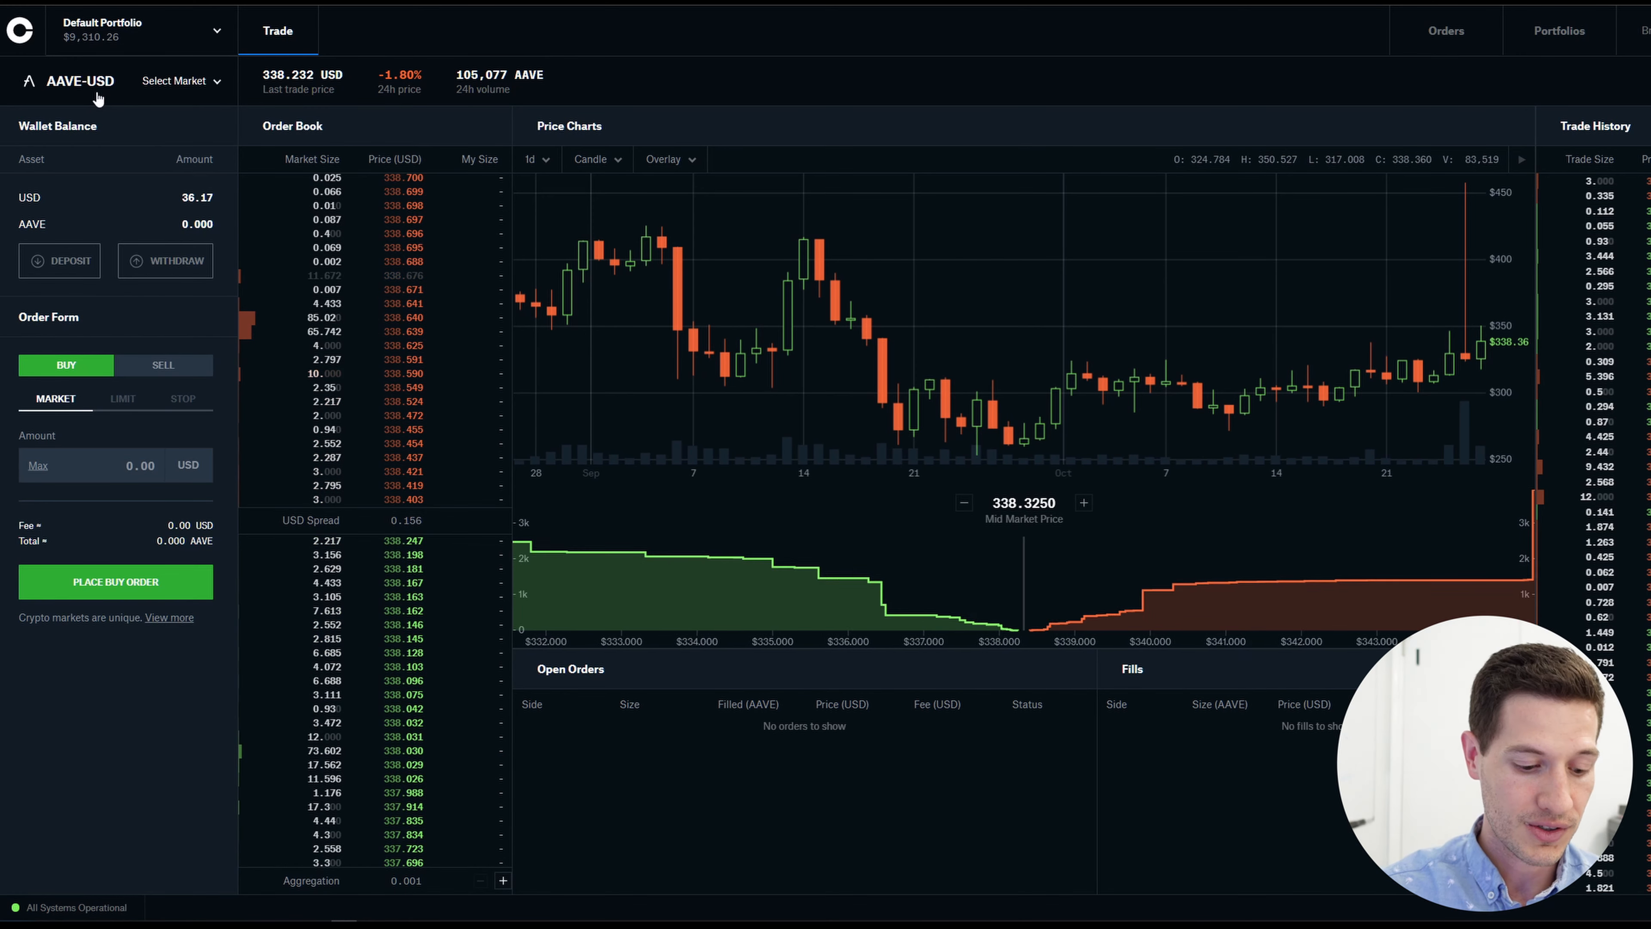
Switch the trading view to the ATOM-USD market by searching 'atom'.
left_click(174, 80)
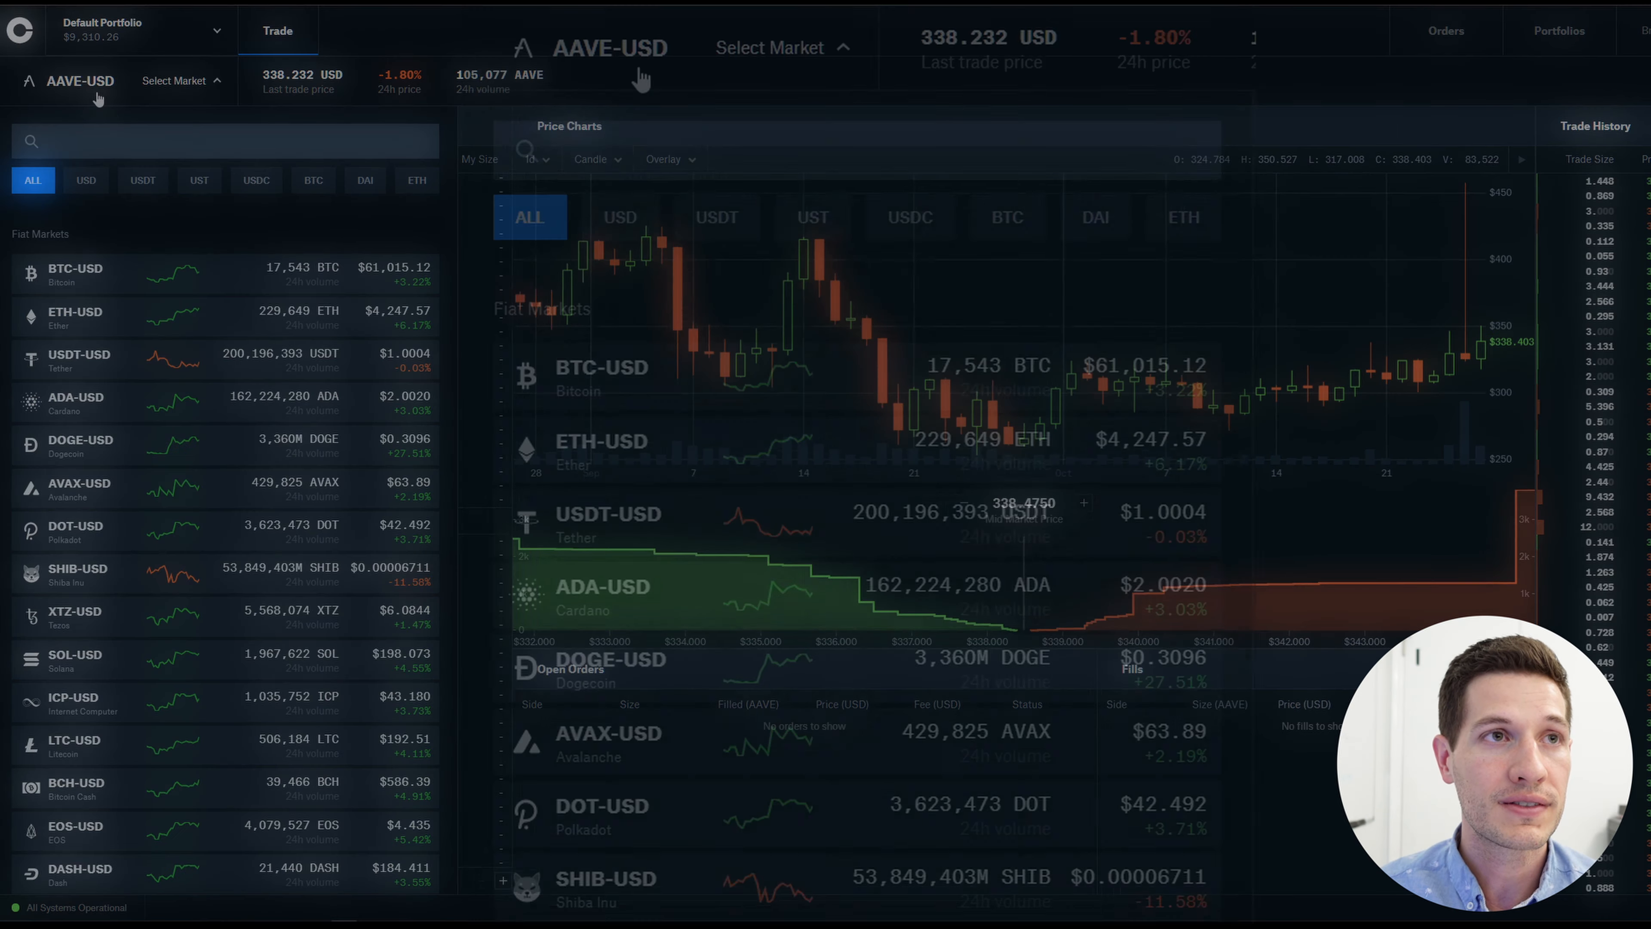
type("atom")
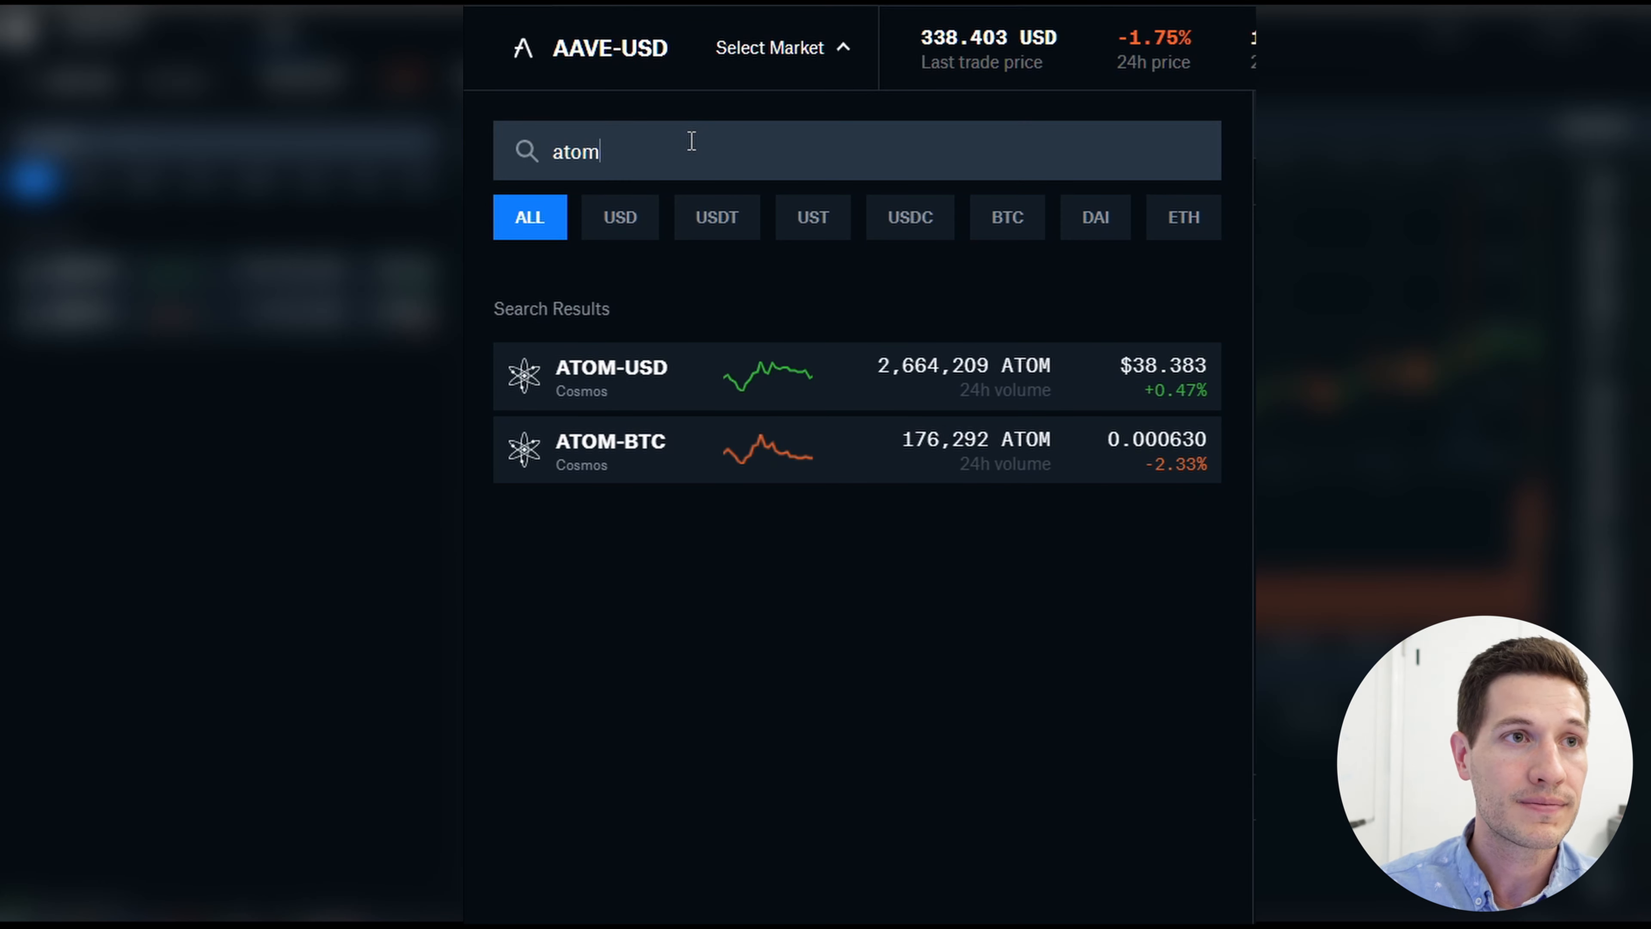
left_click(611, 376)
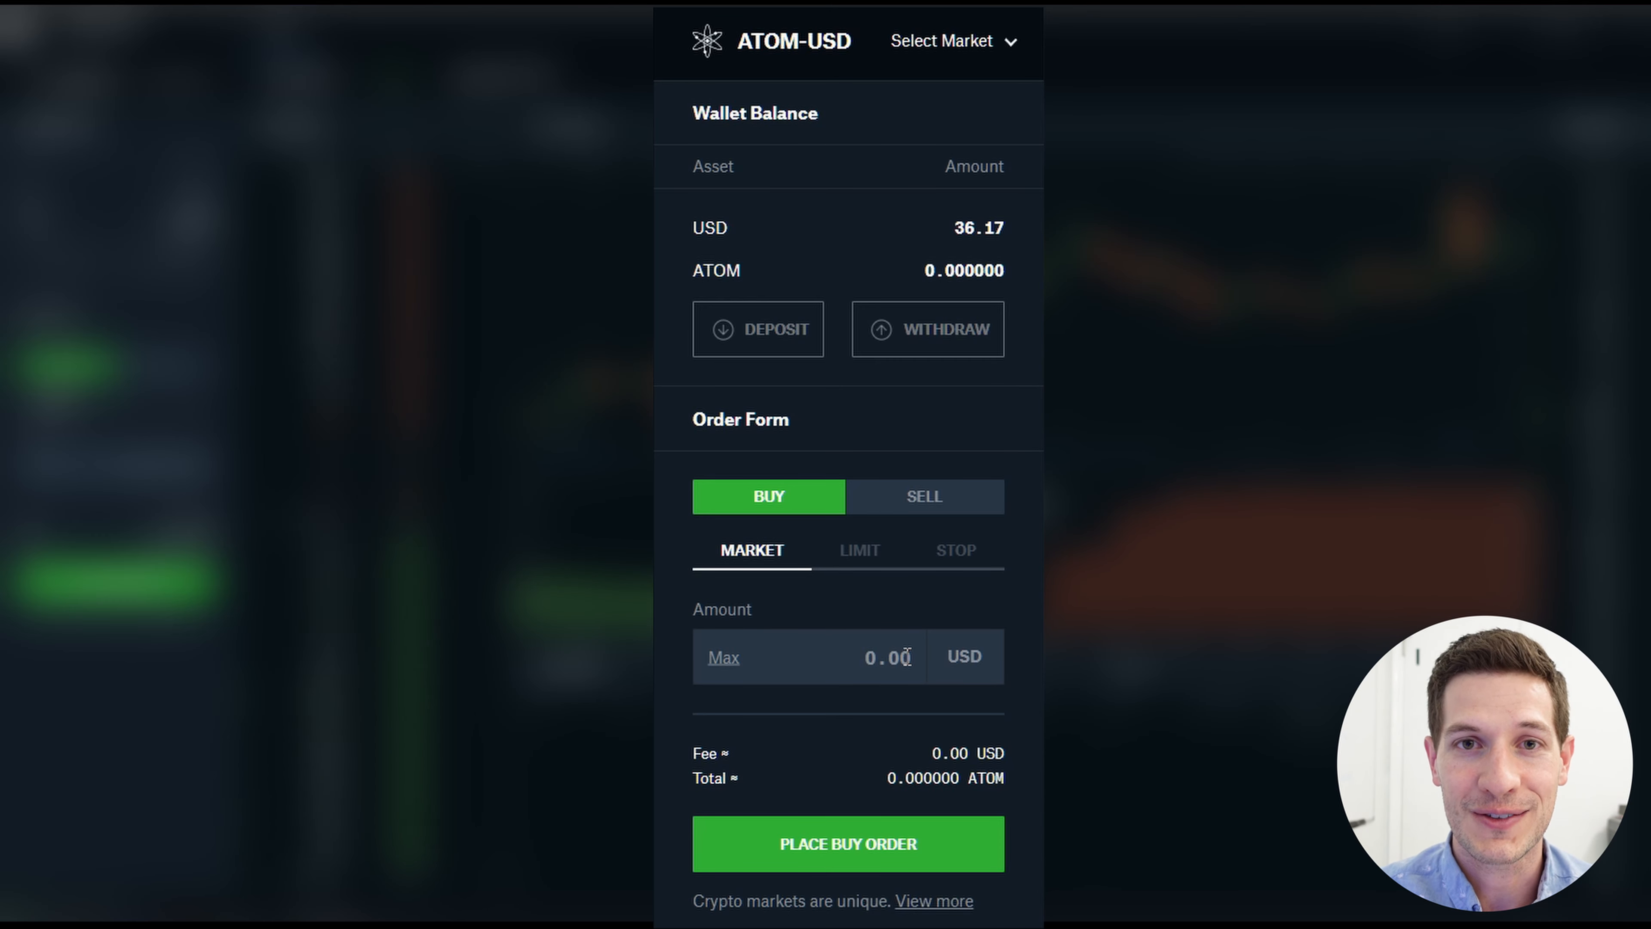
Place a market buy order for 30 USD of ATOM.
type("30")
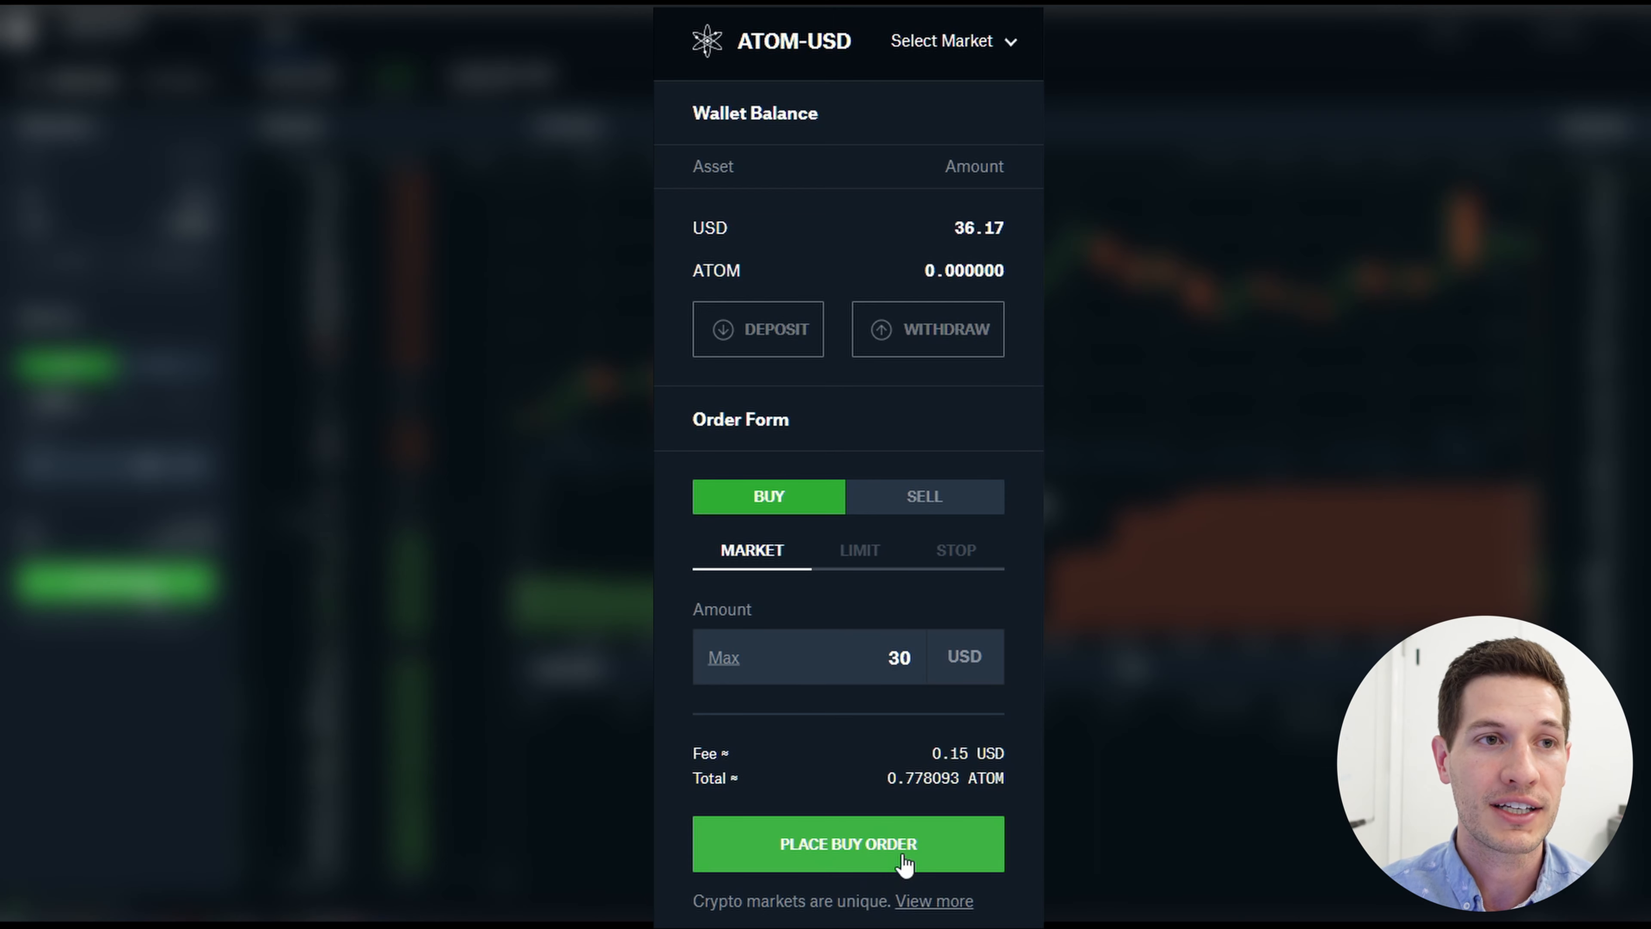
left_click(848, 843)
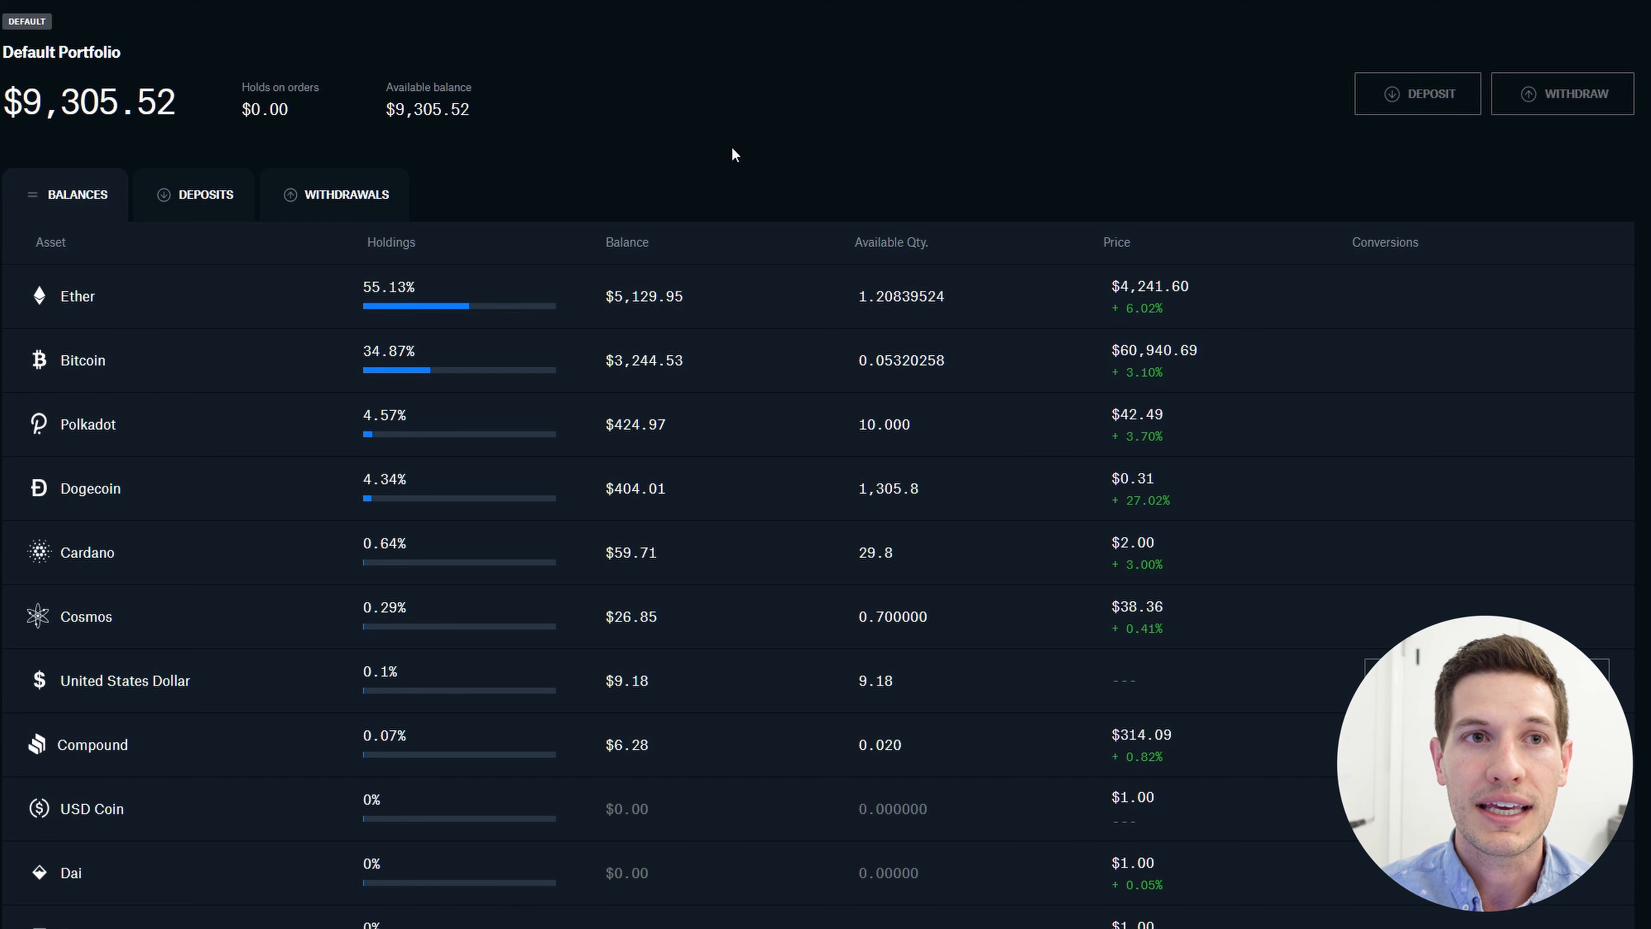
mouse_move(147, 642)
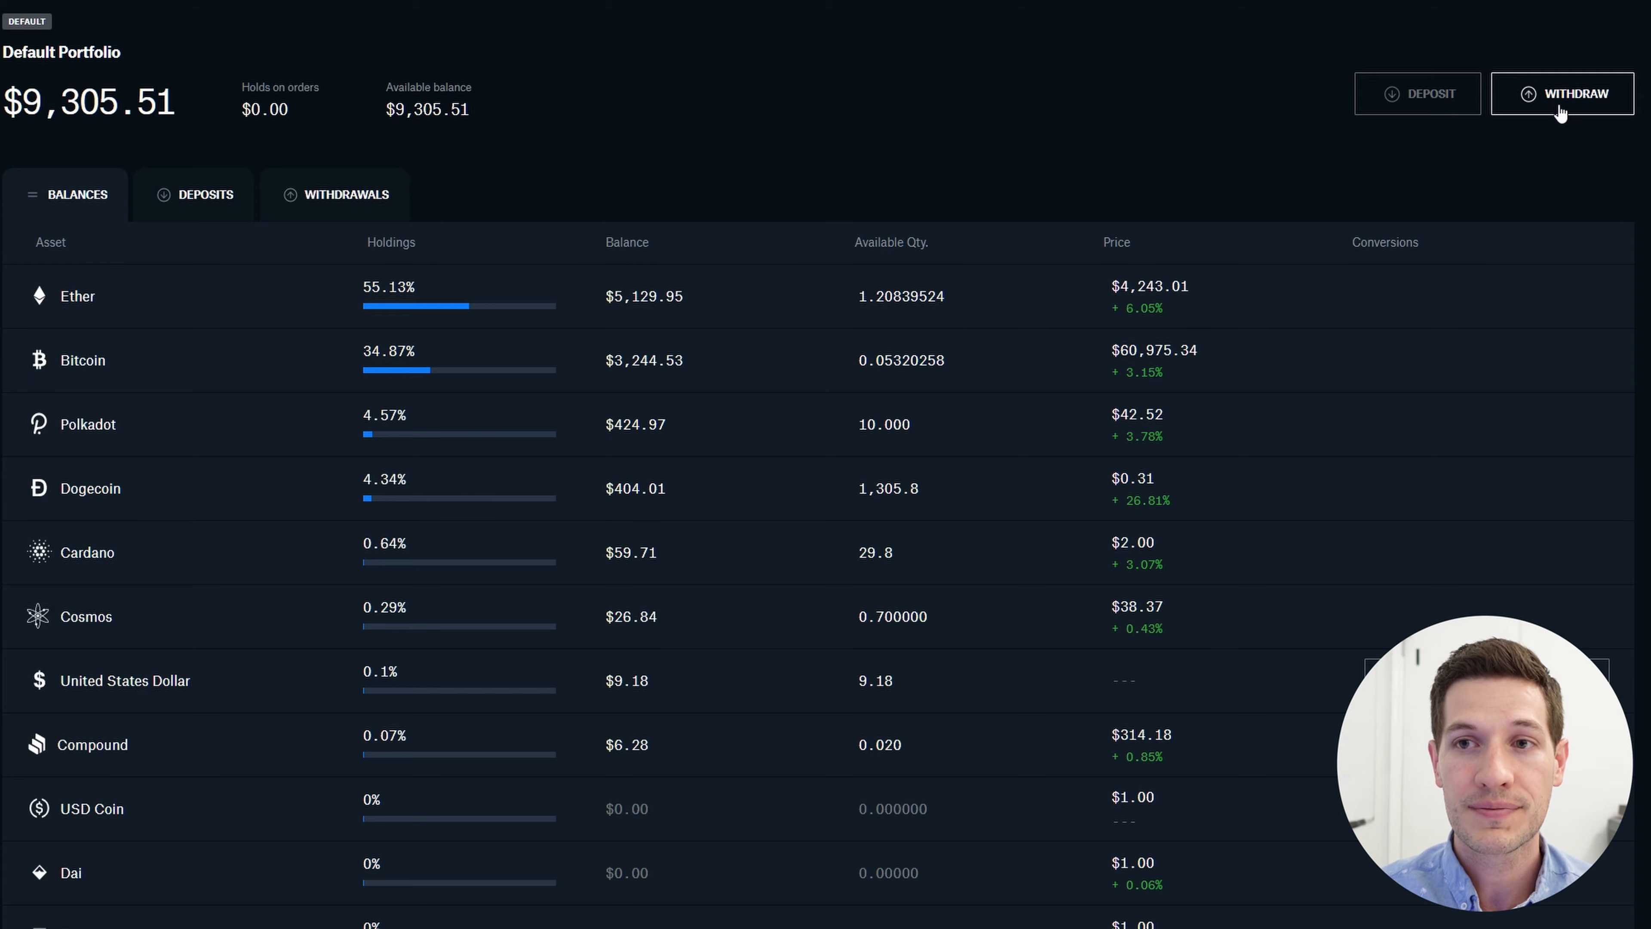
left_click(1563, 93)
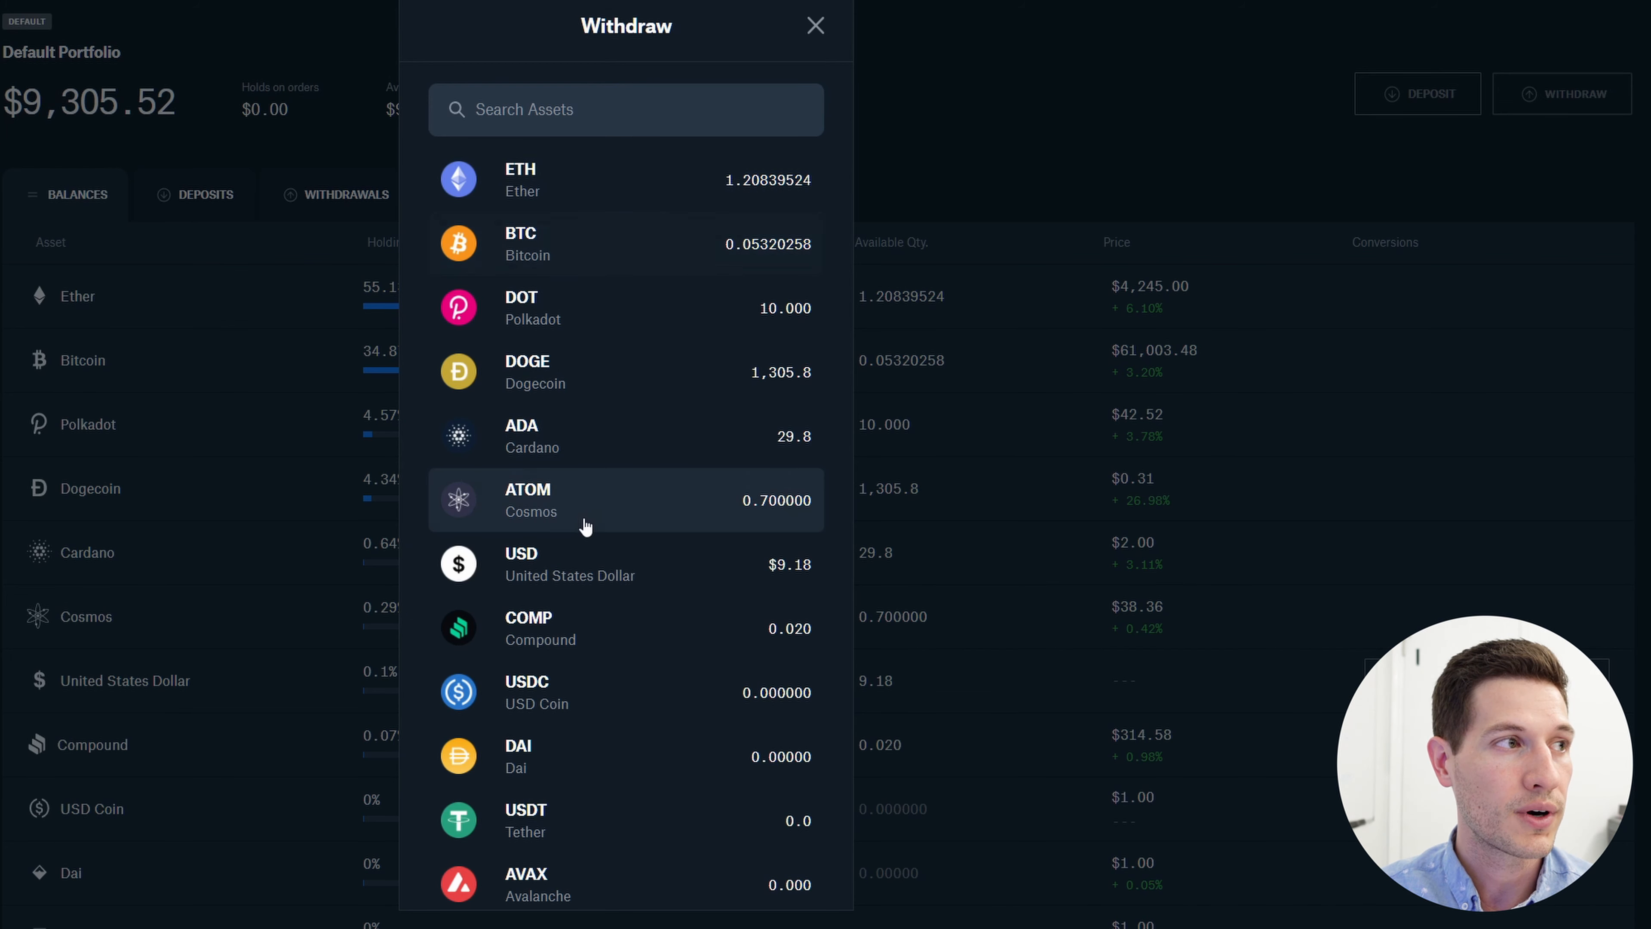
left_click(585, 500)
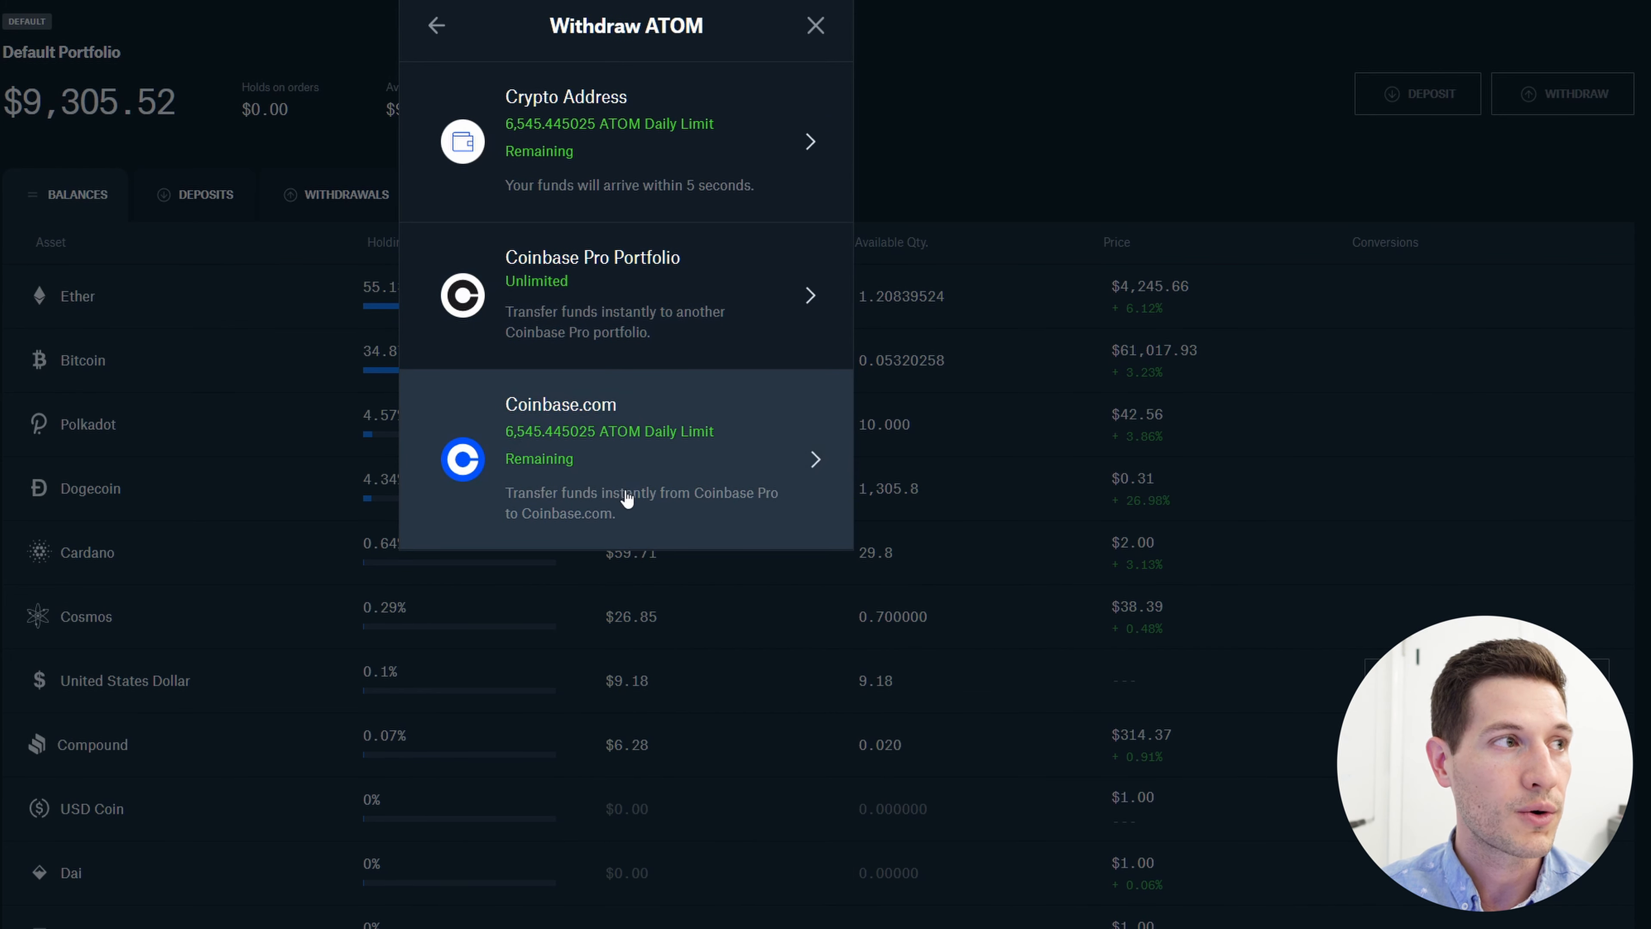
left_click(625, 457)
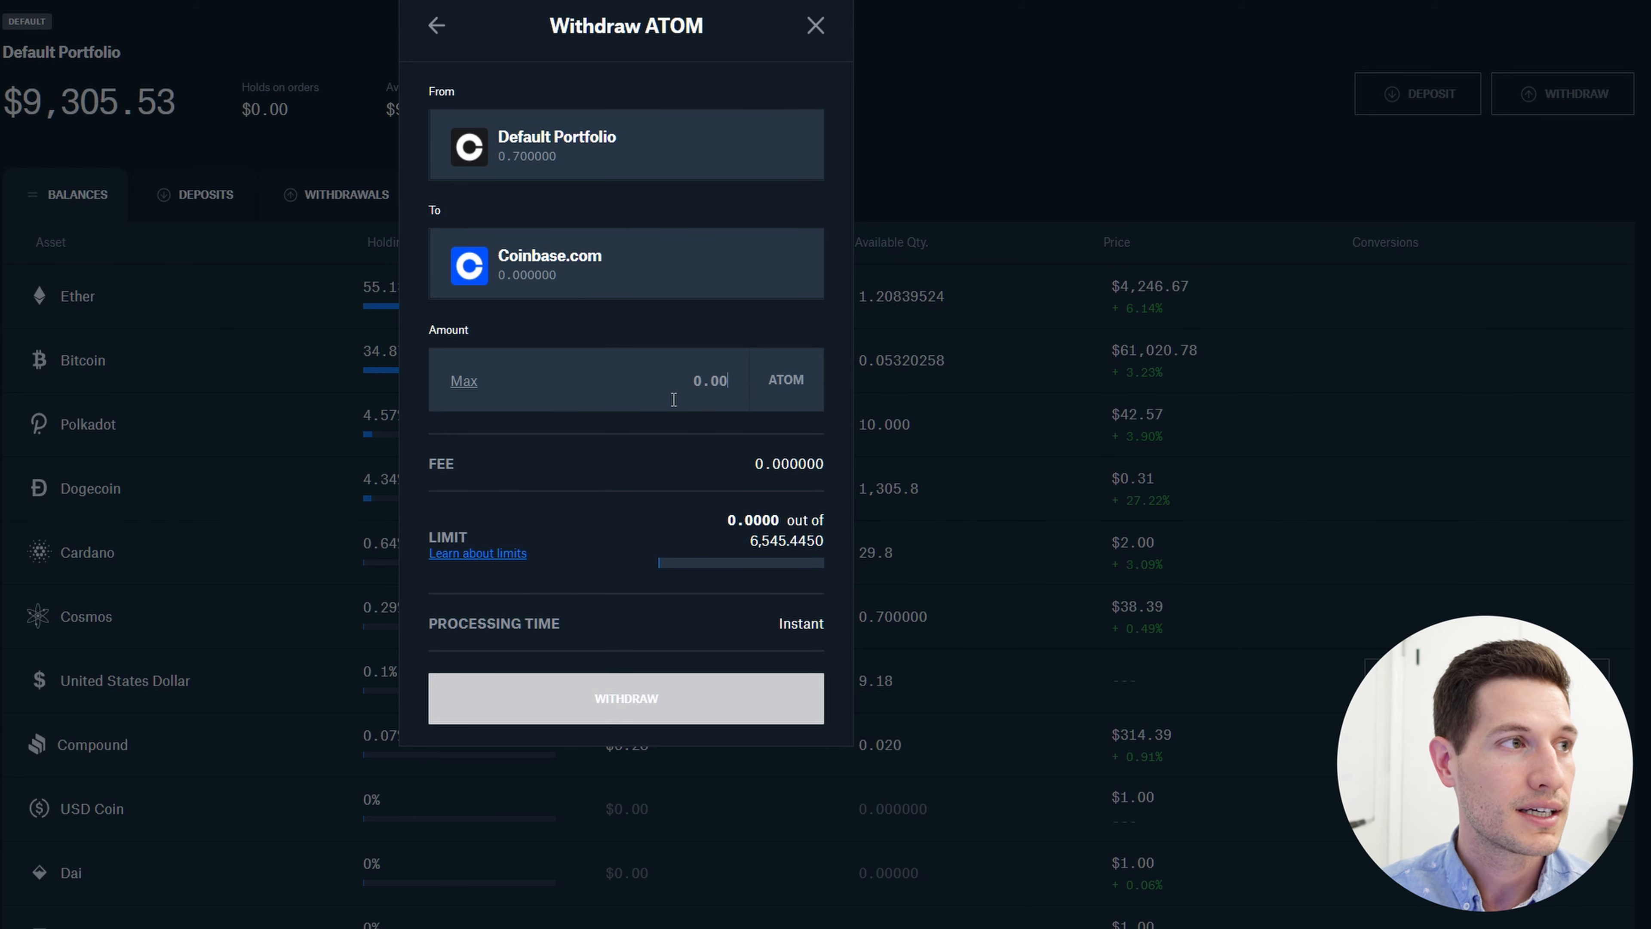
type(".7")
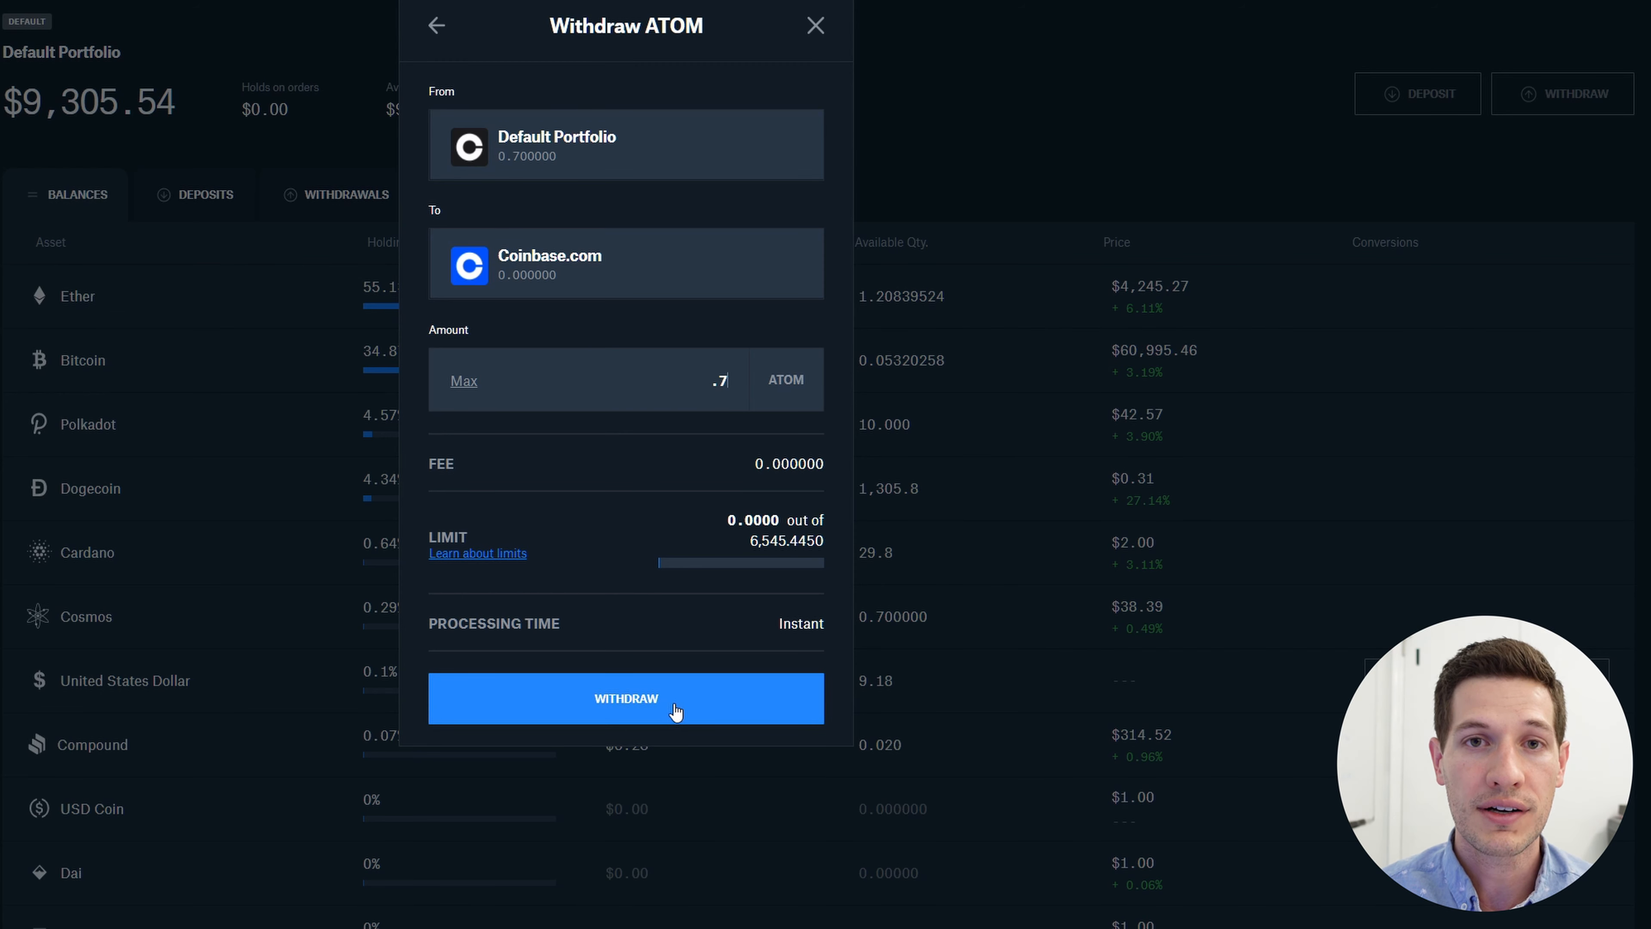
left_click(624, 698)
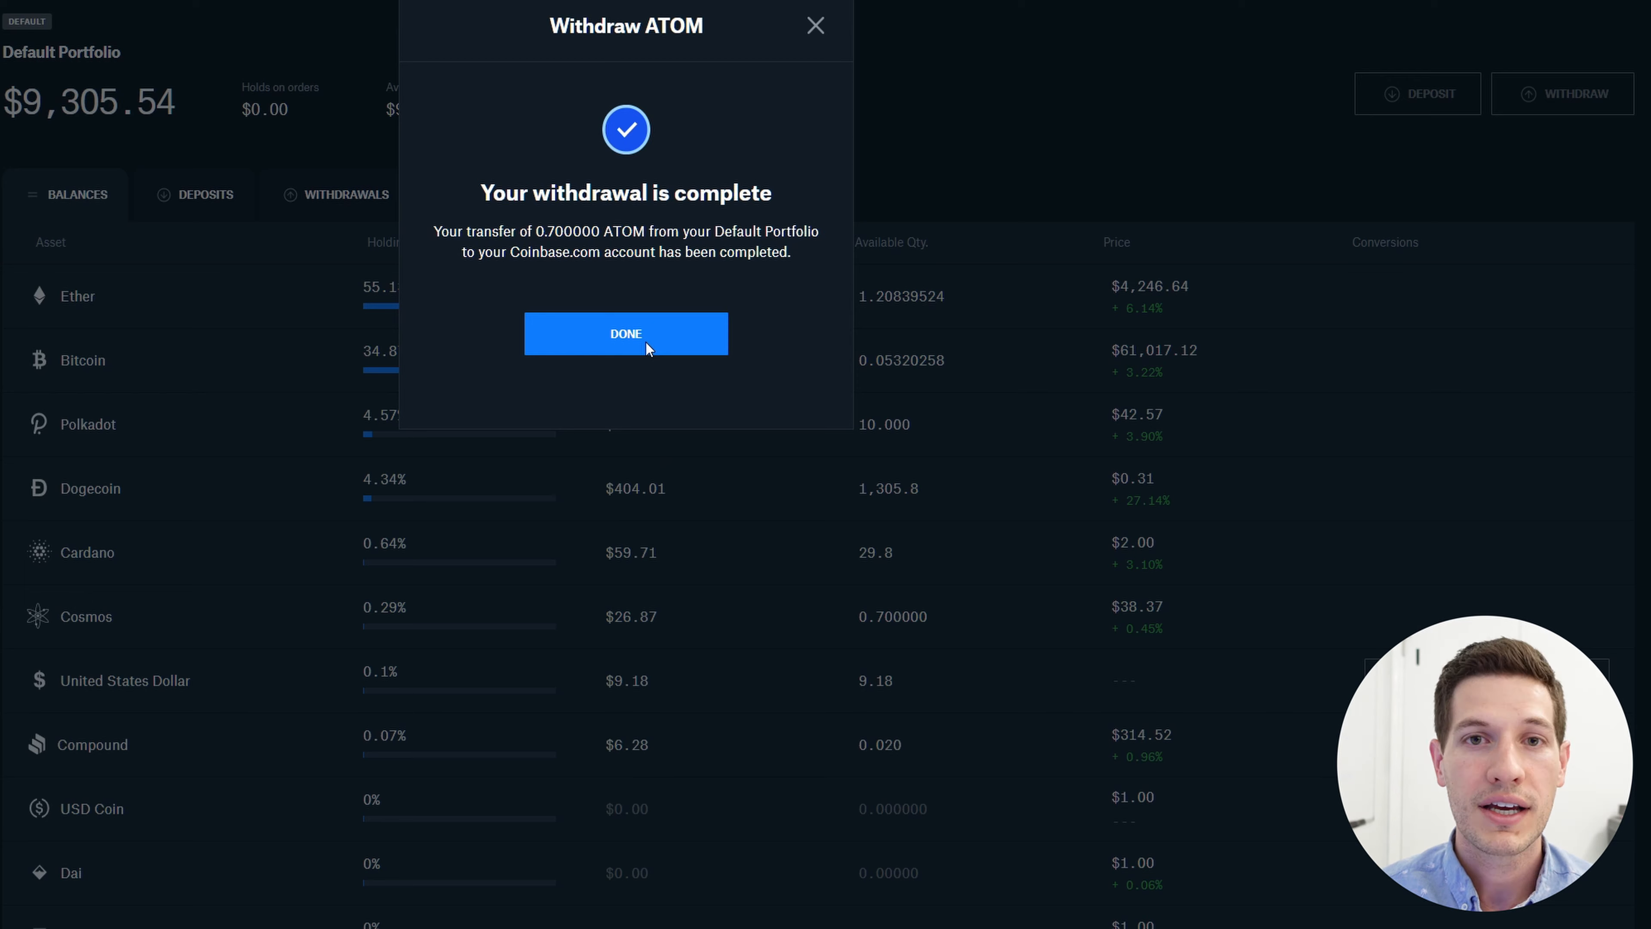
left_click(626, 333)
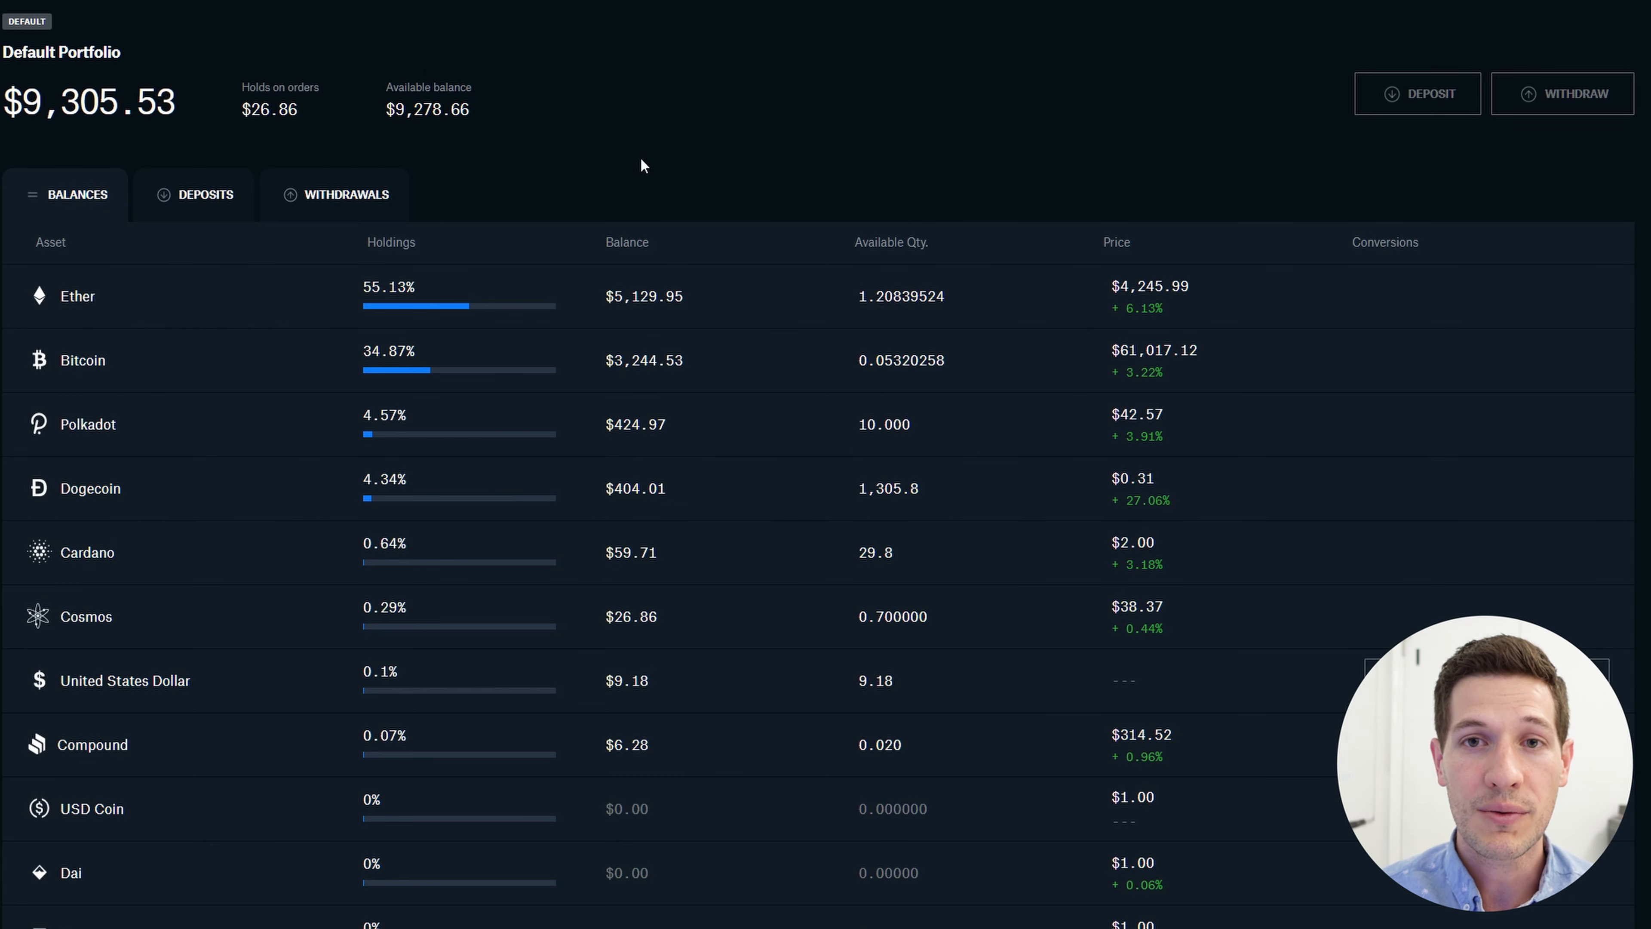
mouse_move(468, 615)
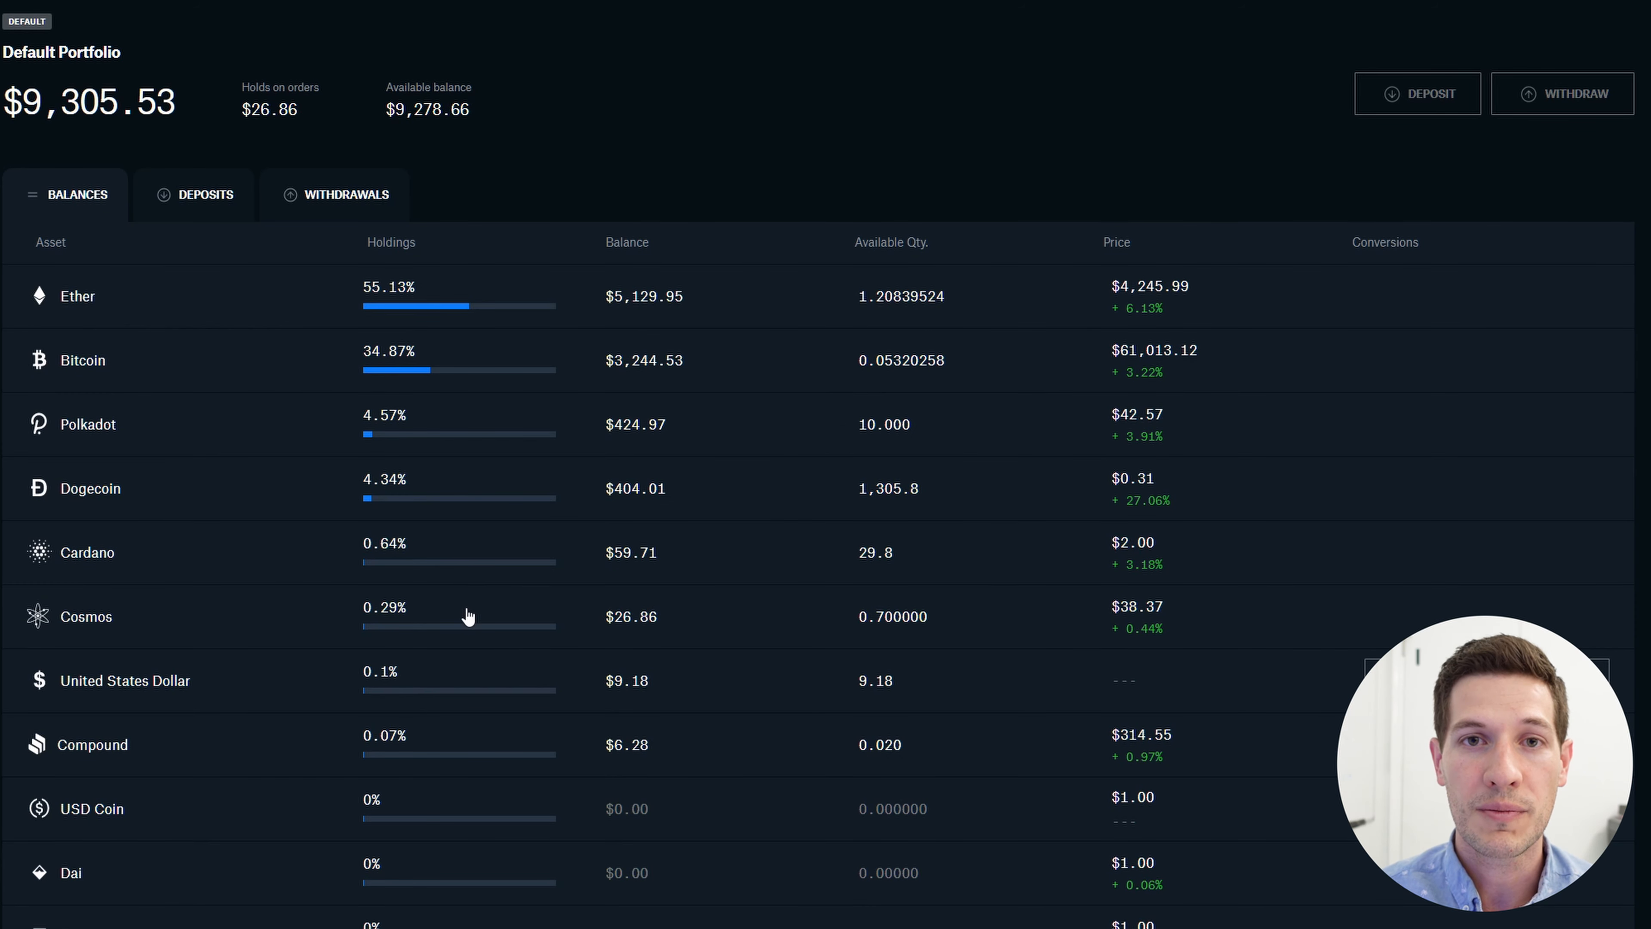
mouse_move(775, 511)
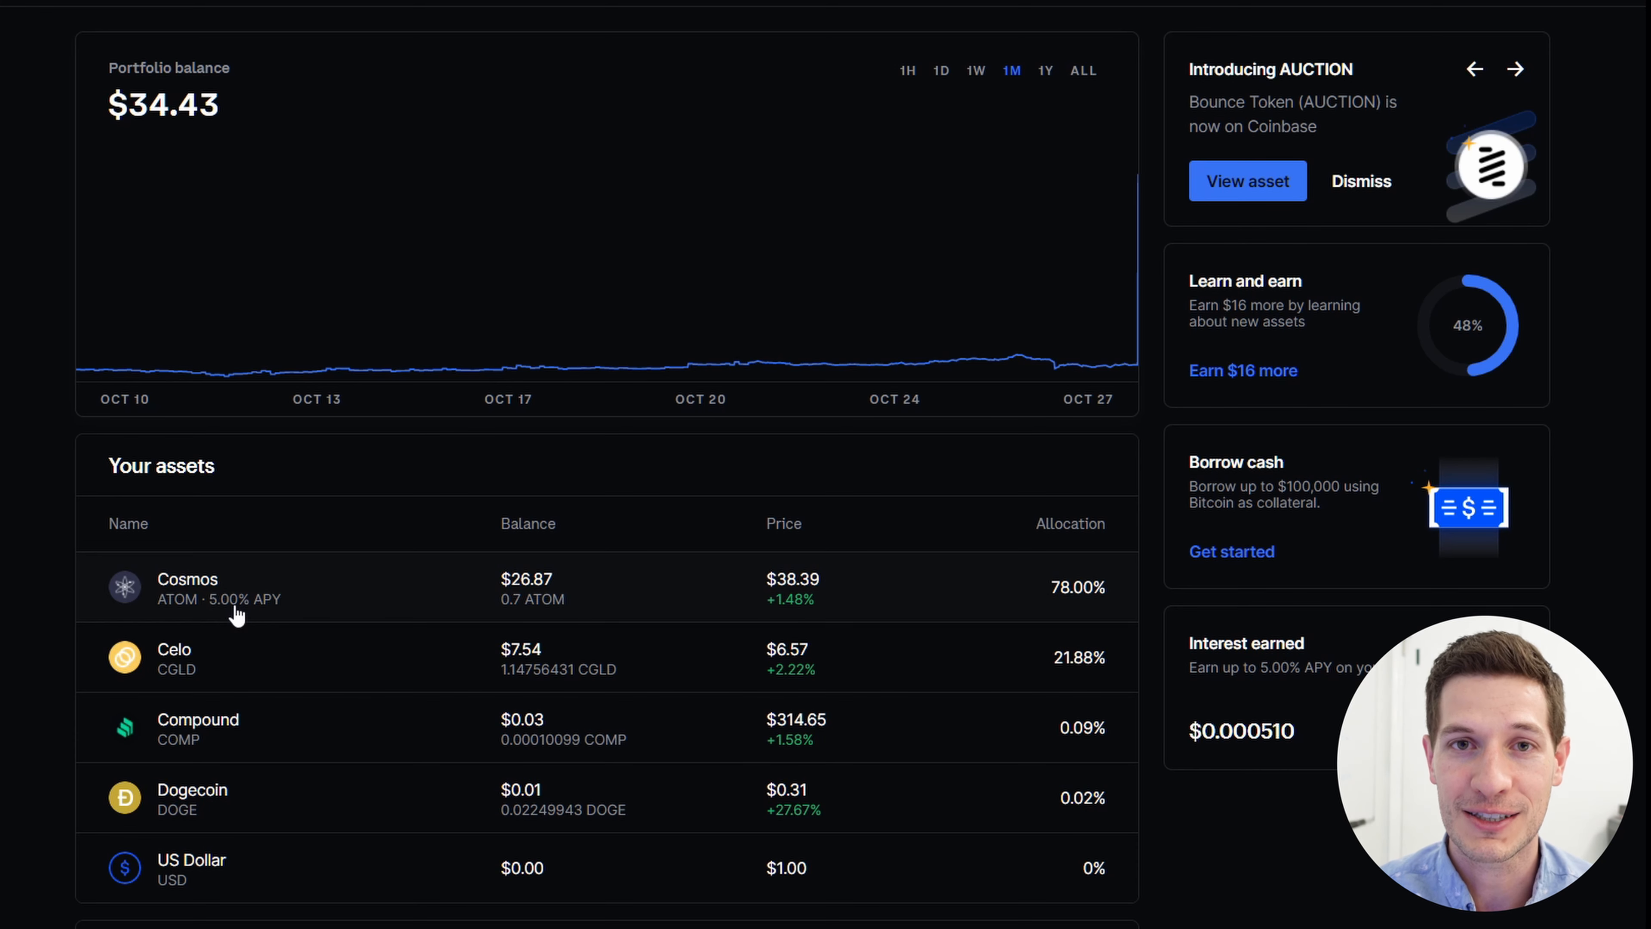
Set Cosmos rewards to Staking at 5.00% APY and view the Cosmos wallet balance.
left_click(188, 587)
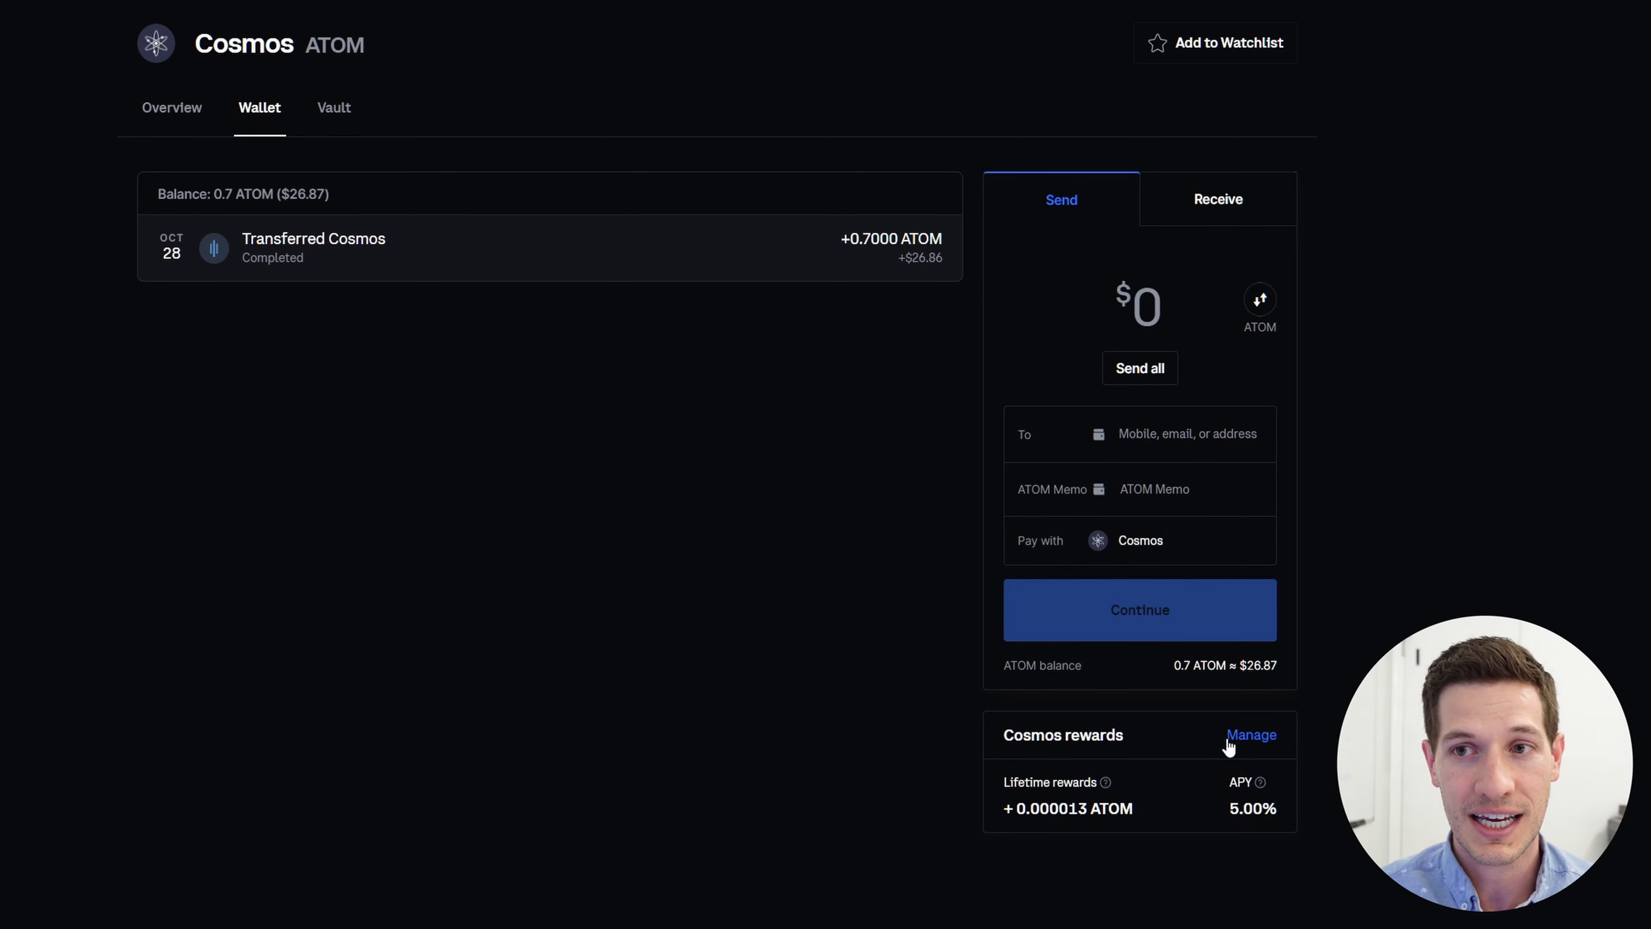
left_click(1251, 734)
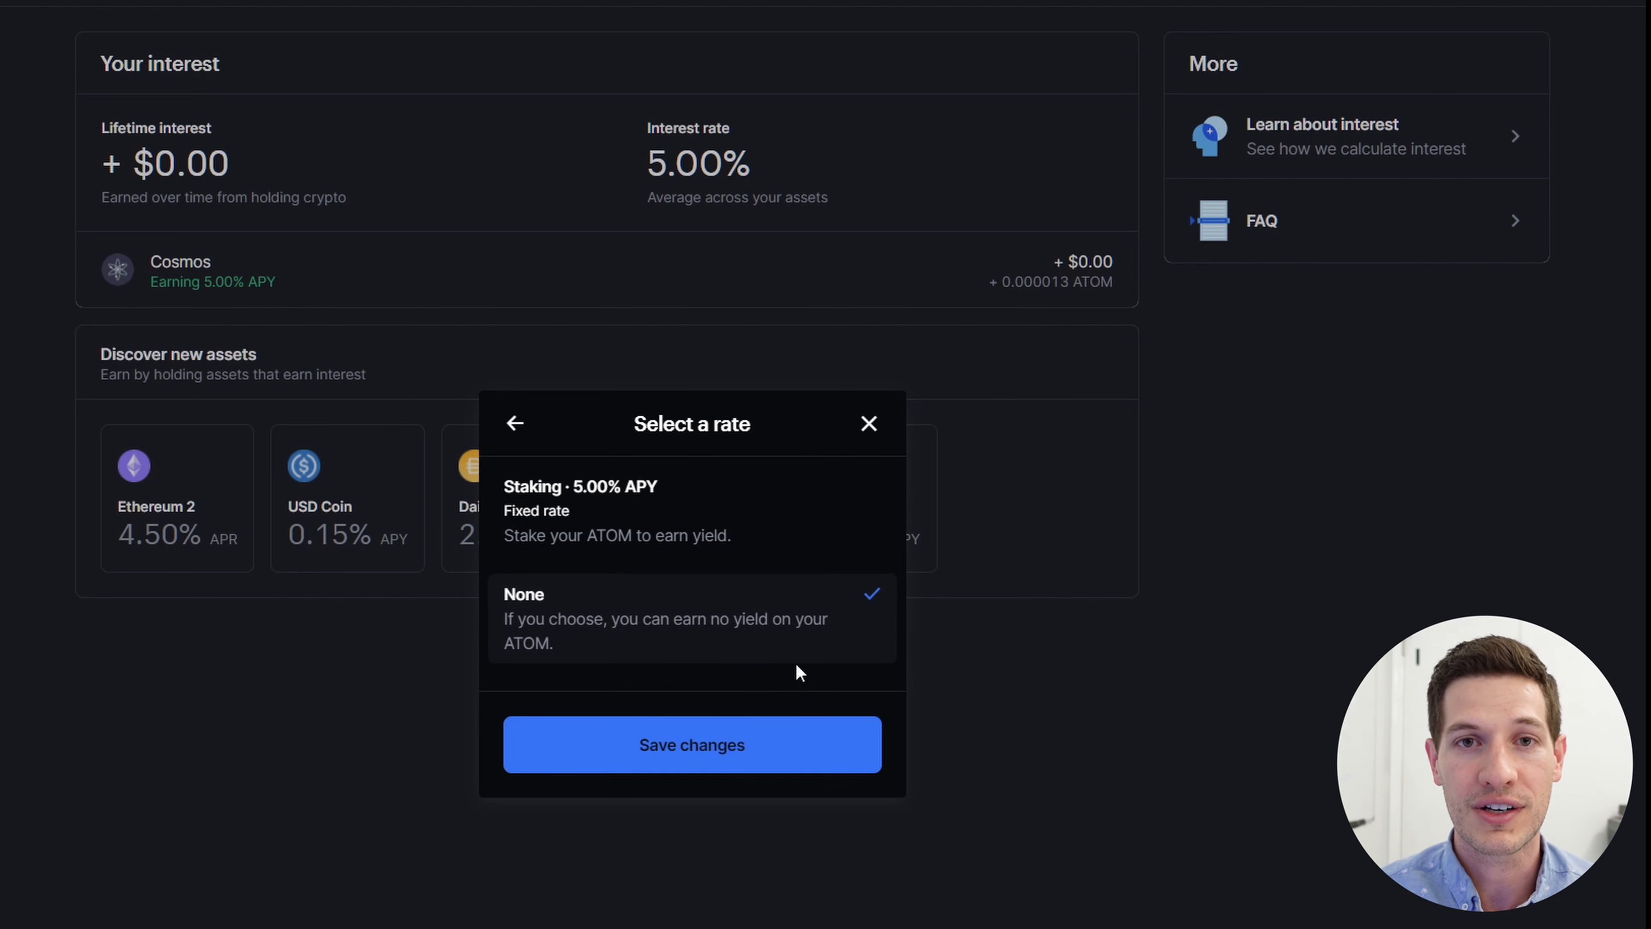
mouse_move(784, 664)
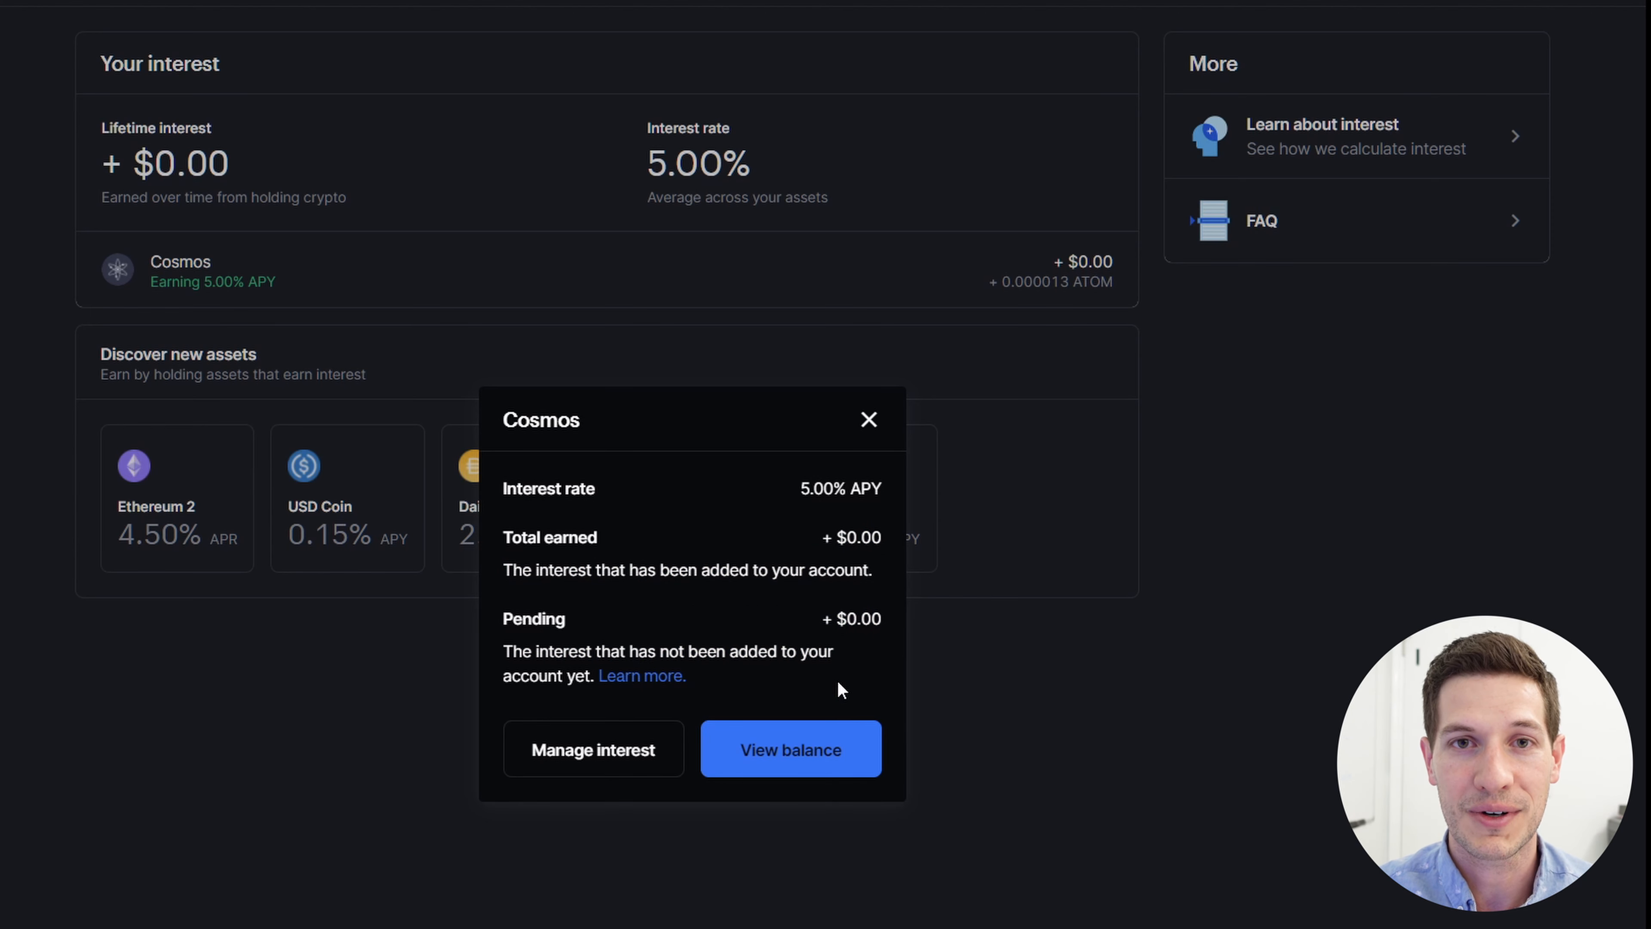
mouse_move(712, 637)
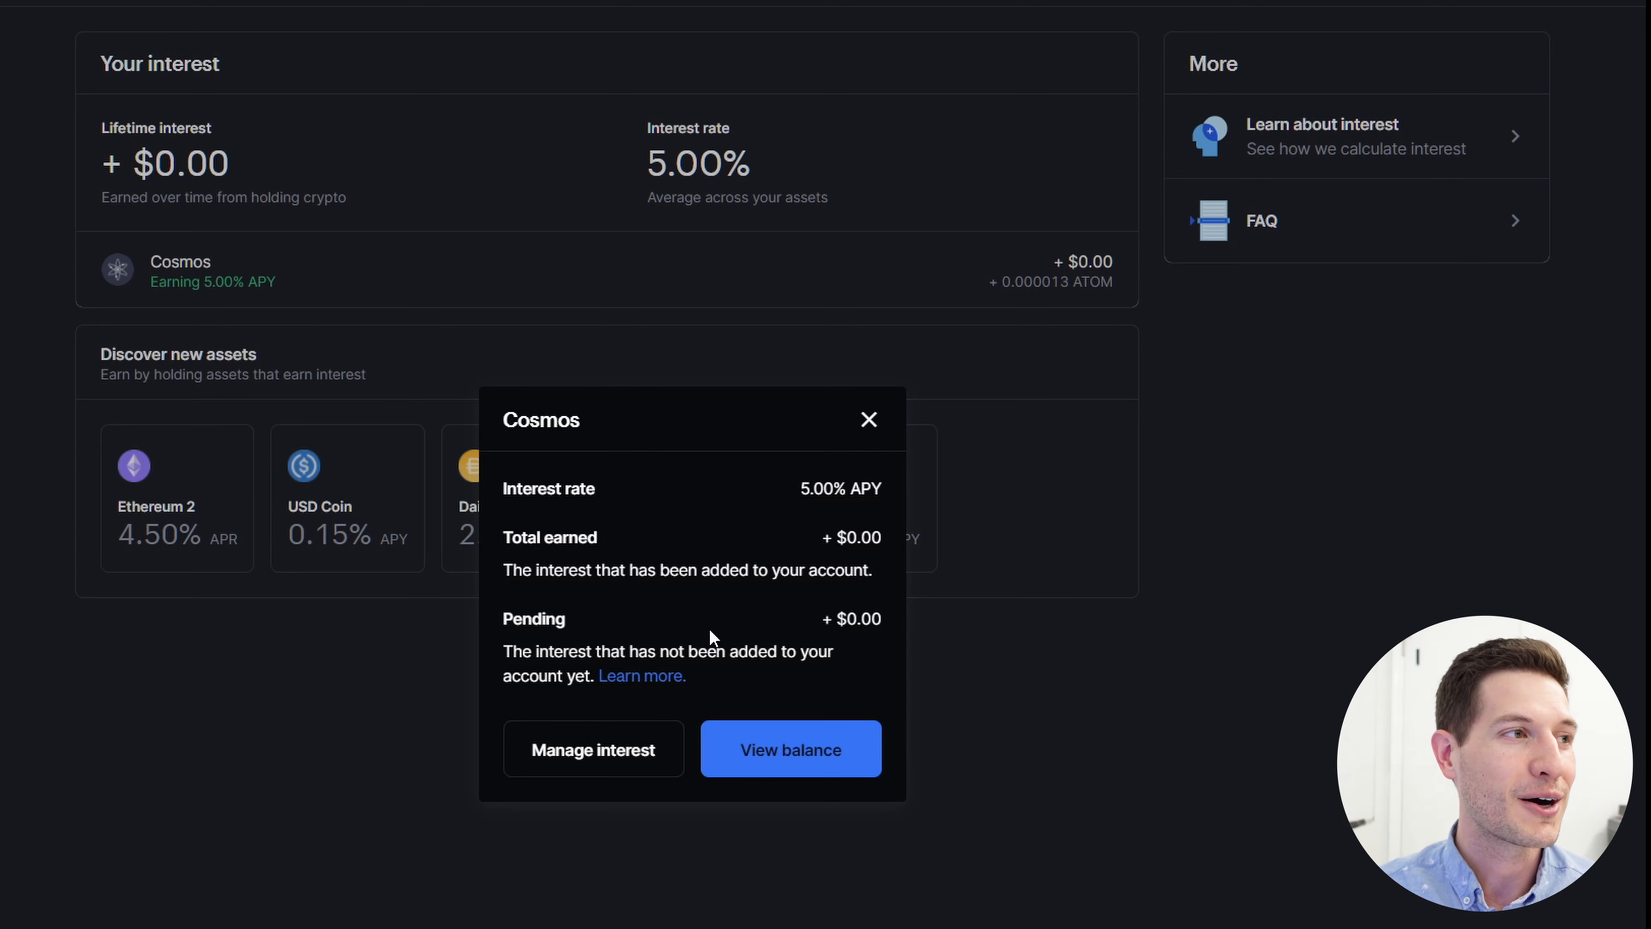
left_click(790, 749)
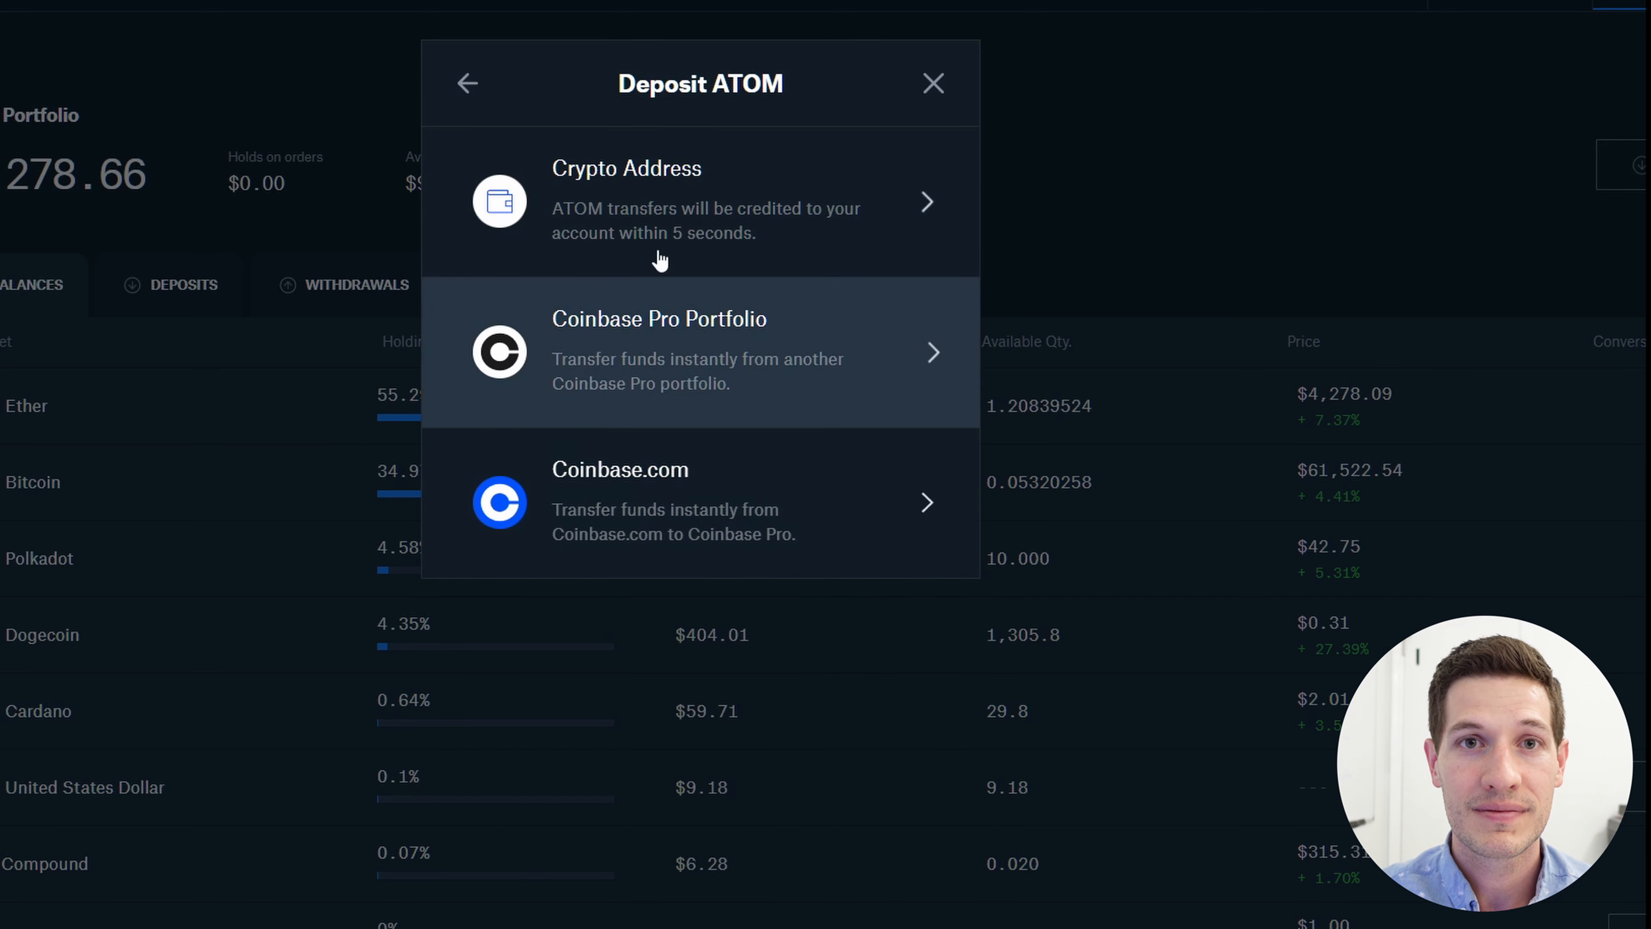
Choose Coinbase.com as the ATOM deposit source, then return to the Cosmos wallet.
left_click(699, 502)
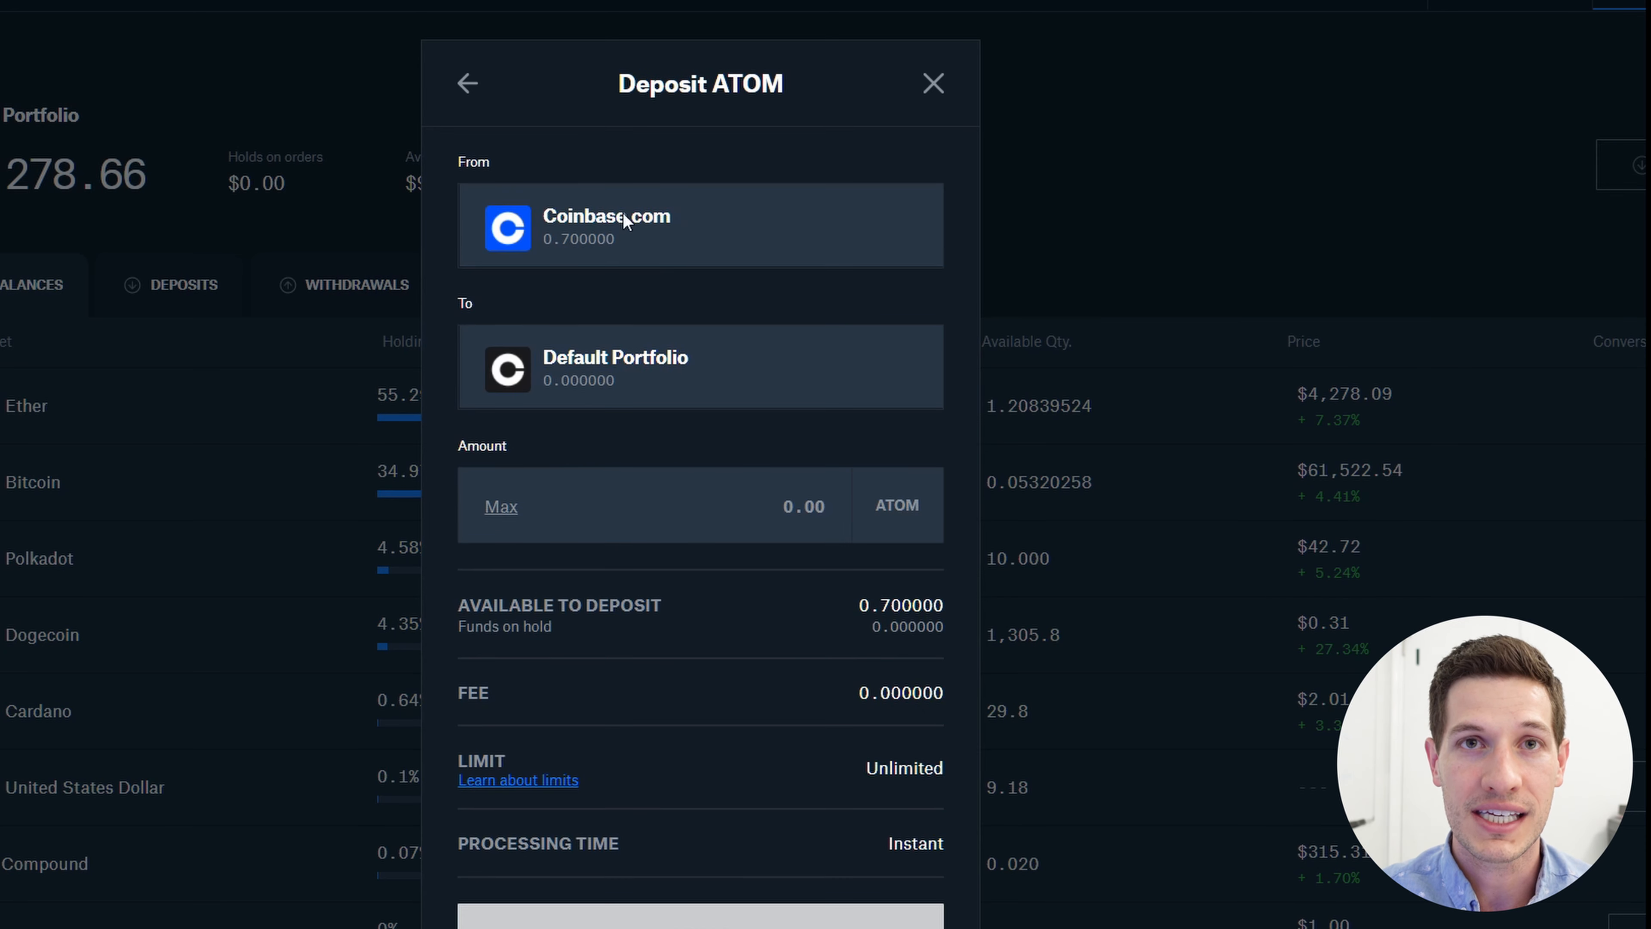
mouse_move(686, 375)
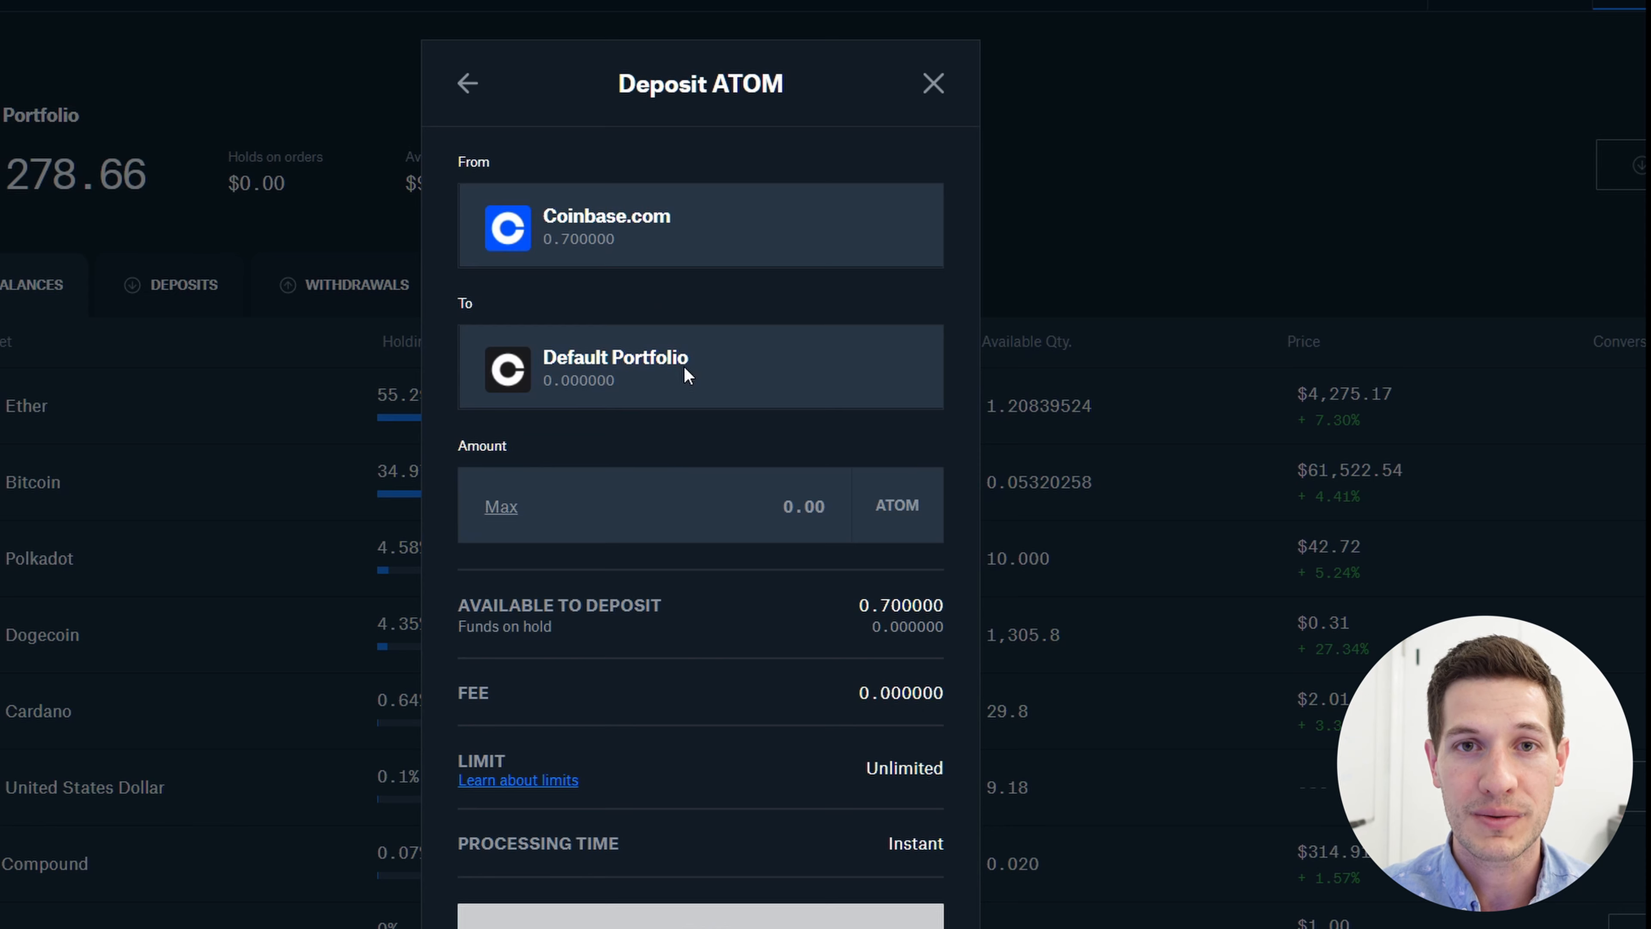
left_click(930, 83)
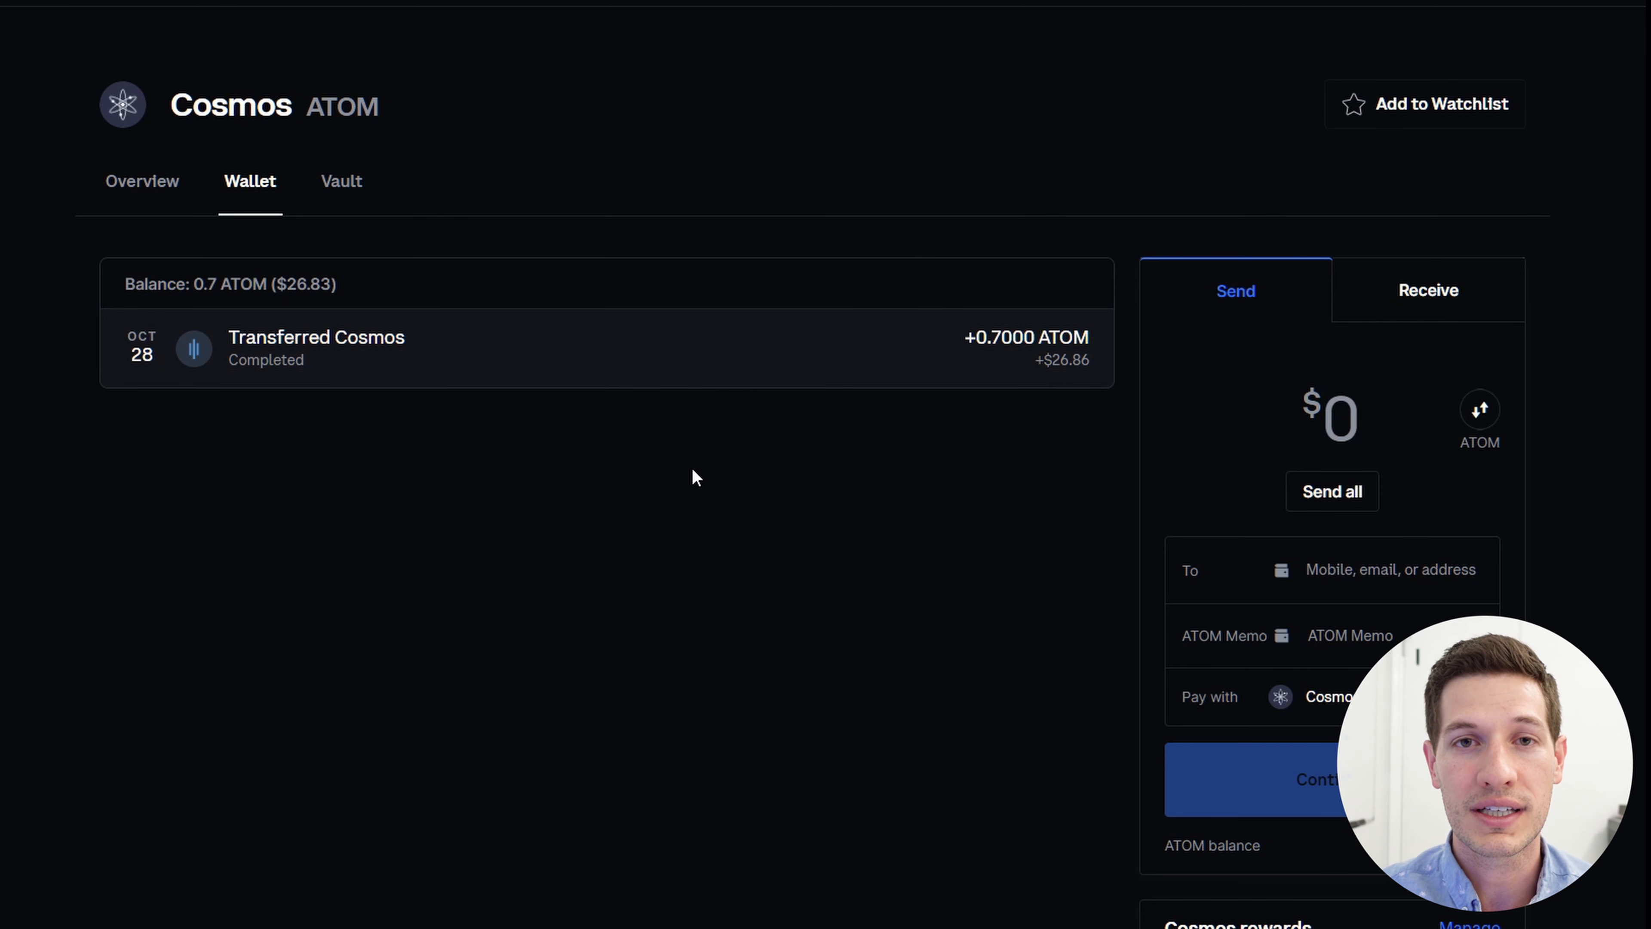
mouse_move(719, 490)
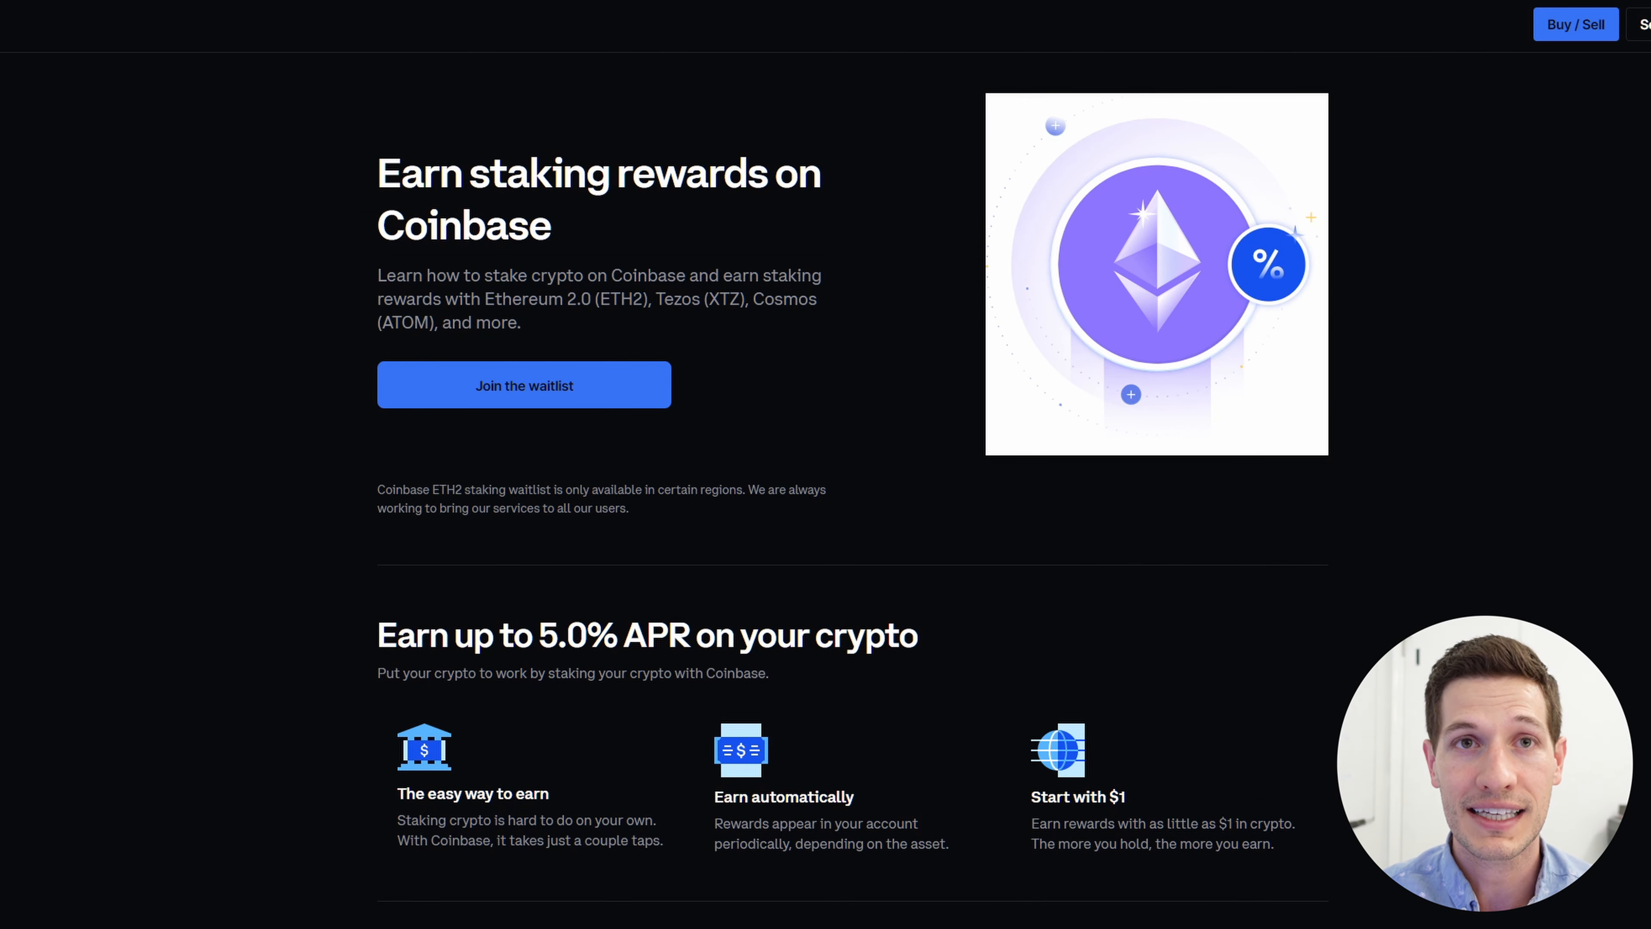
Scroll through the staking rewards assets and FAQ, then back to the top.
scroll("down", 3)
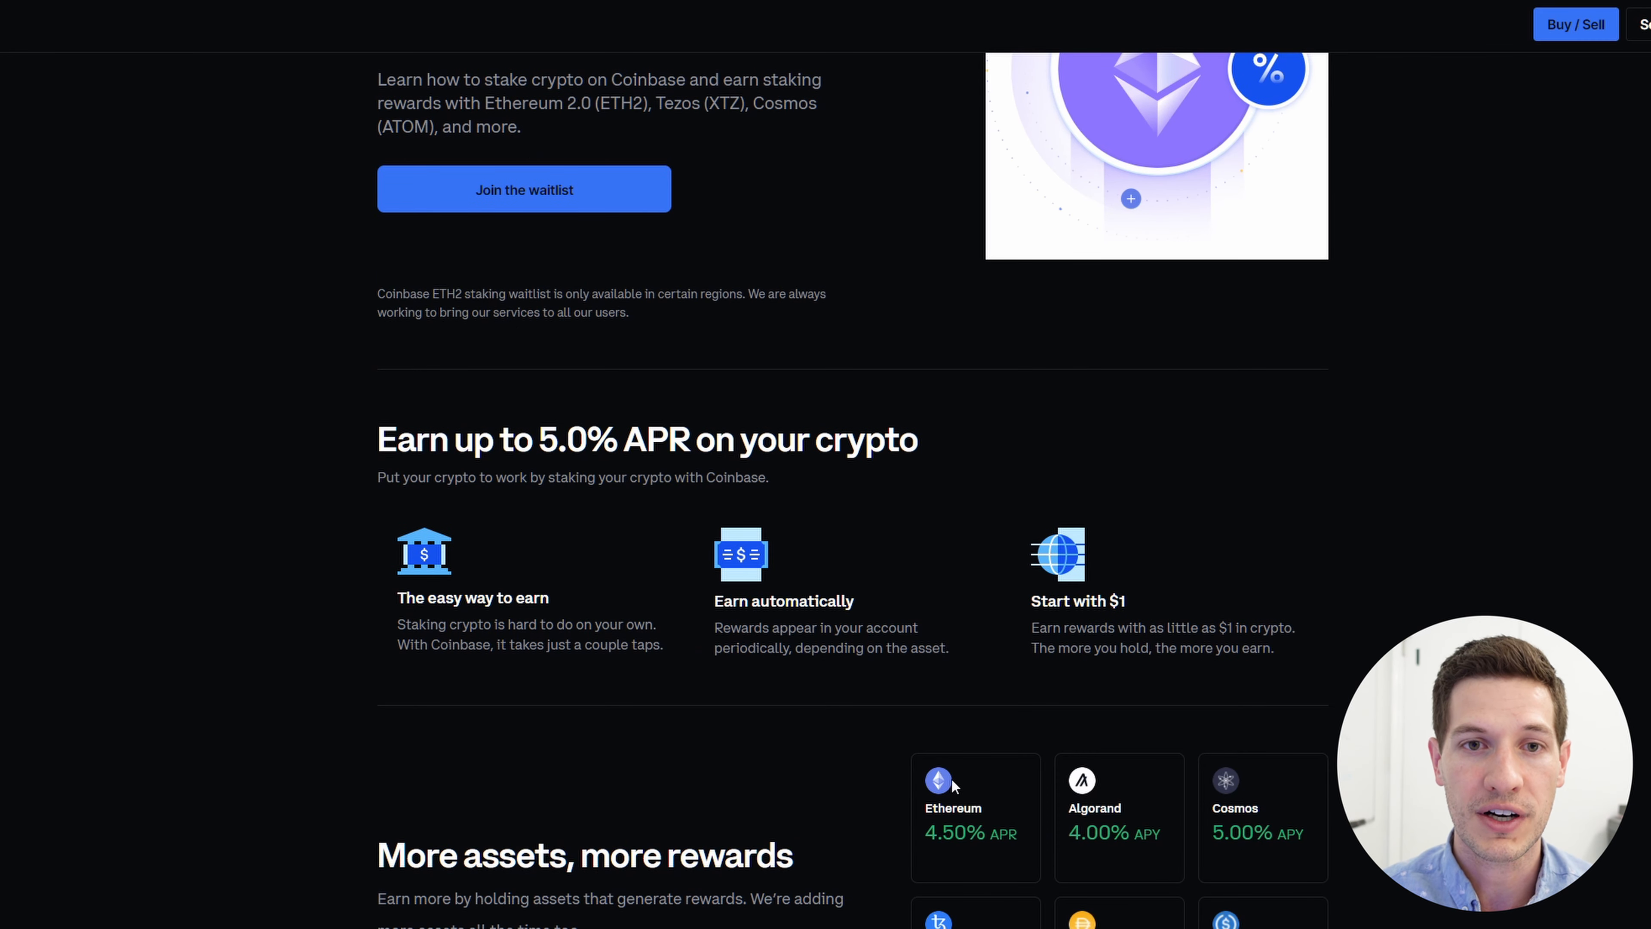
scroll("down", 3)
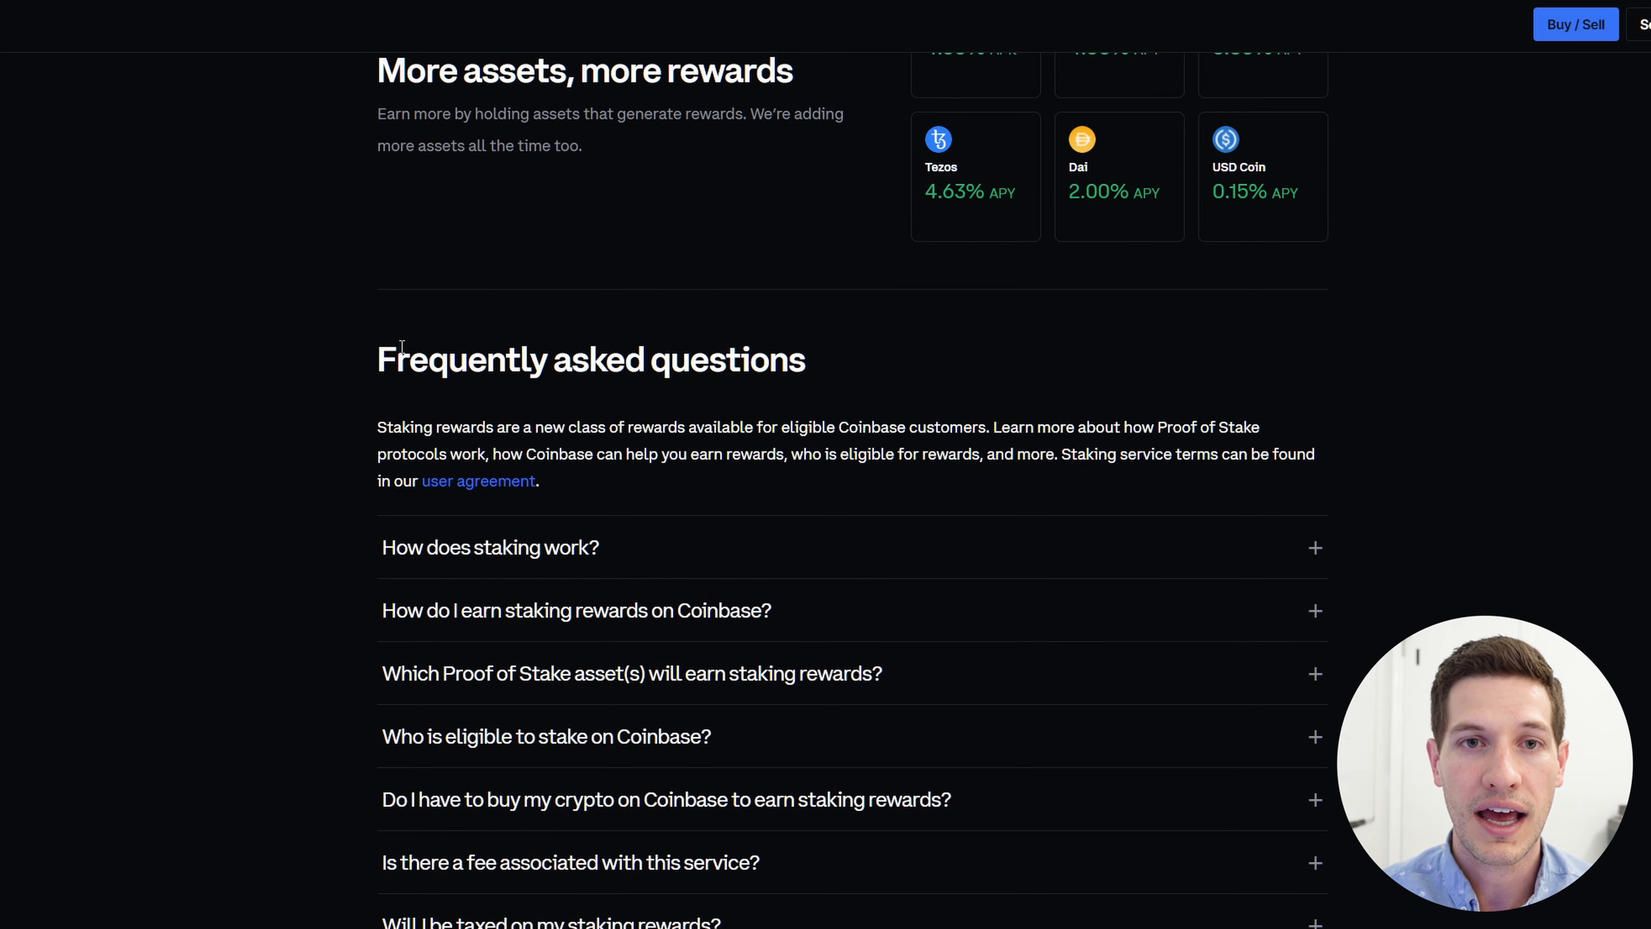
mouse_move(695, 750)
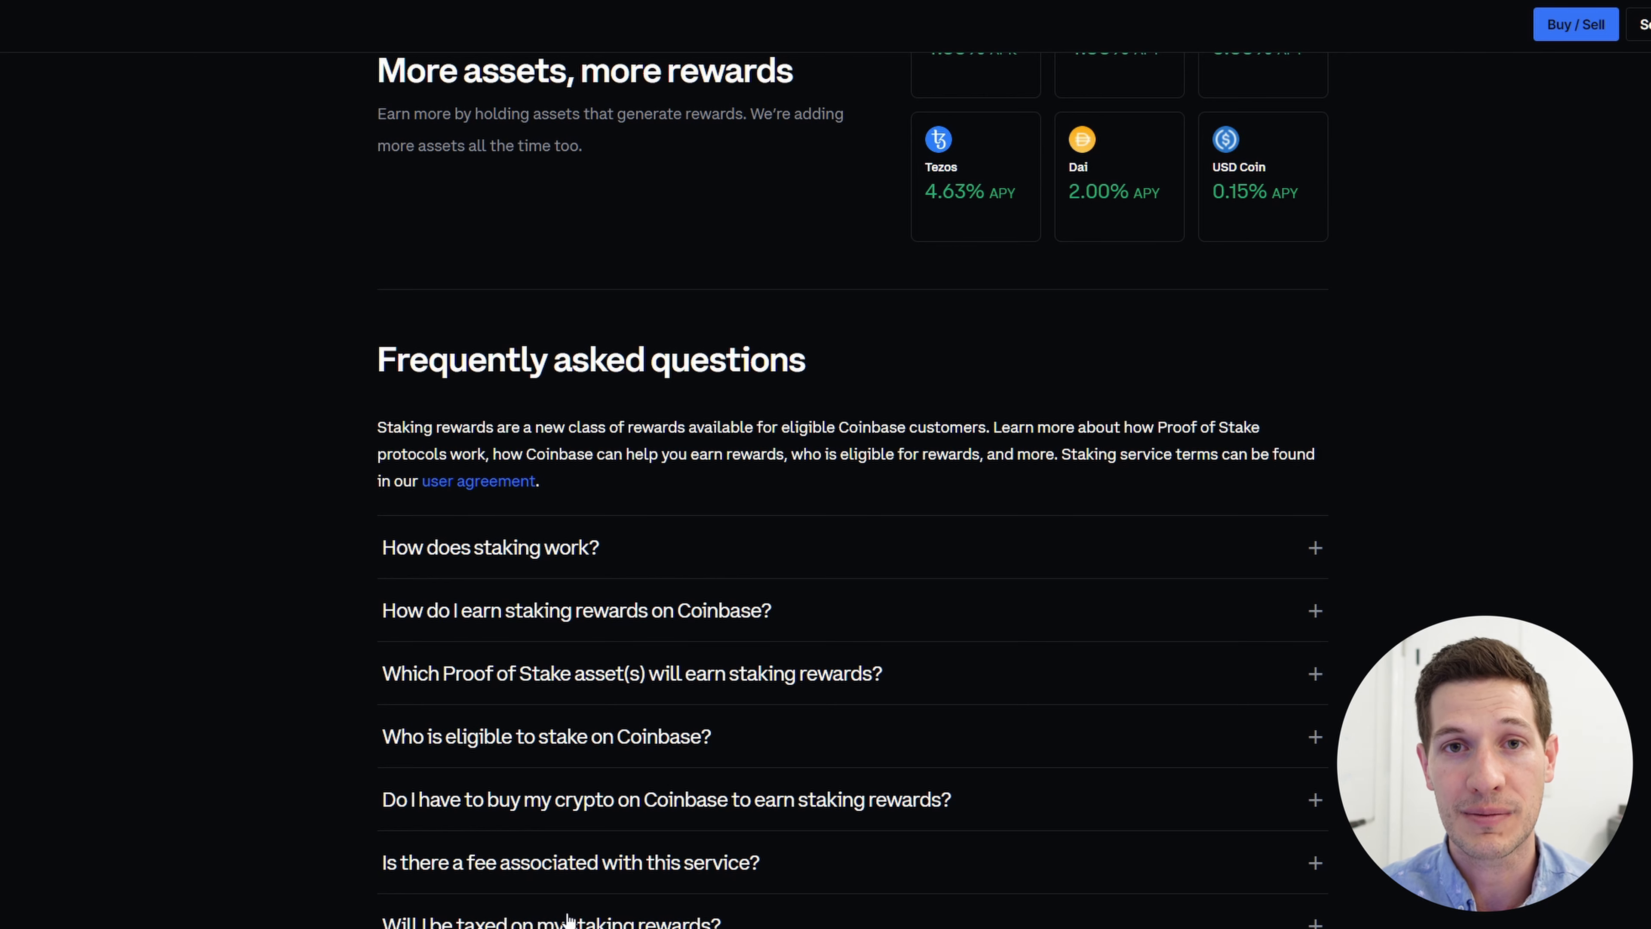
scroll("up", 3)
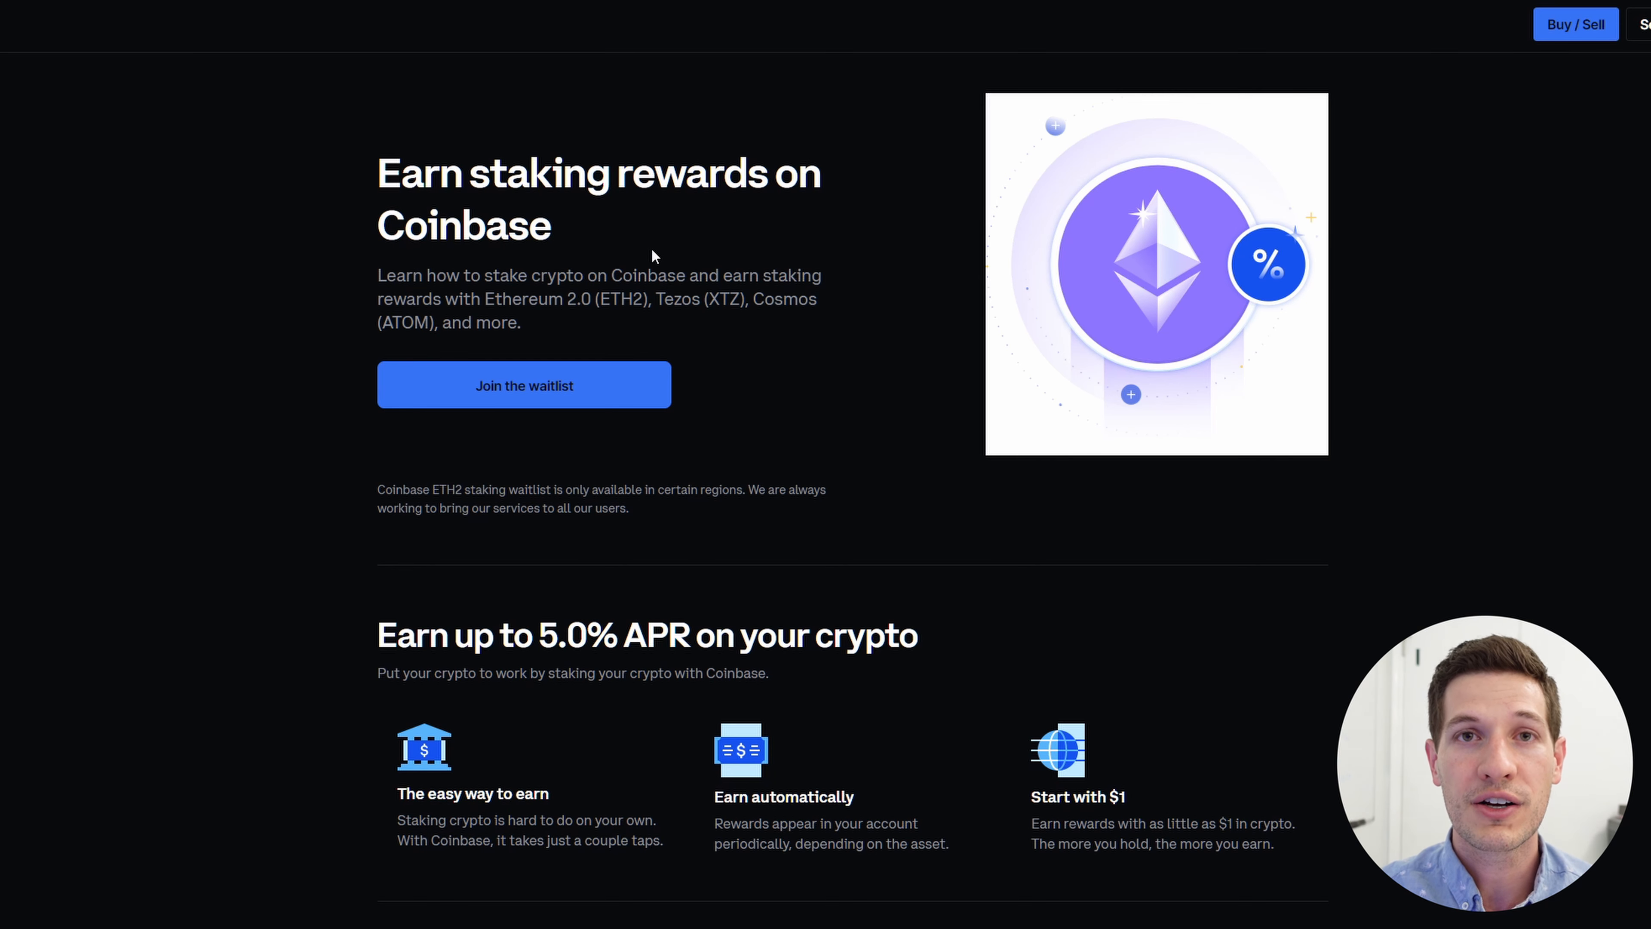
mouse_move(592, 327)
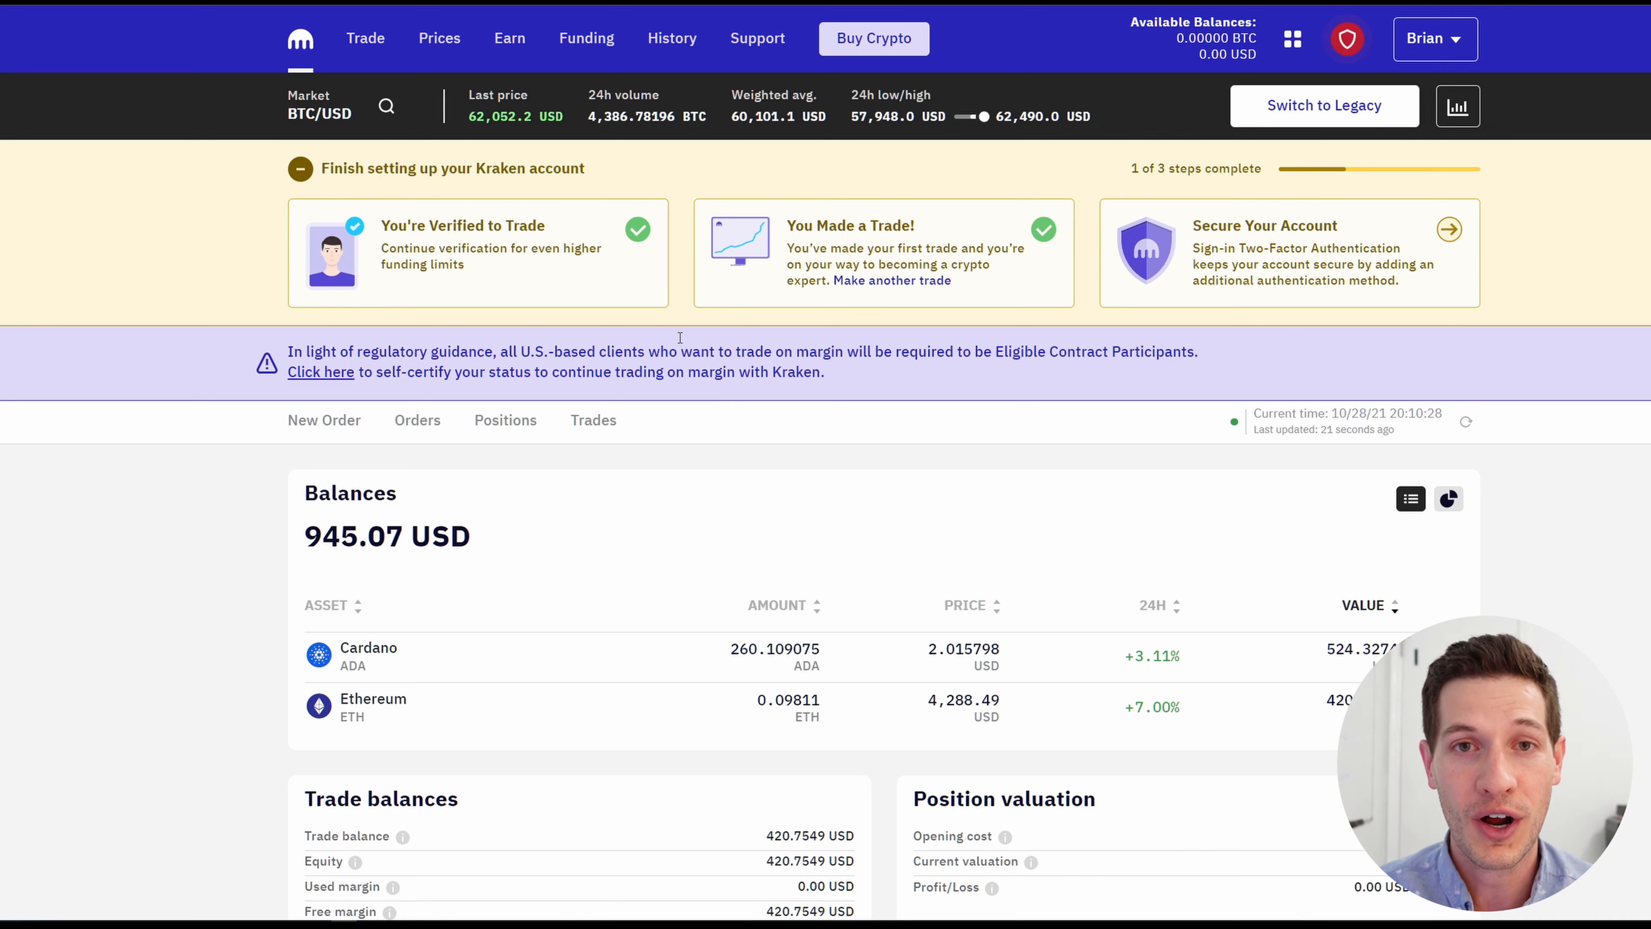
mouse_move(508, 38)
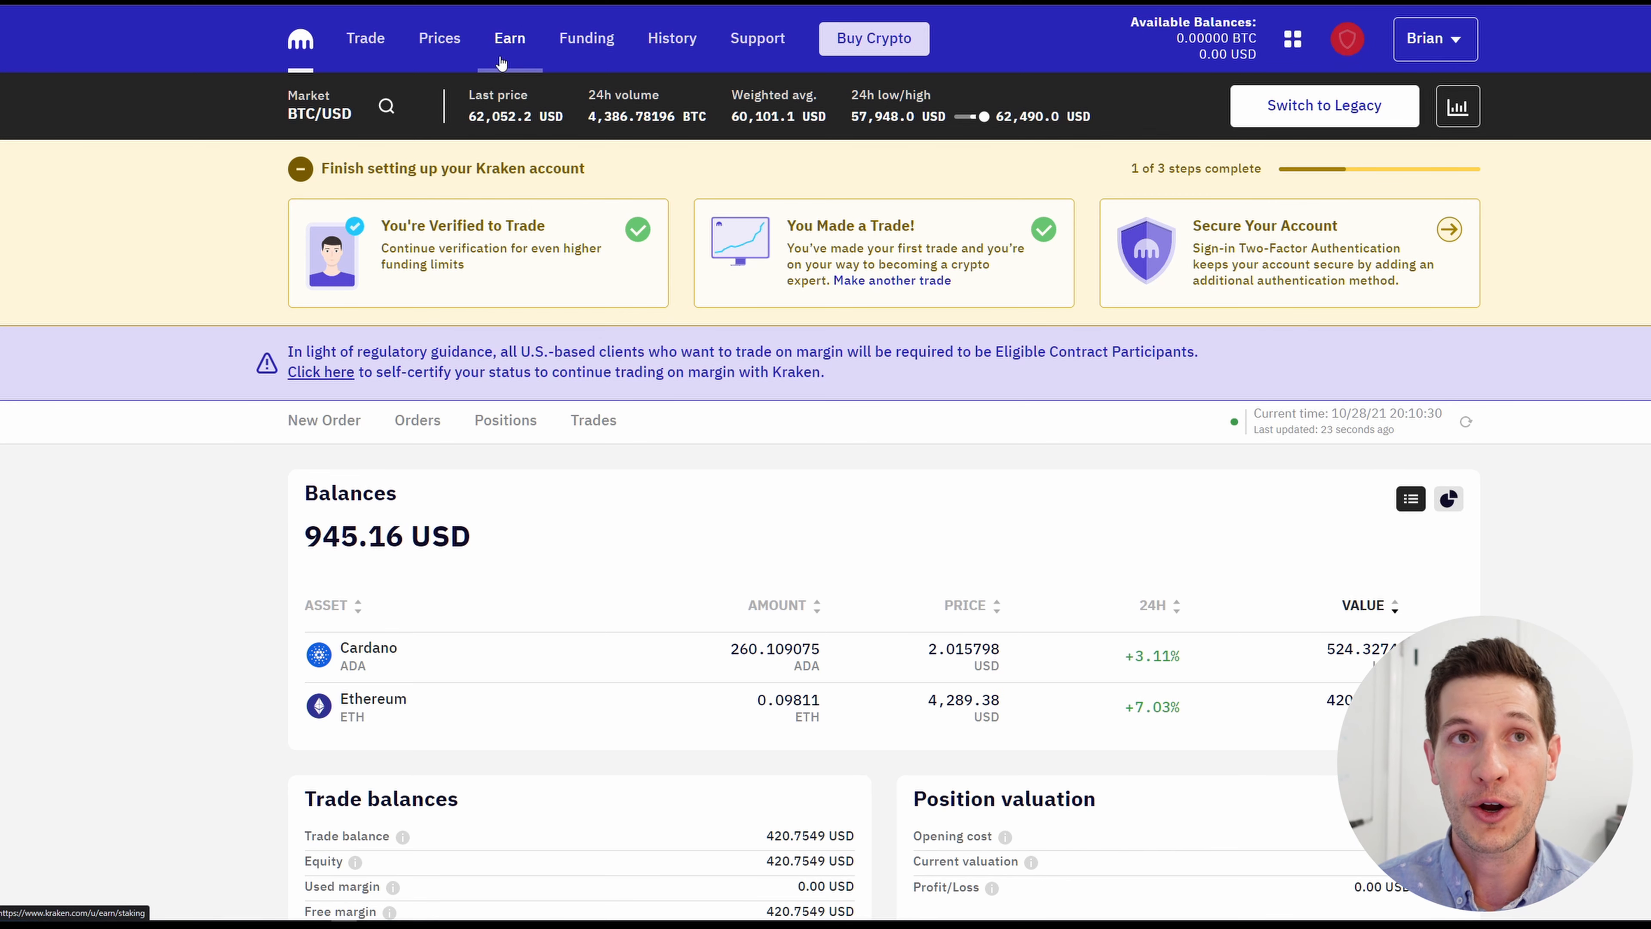
View Kraken's Earn staking assets table, where Polkadot earns 12.00%.
left_click(509, 38)
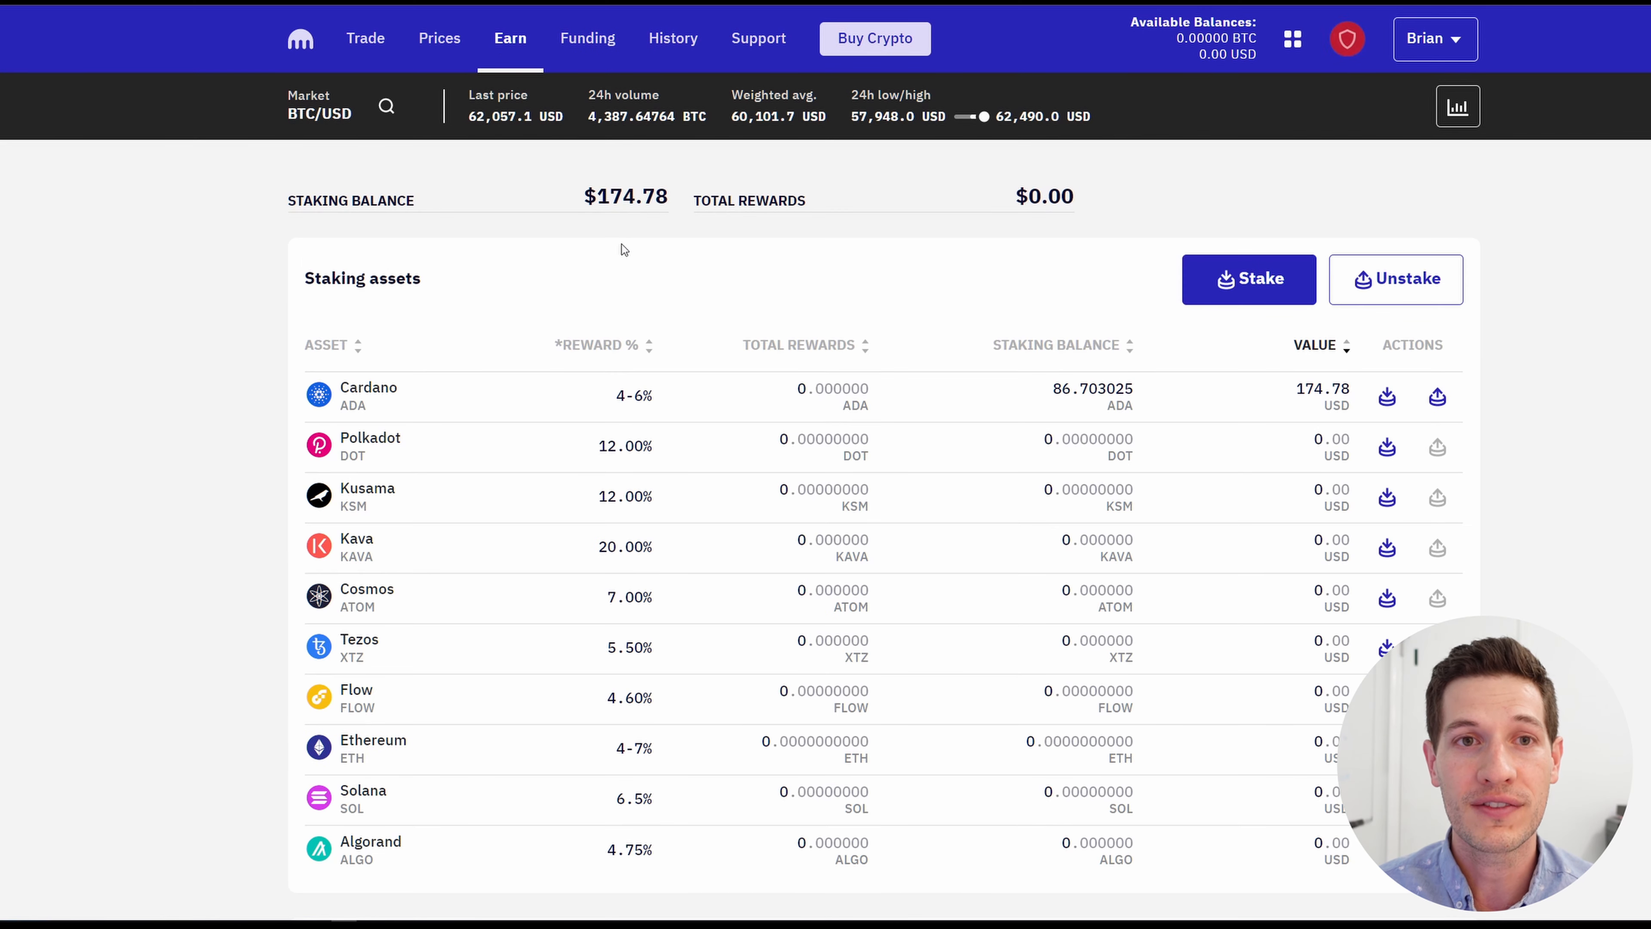
mouse_move(430, 525)
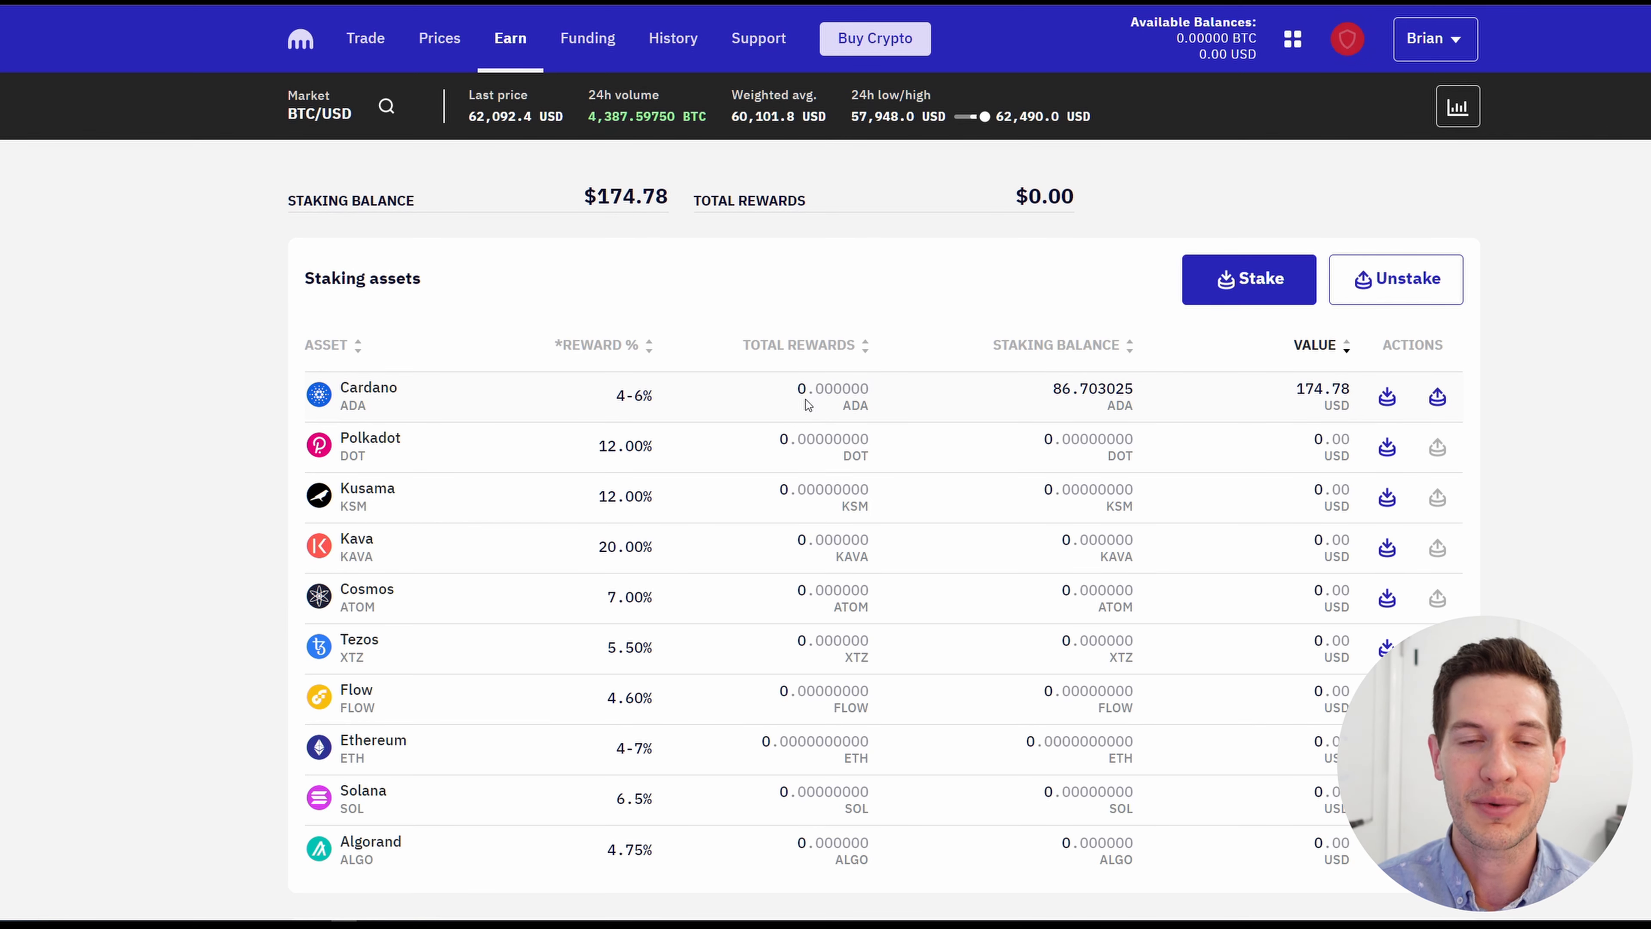
mouse_move(470, 452)
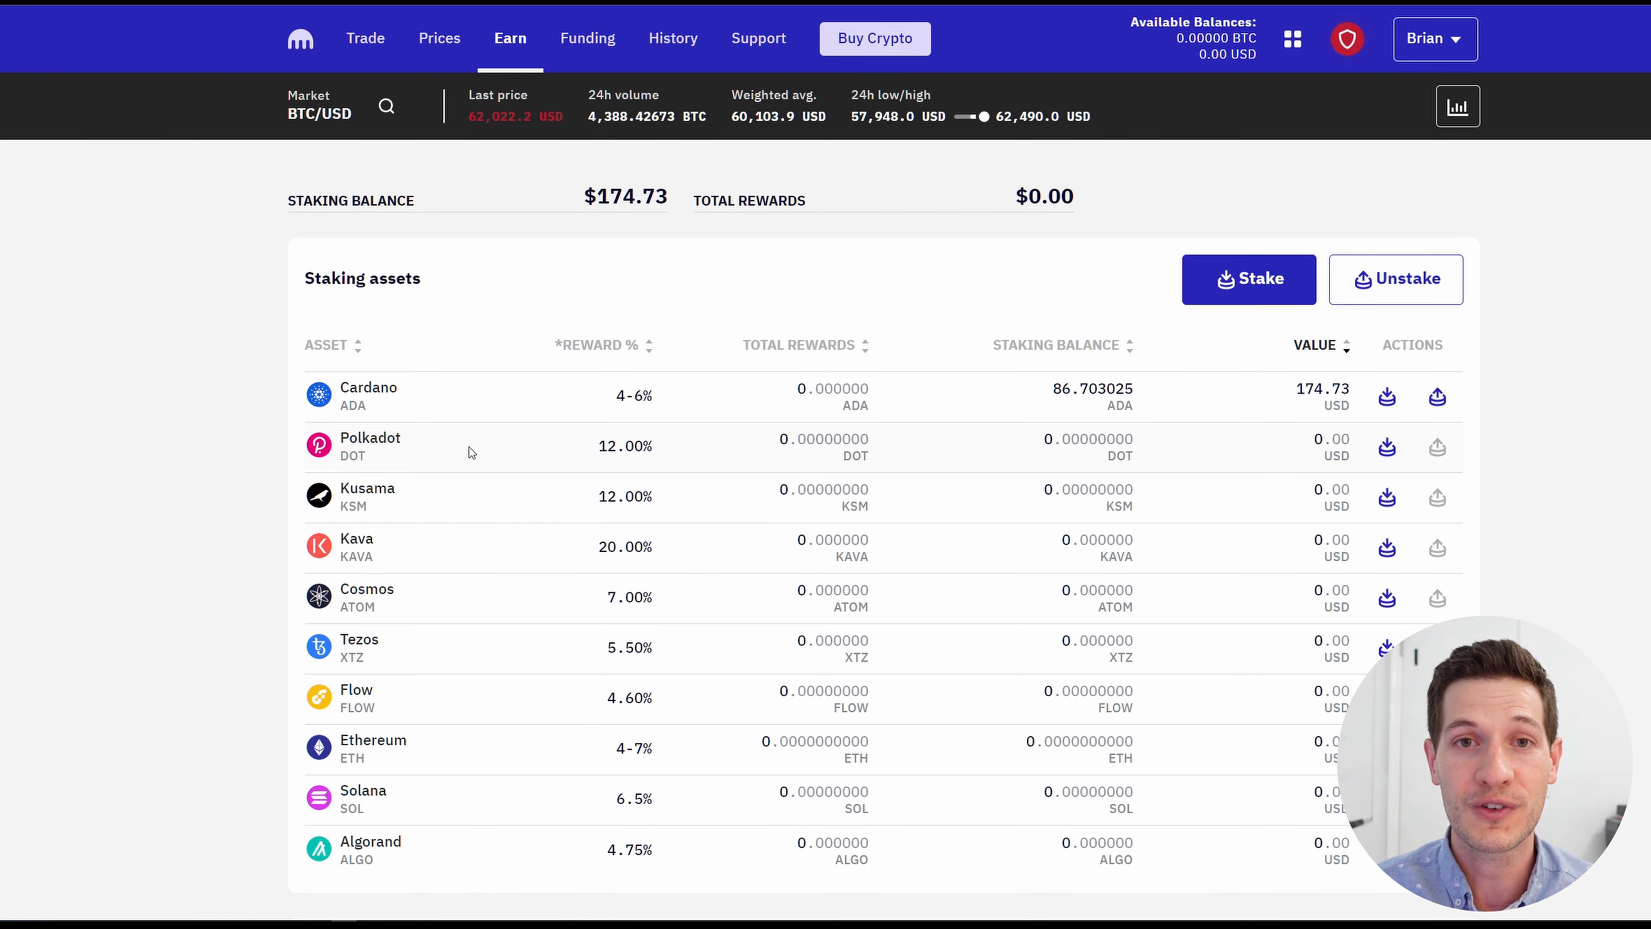
left_click(365, 37)
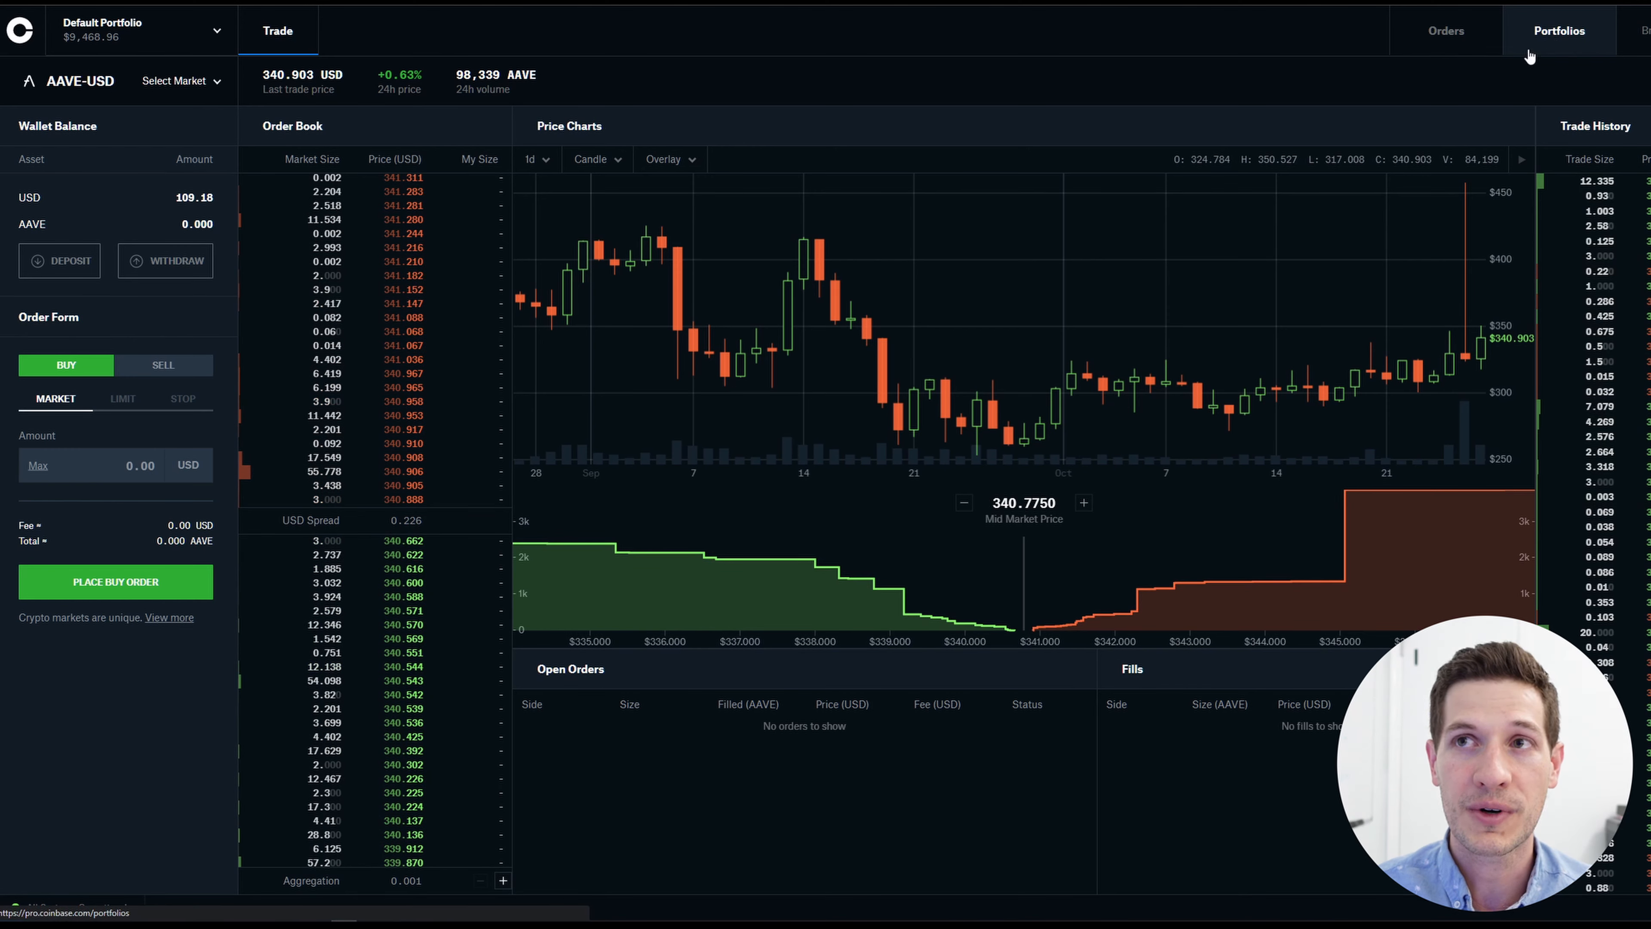
View the Default Portfolio balances showing 10.000 Polkadot available.
left_click(1559, 29)
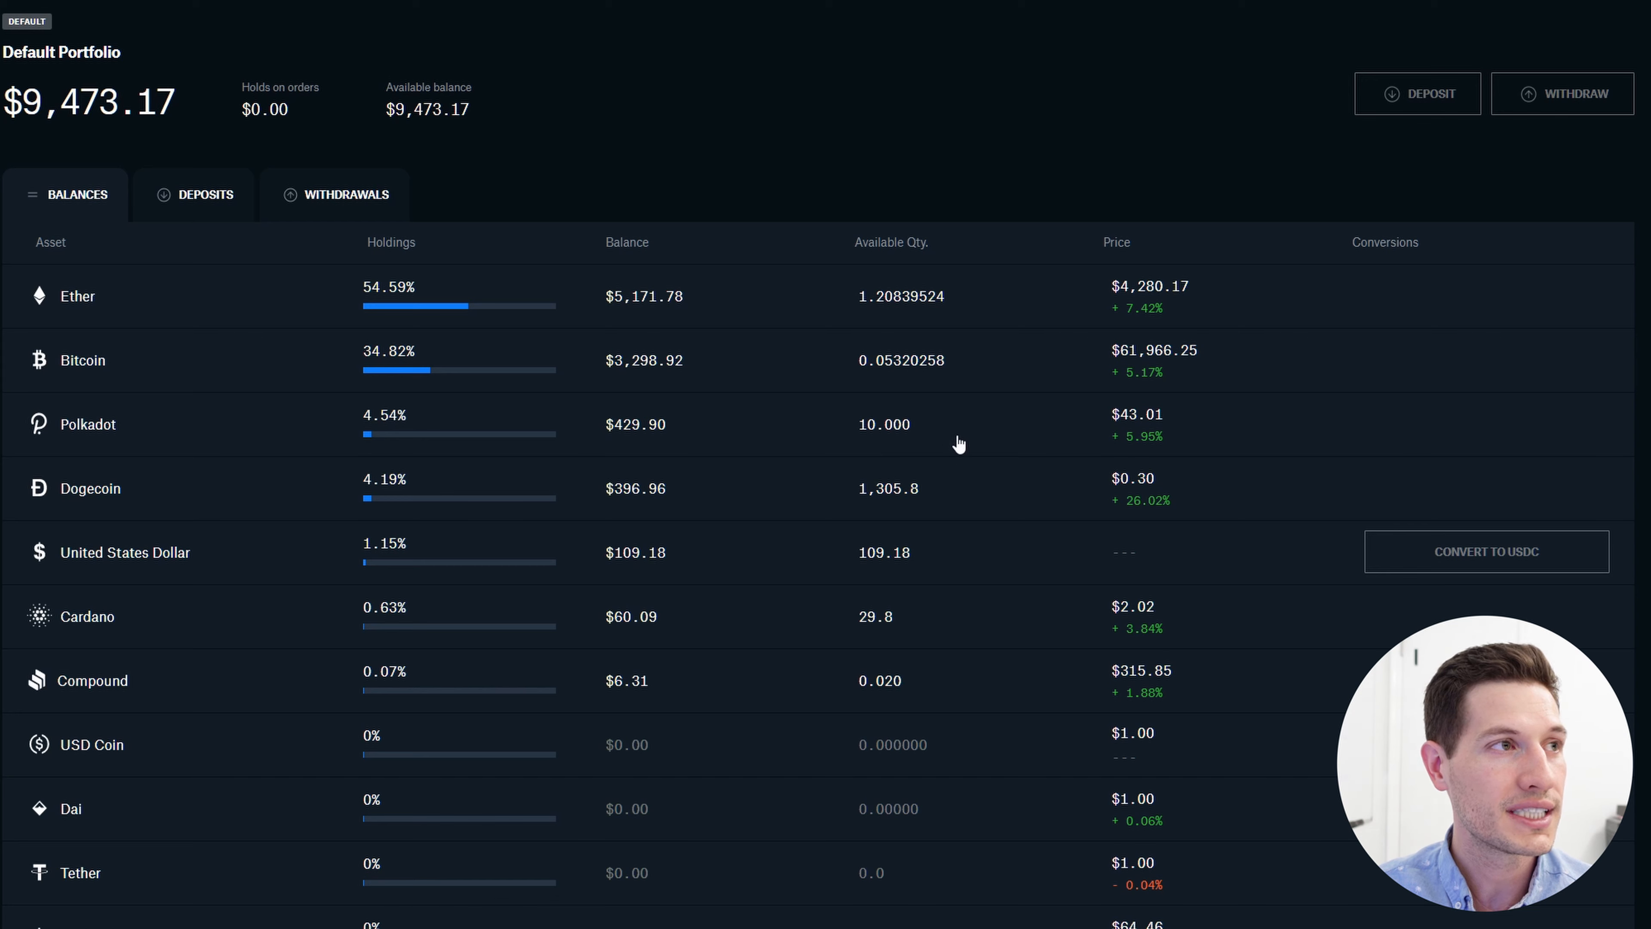
mouse_move(972, 446)
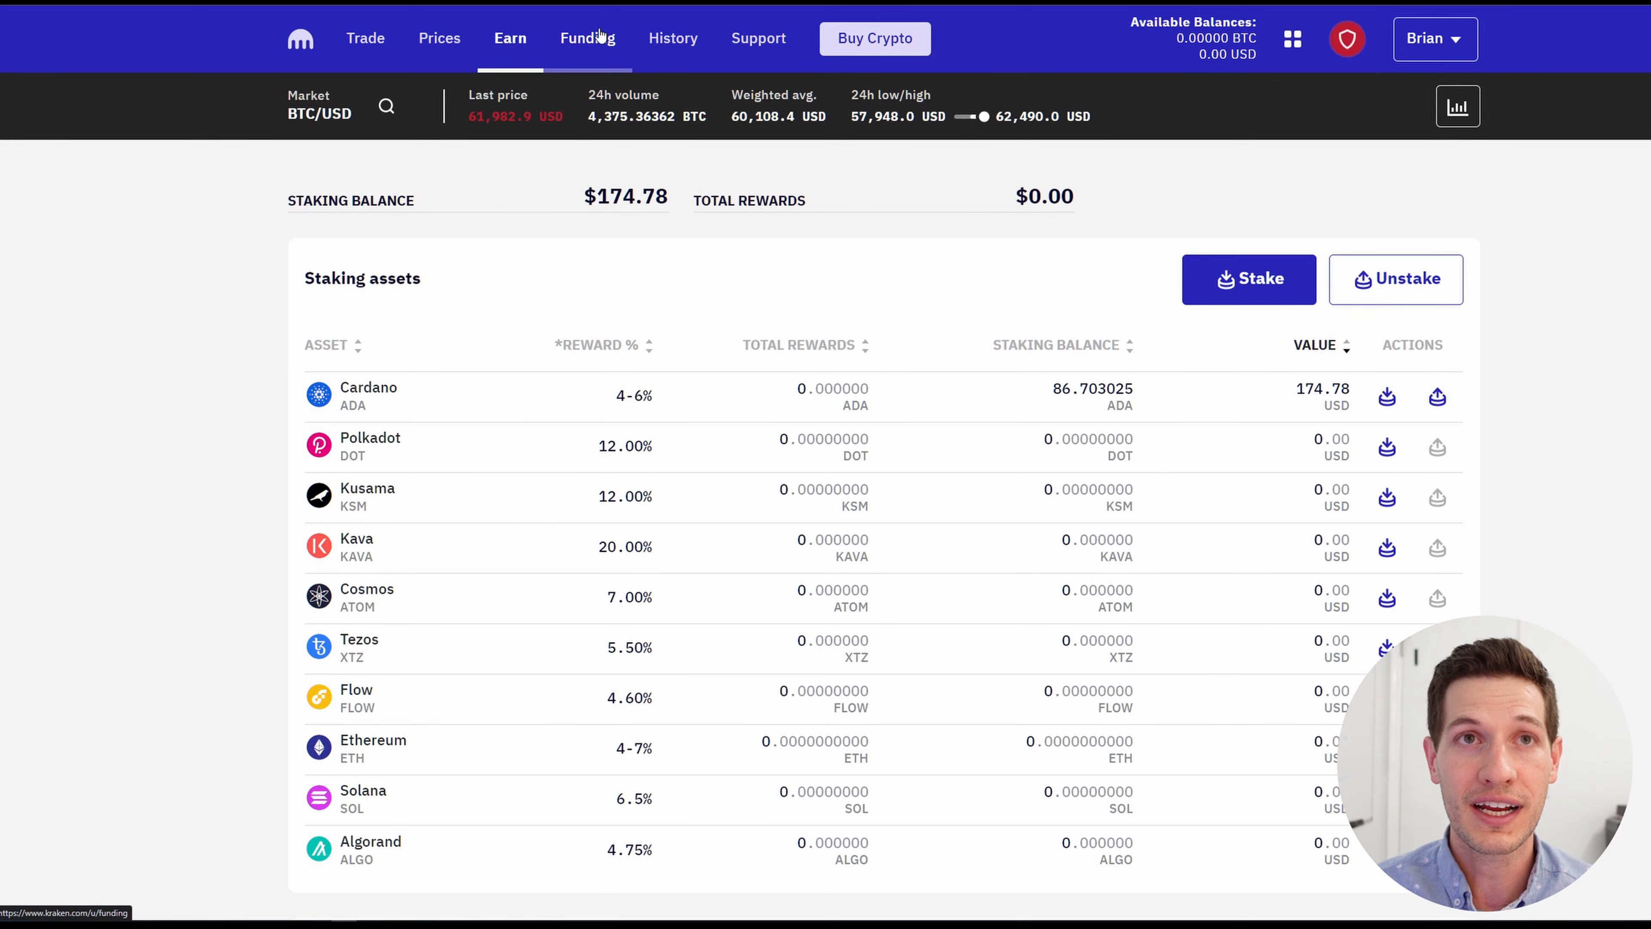
Start a Kraken crypto deposit and select Polkadot by searching 'po'.
left_click(587, 37)
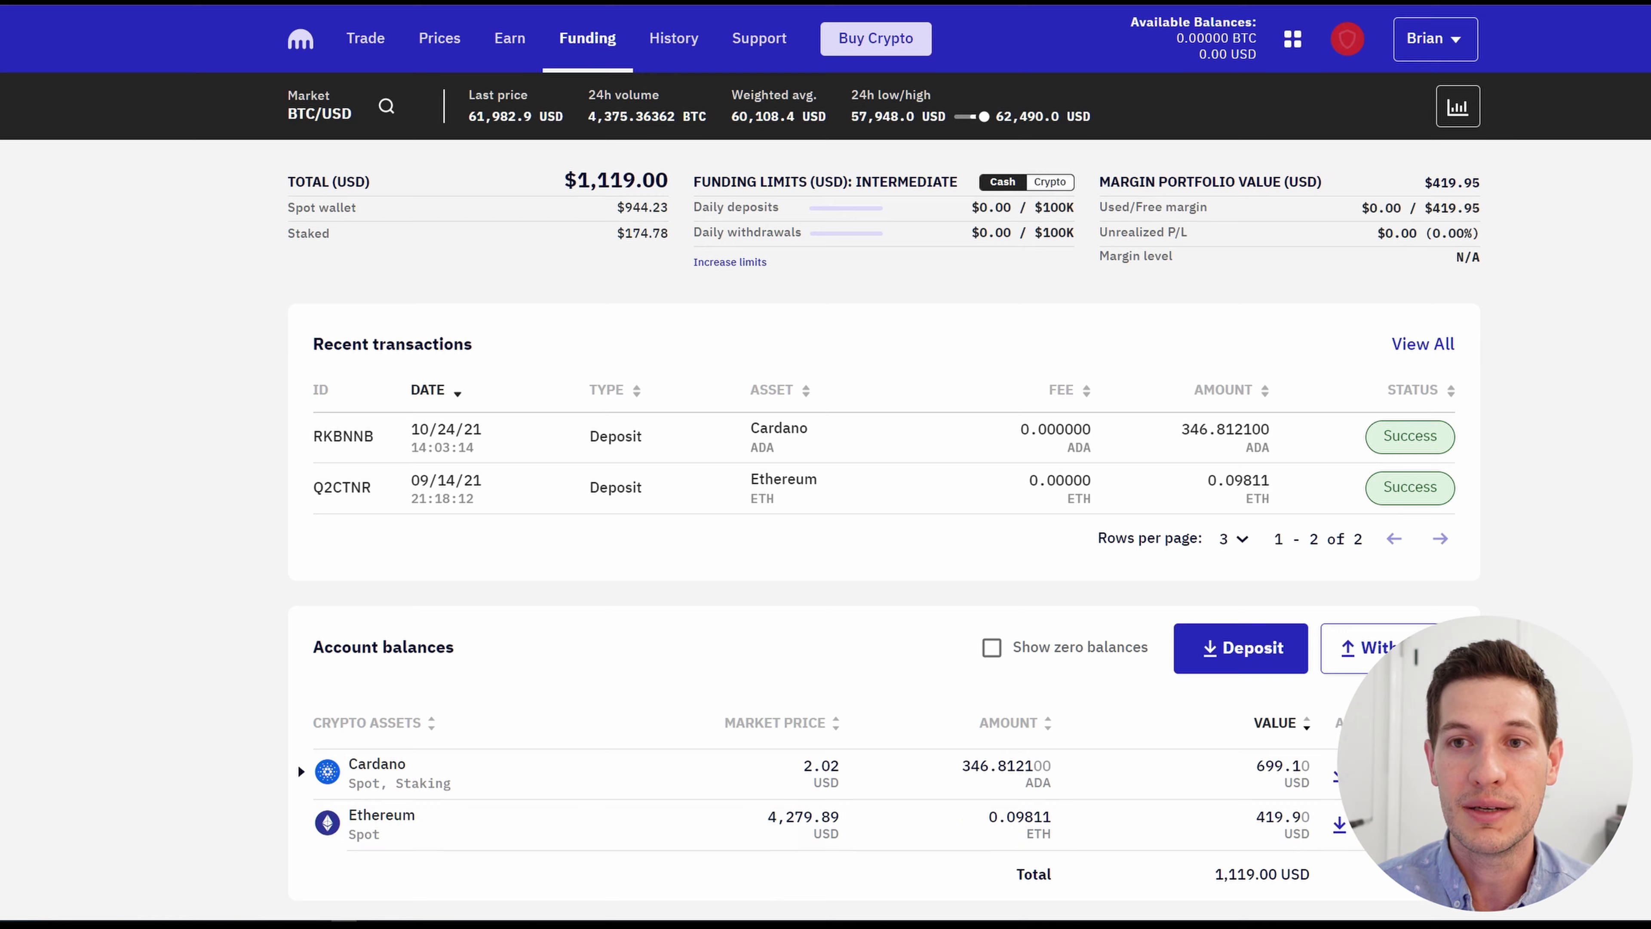
left_click(1240, 648)
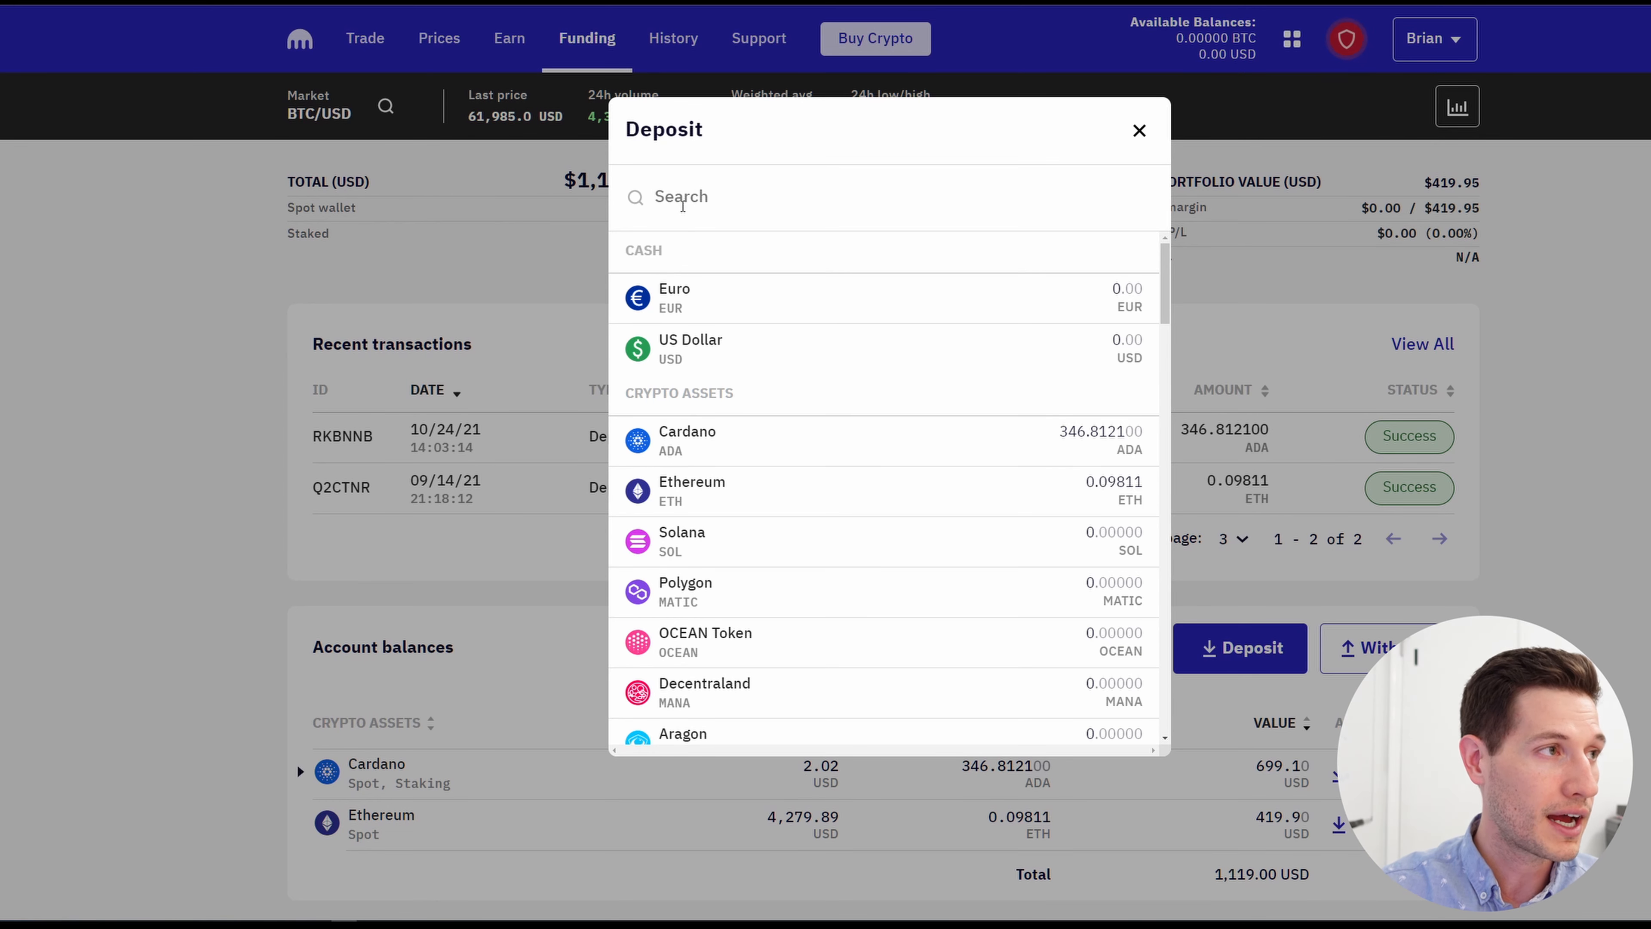
type("po")
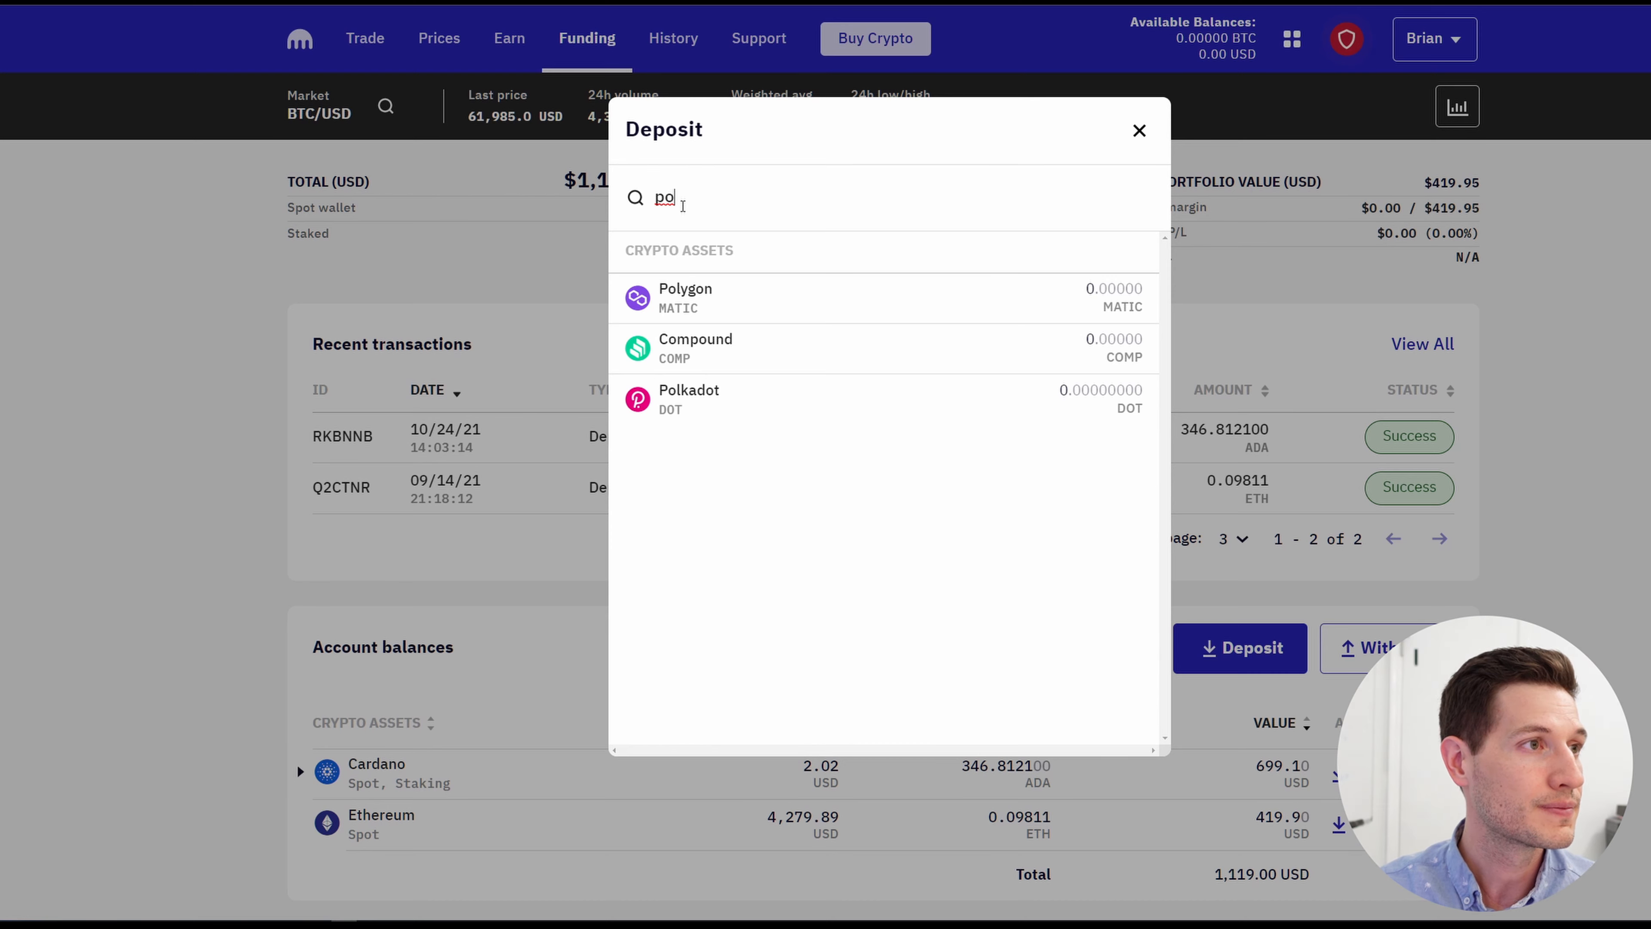
left_click(689, 398)
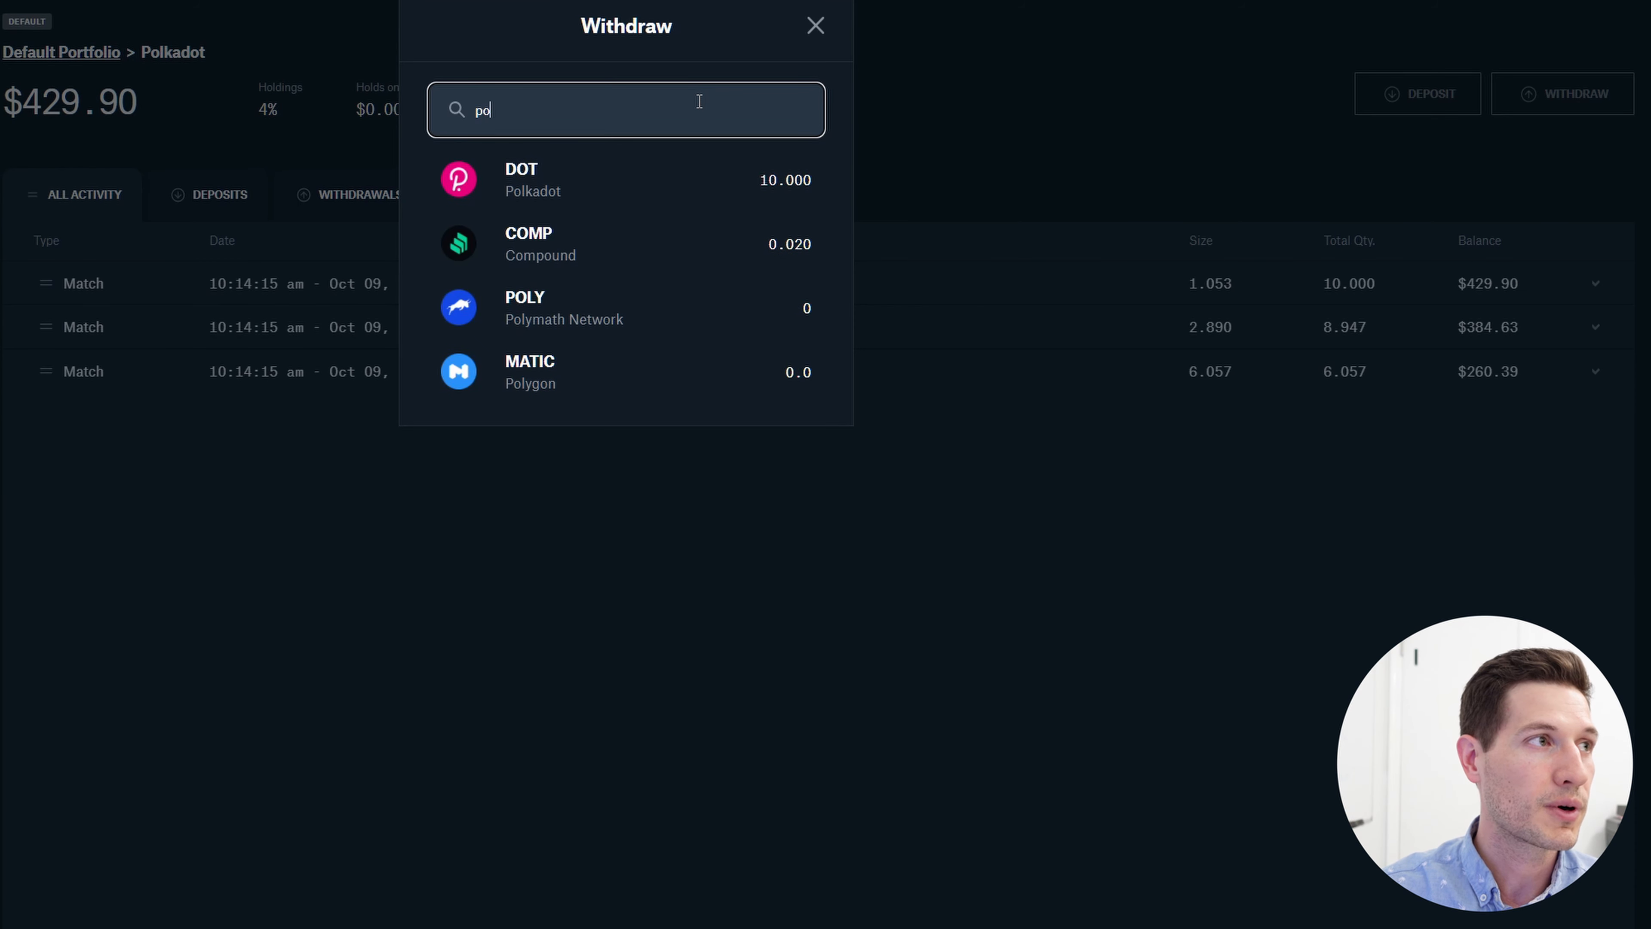
mouse_move(654, 166)
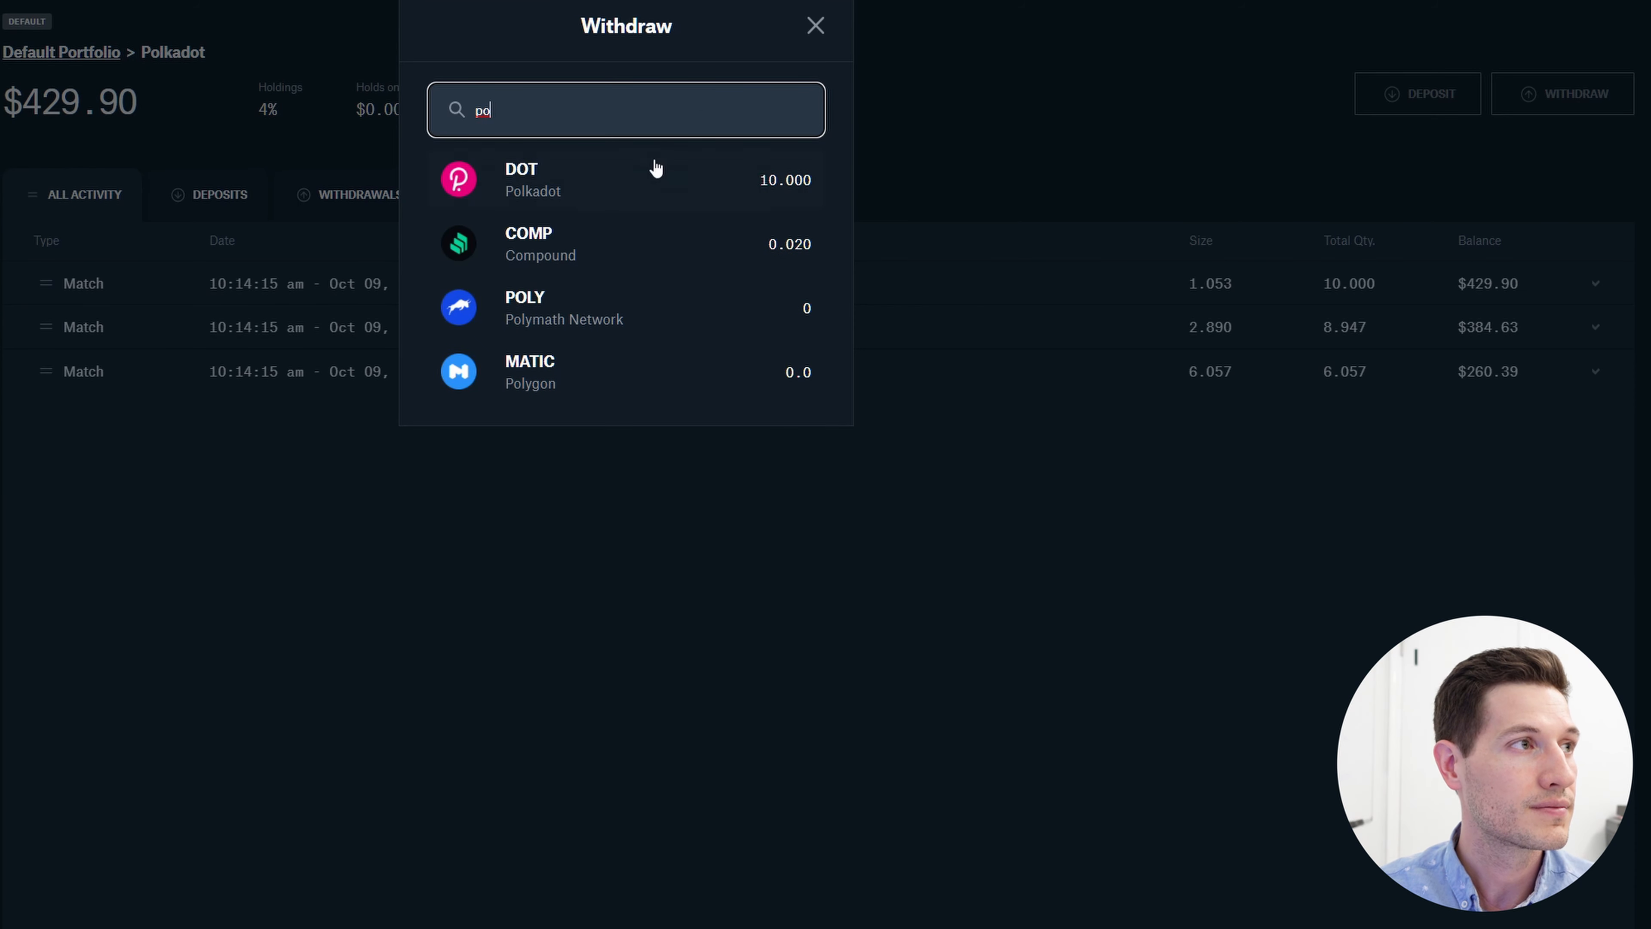
Choose DOT to withdraw and send it to an external crypto address.
left_click(531, 179)
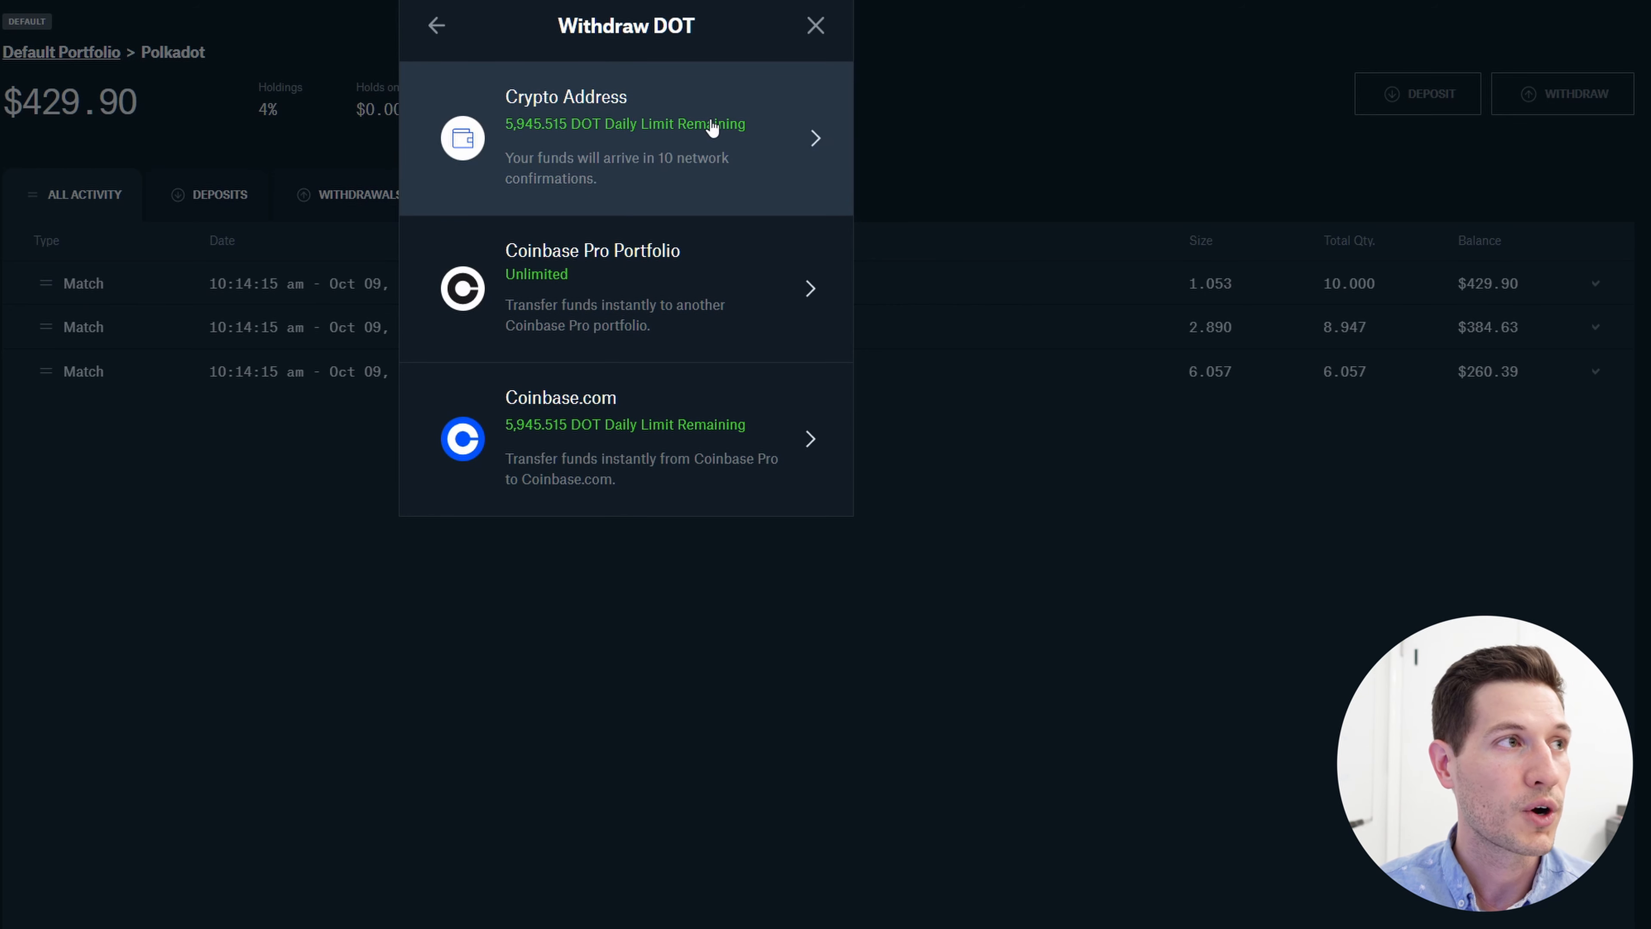
mouse_move(680, 416)
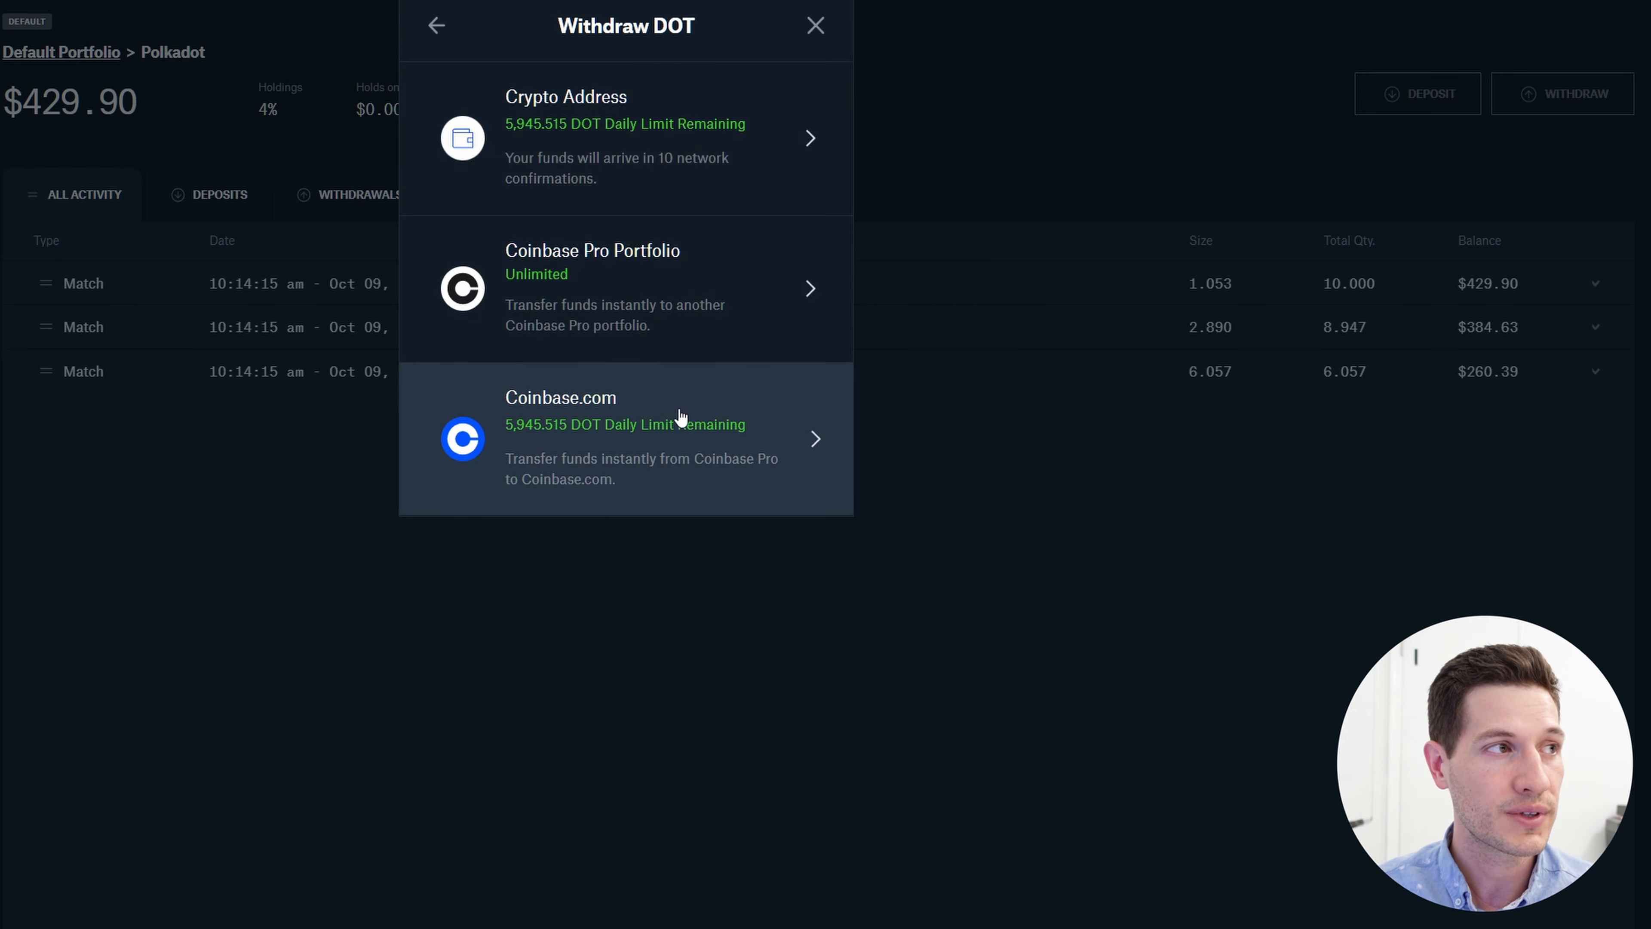
mouse_move(654, 159)
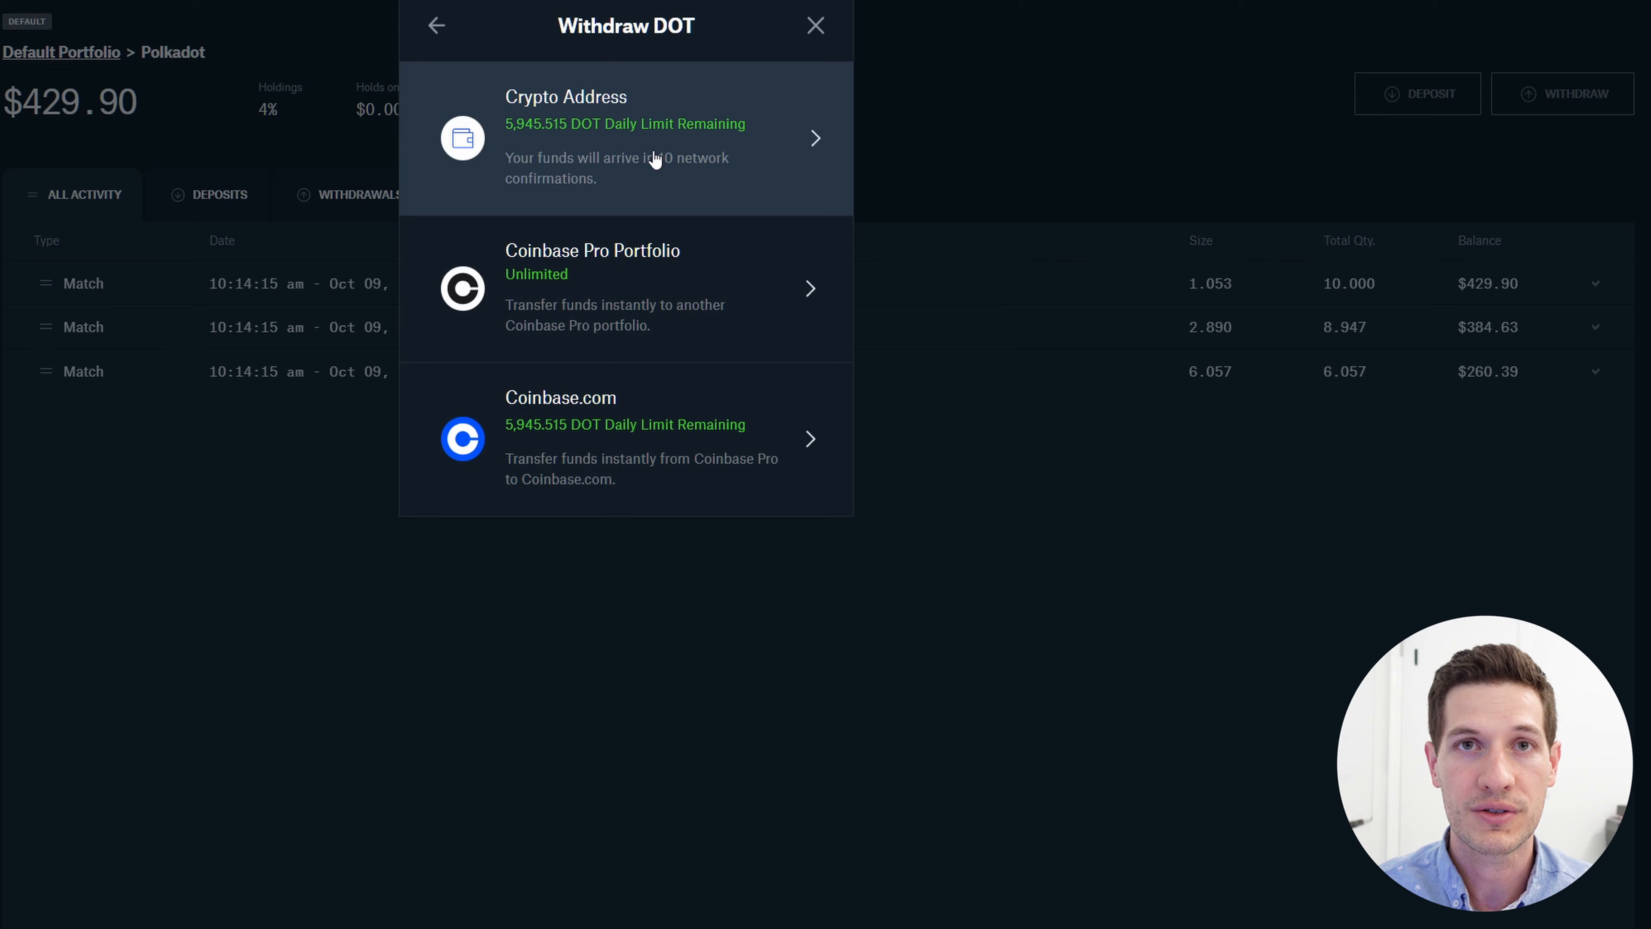
left_click(626, 137)
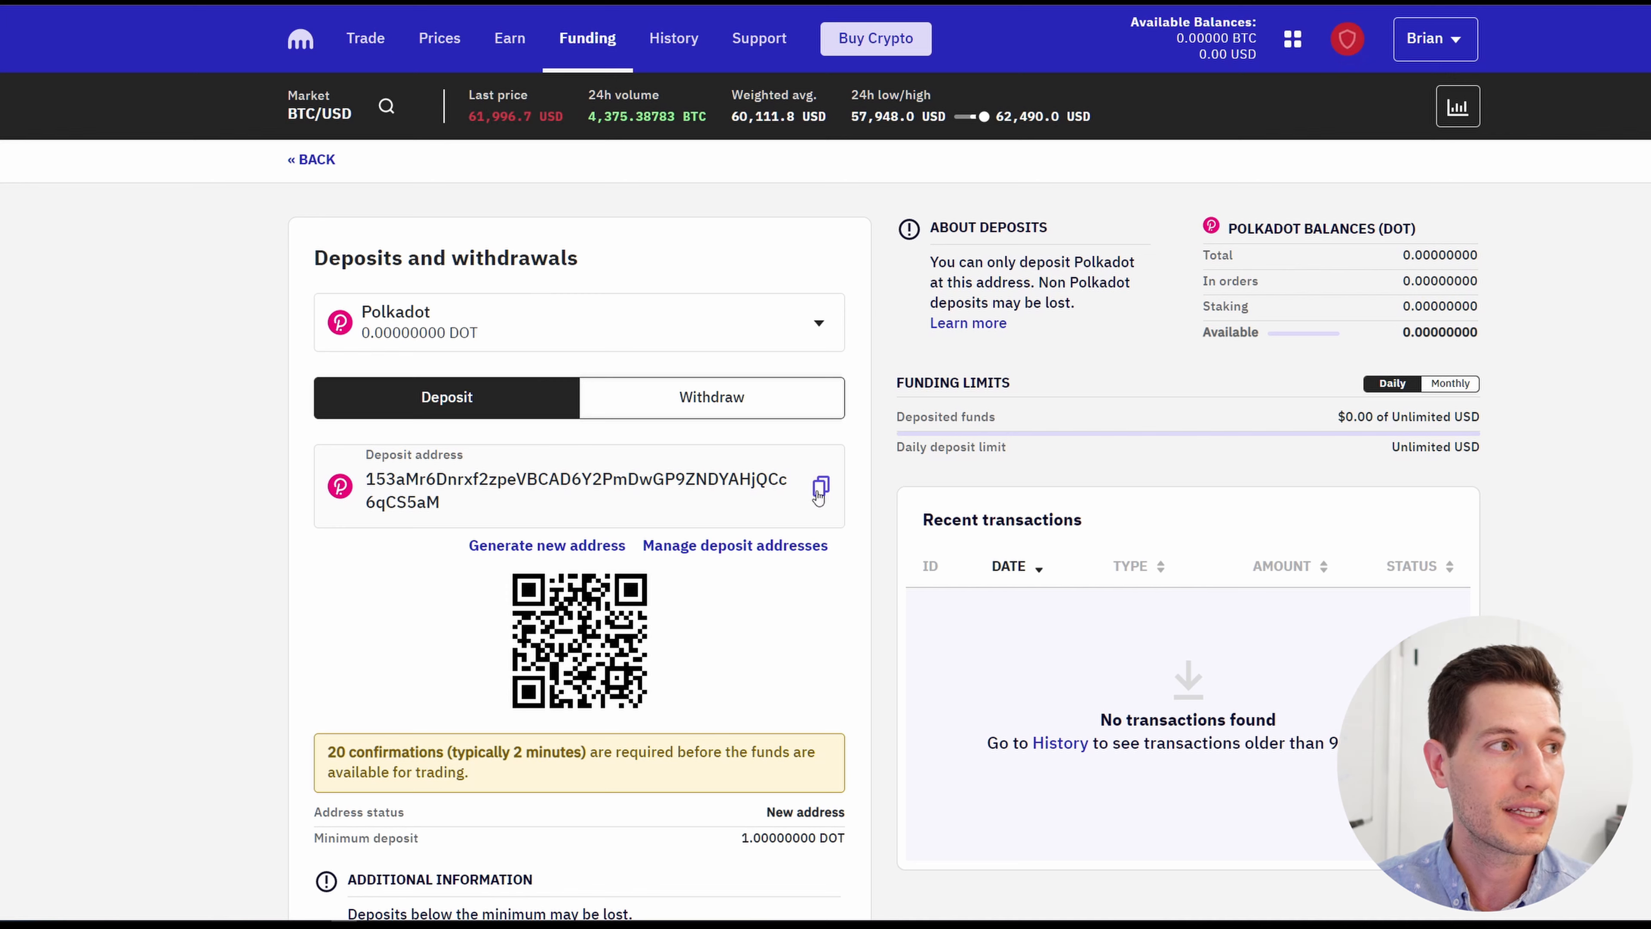
Paste Kraken's Polkadot deposit address as destination and enter an amount of 8 DOT.
left_click(821, 487)
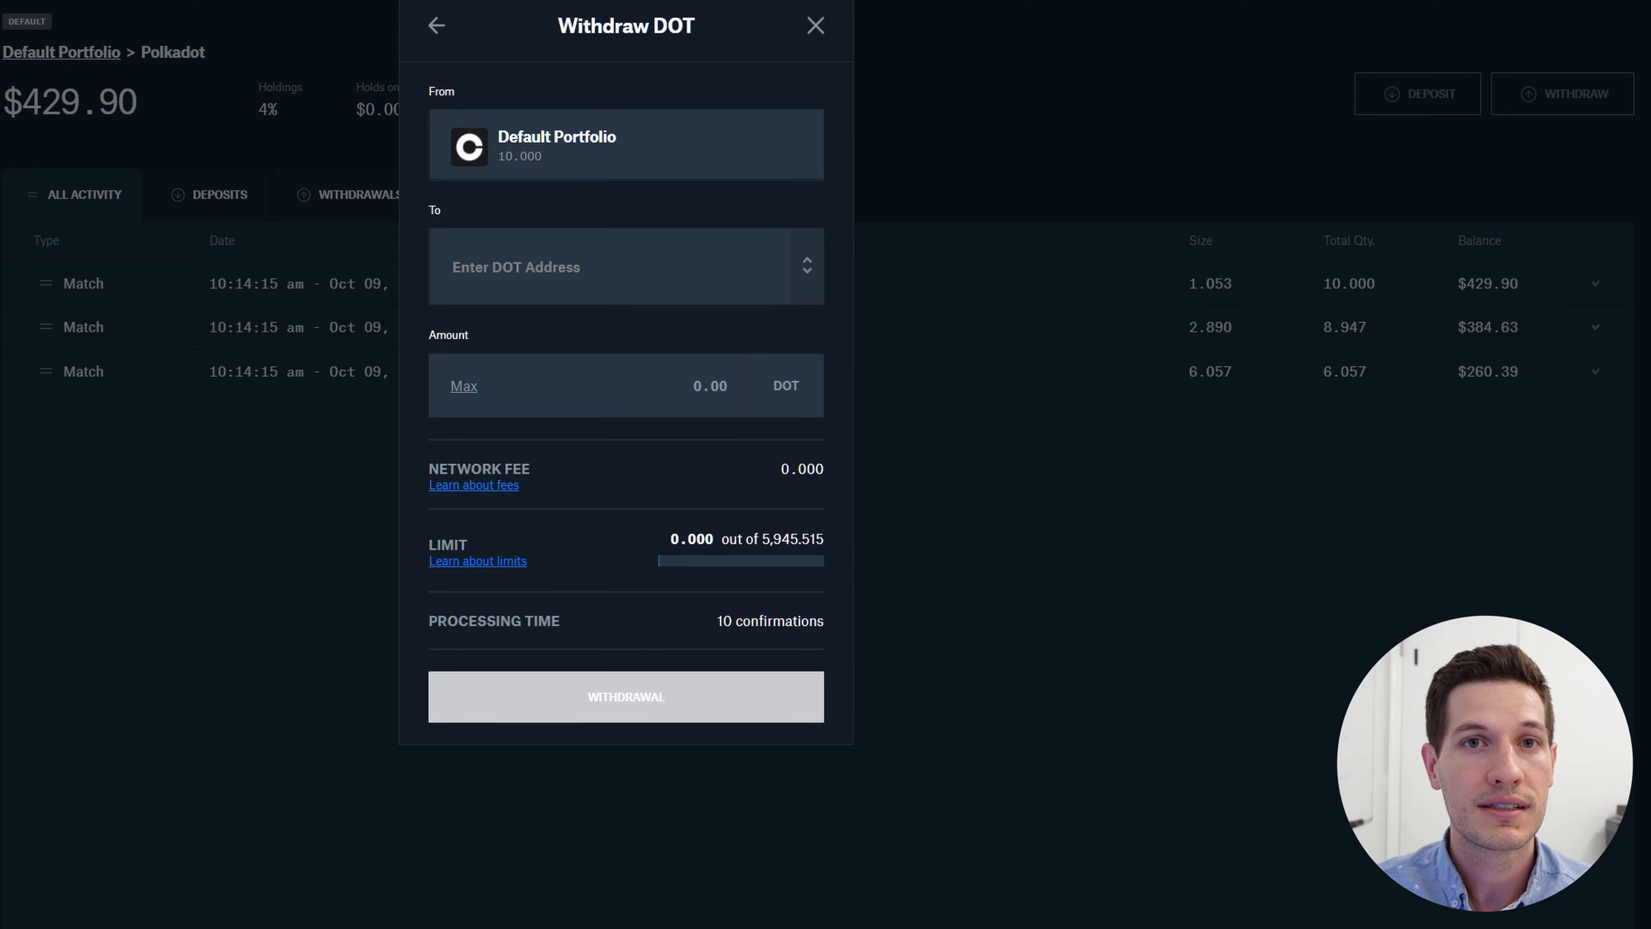
left_click(611, 267)
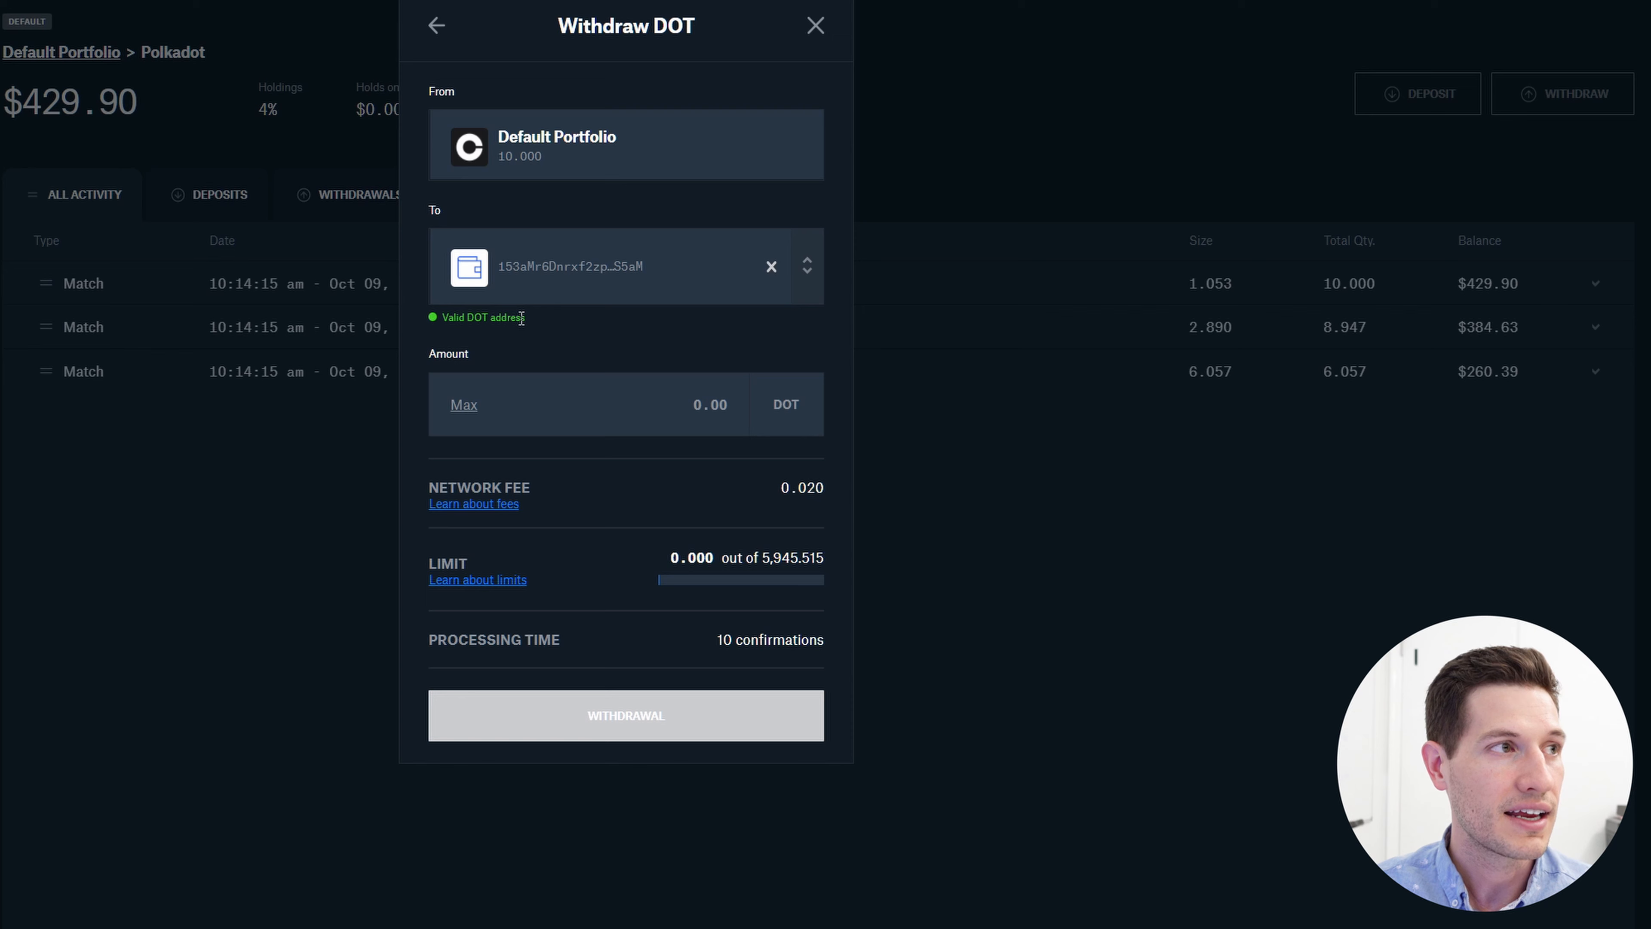
mouse_move(733, 405)
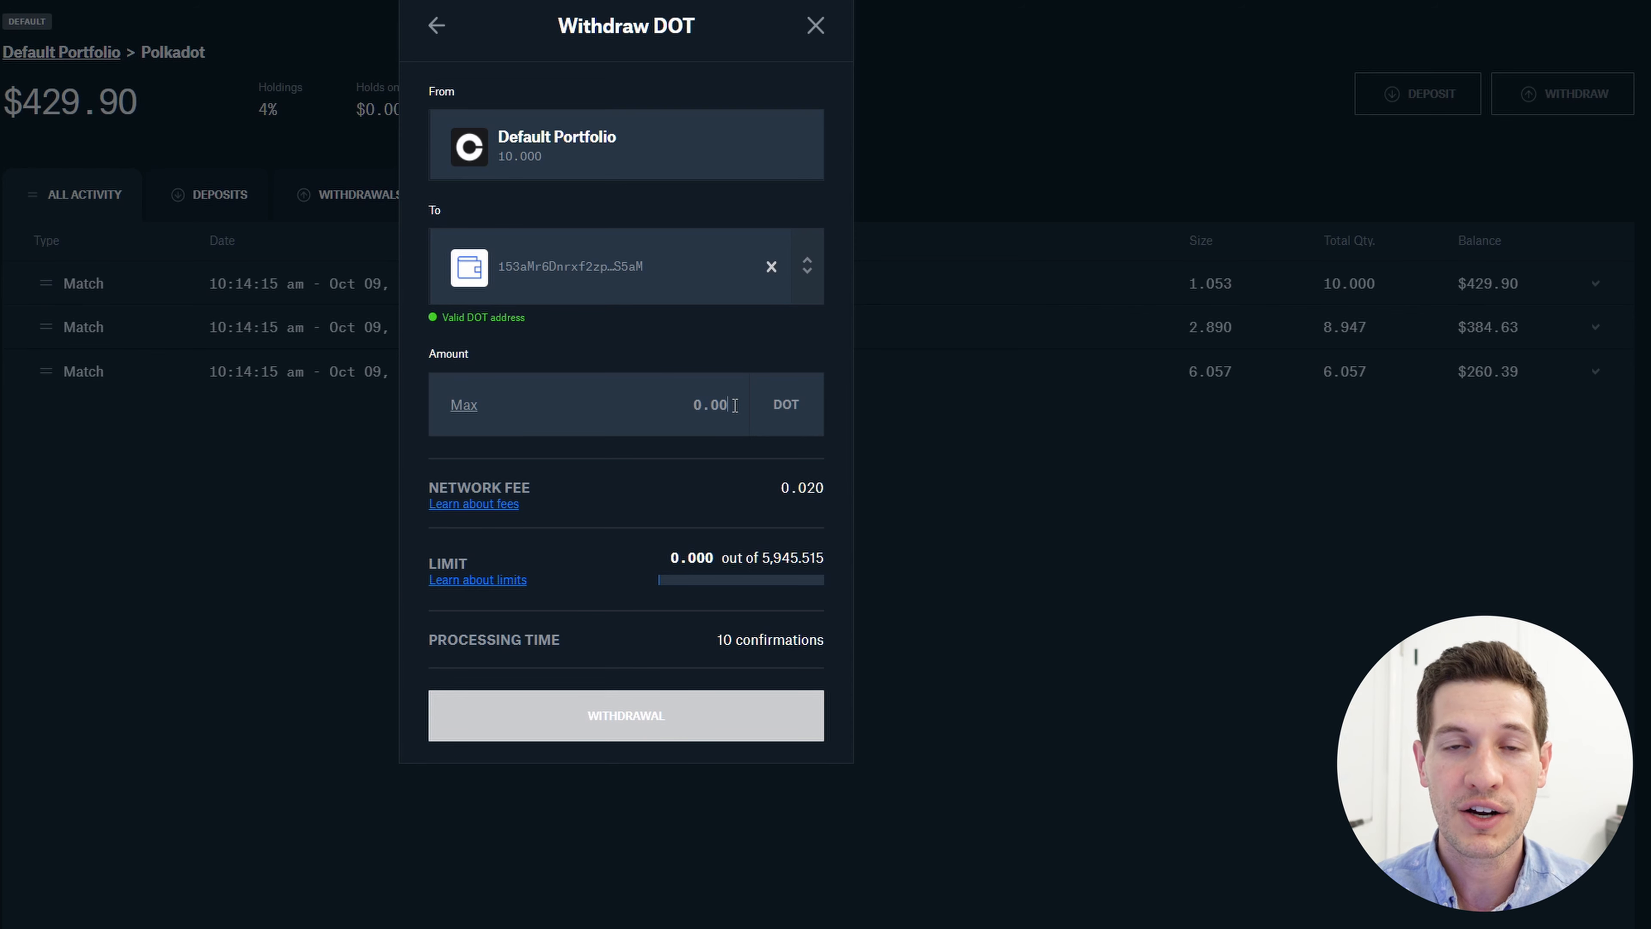
type("8")
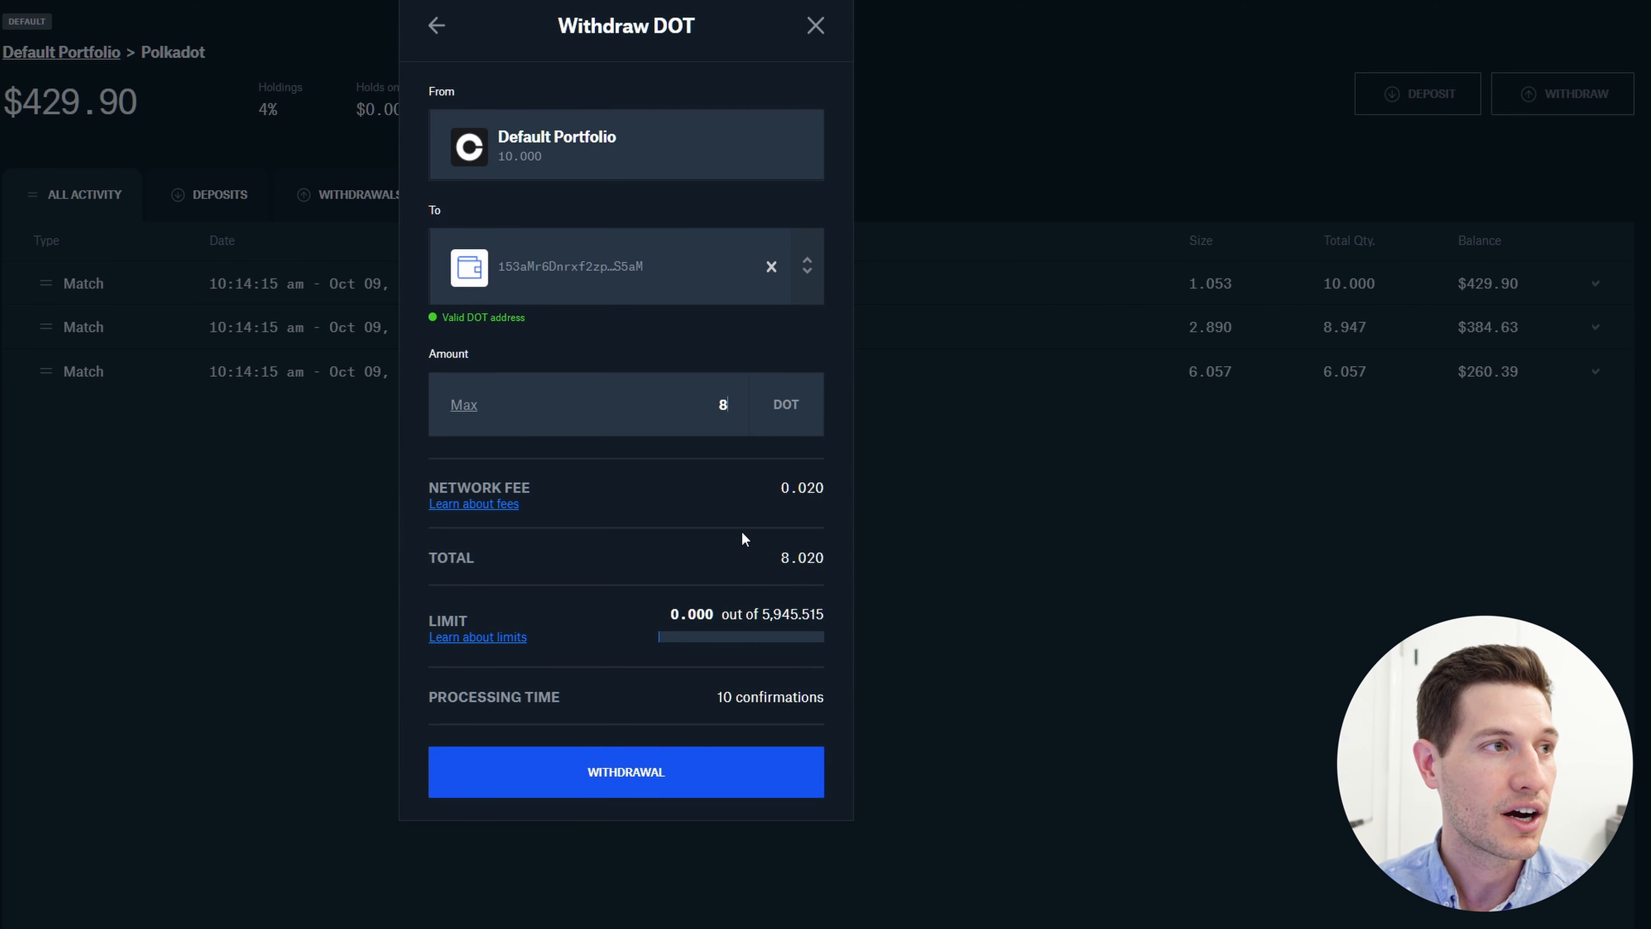
mouse_move(797, 585)
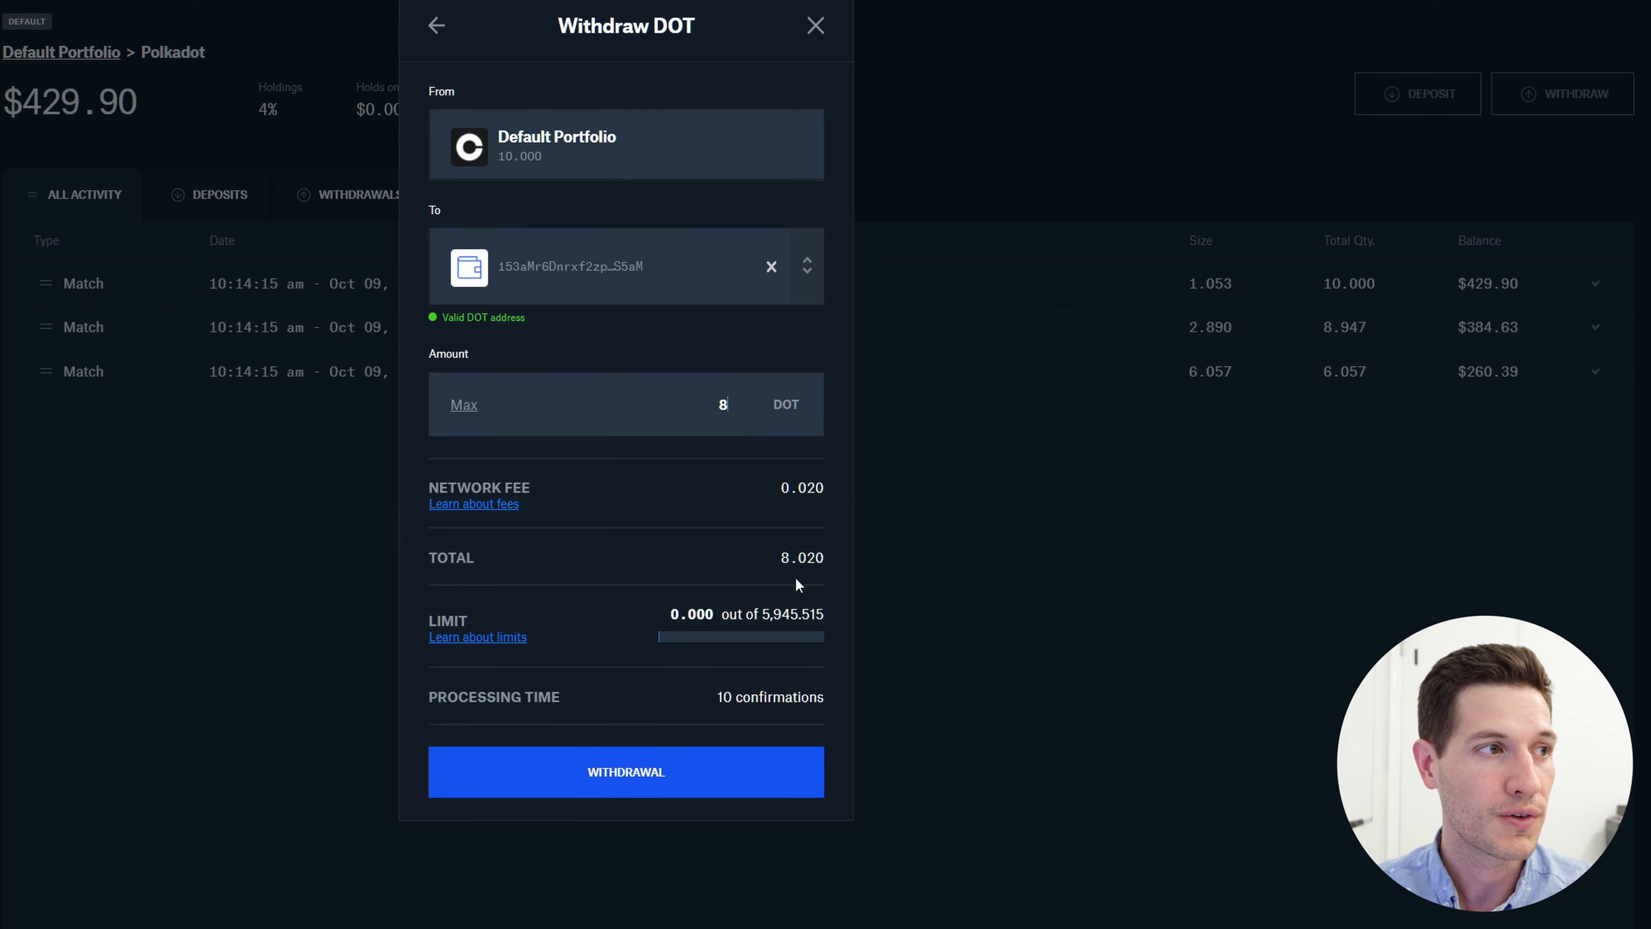
mouse_move(895, 722)
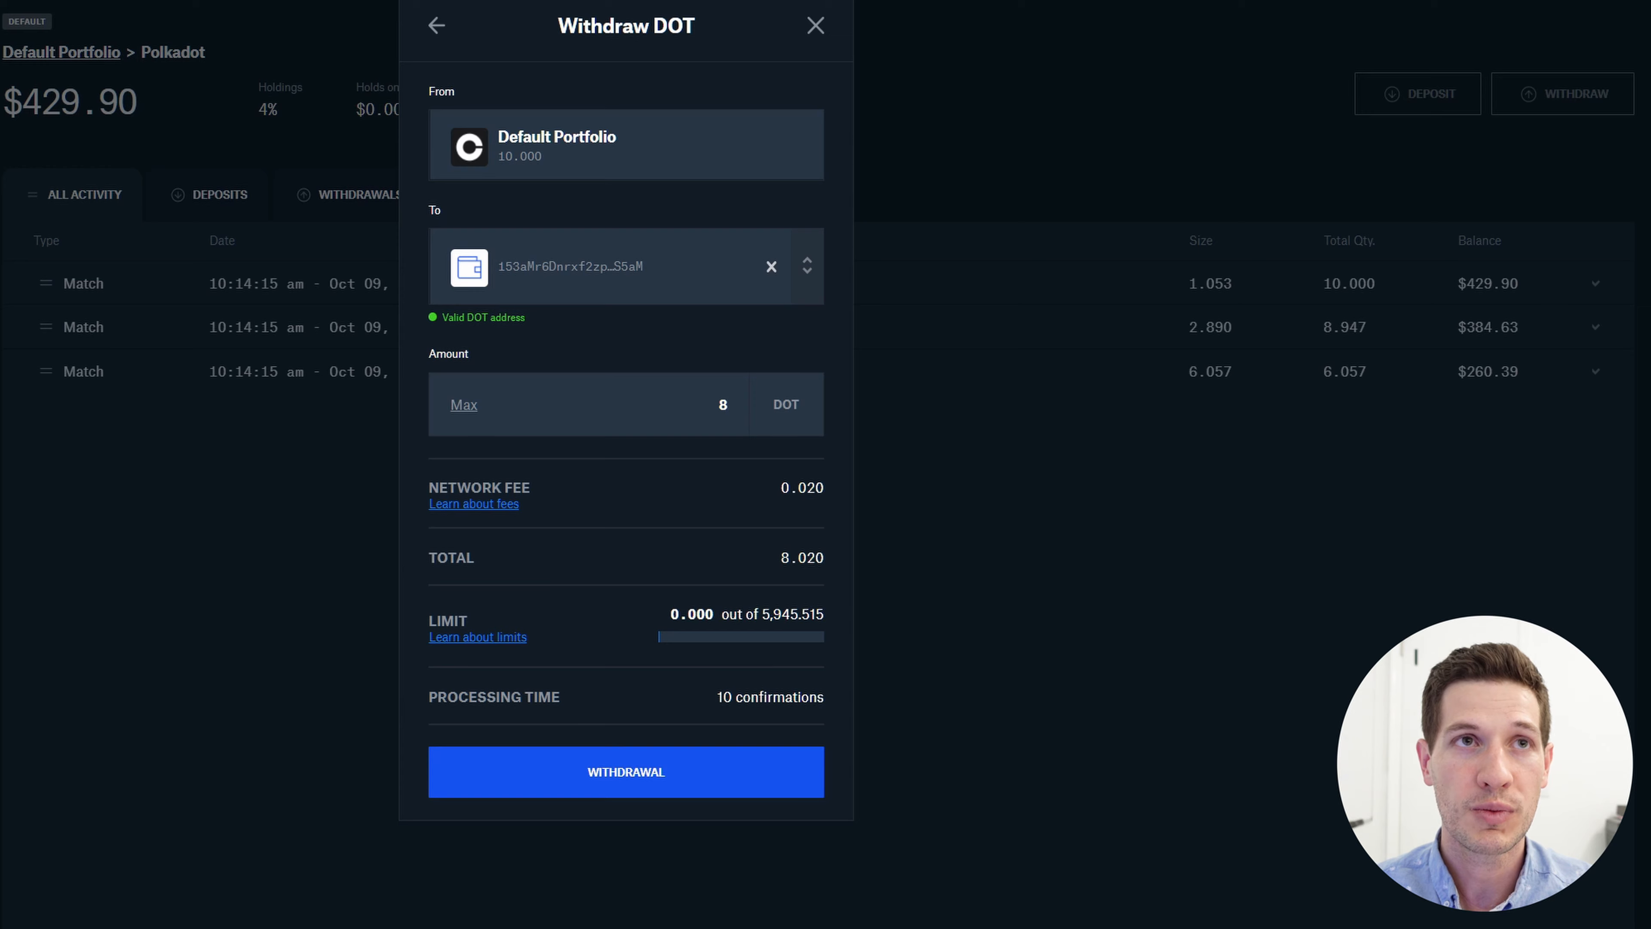
Verify the address against Kraken and submit the 8 DOT withdrawal.
left_click(815, 25)
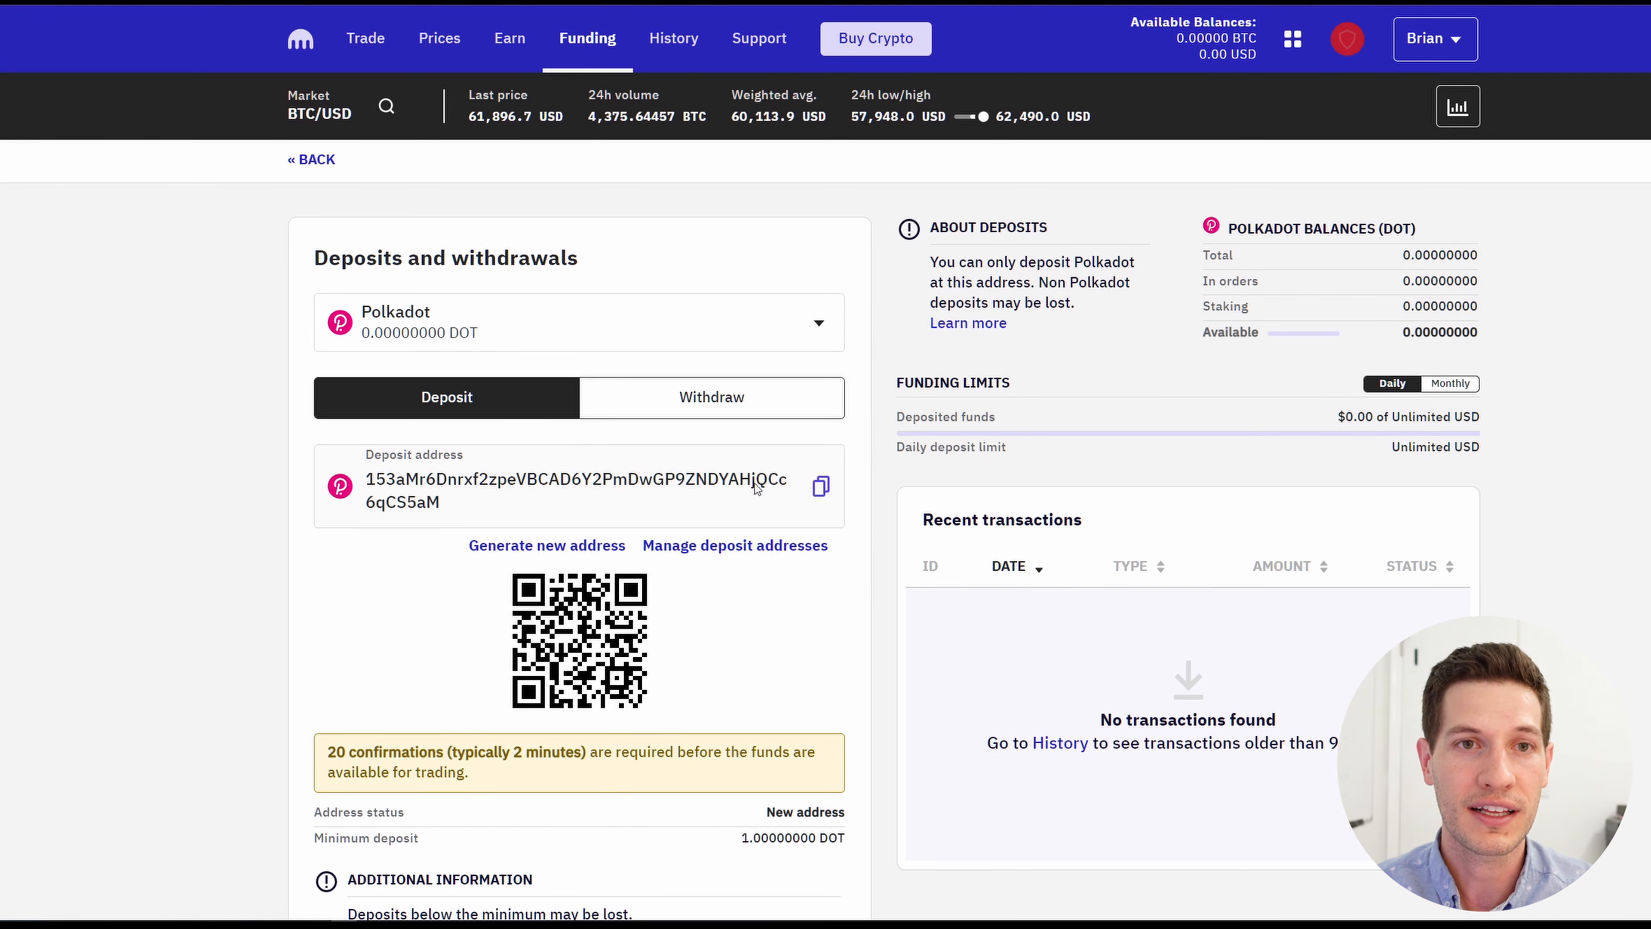
mouse_move(819, 487)
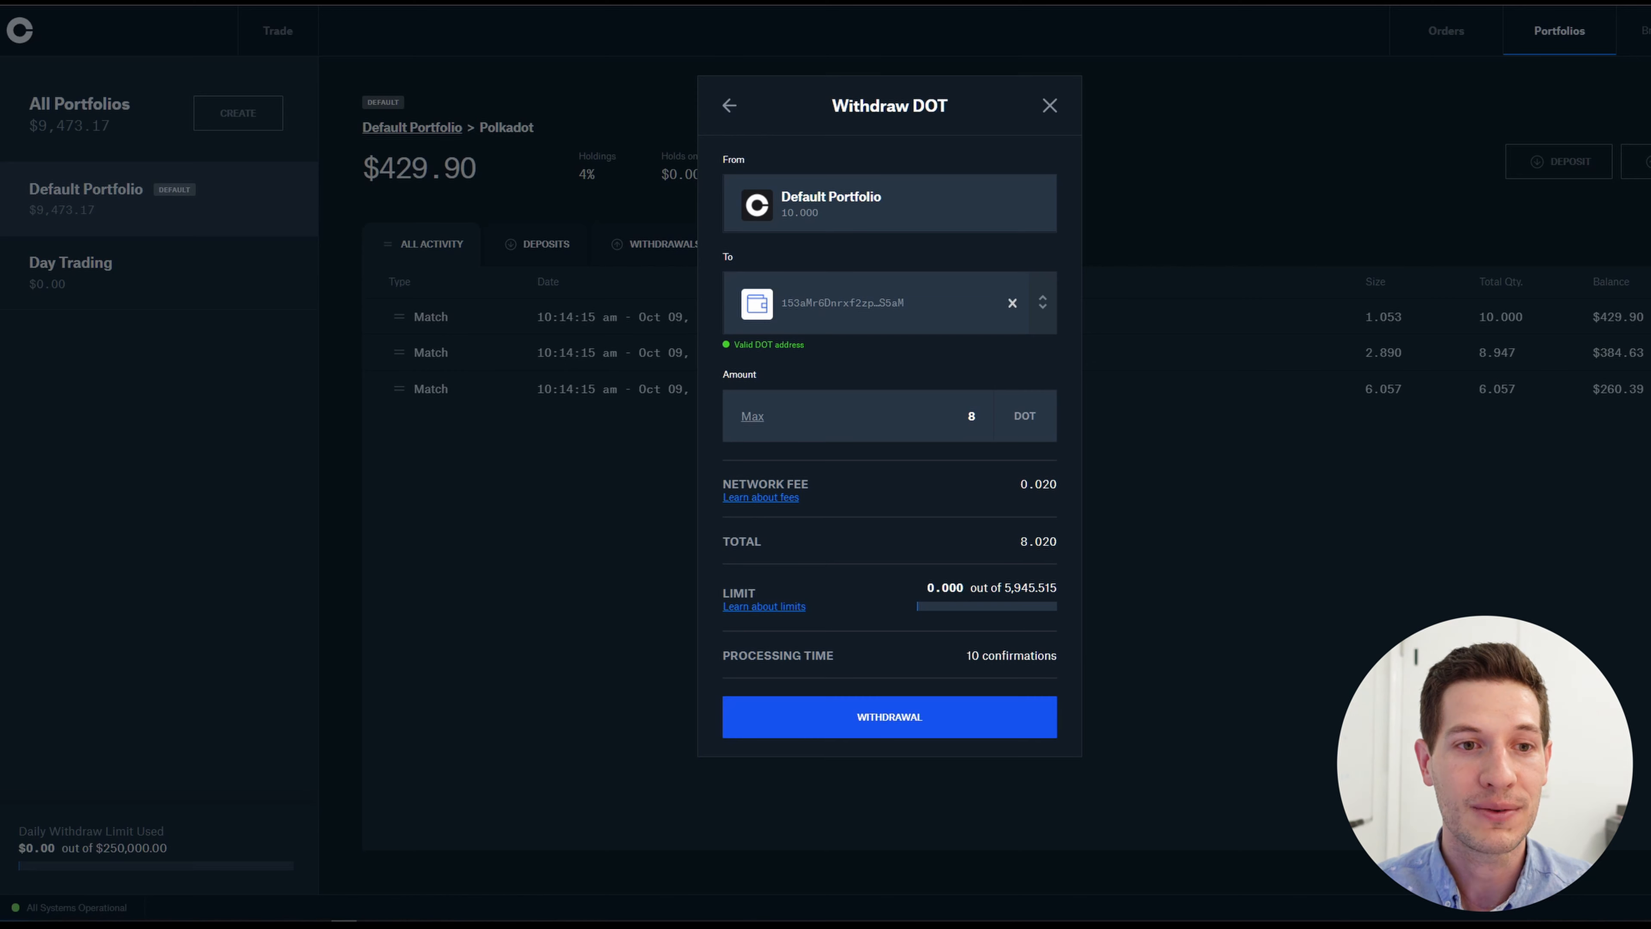
left_click(888, 716)
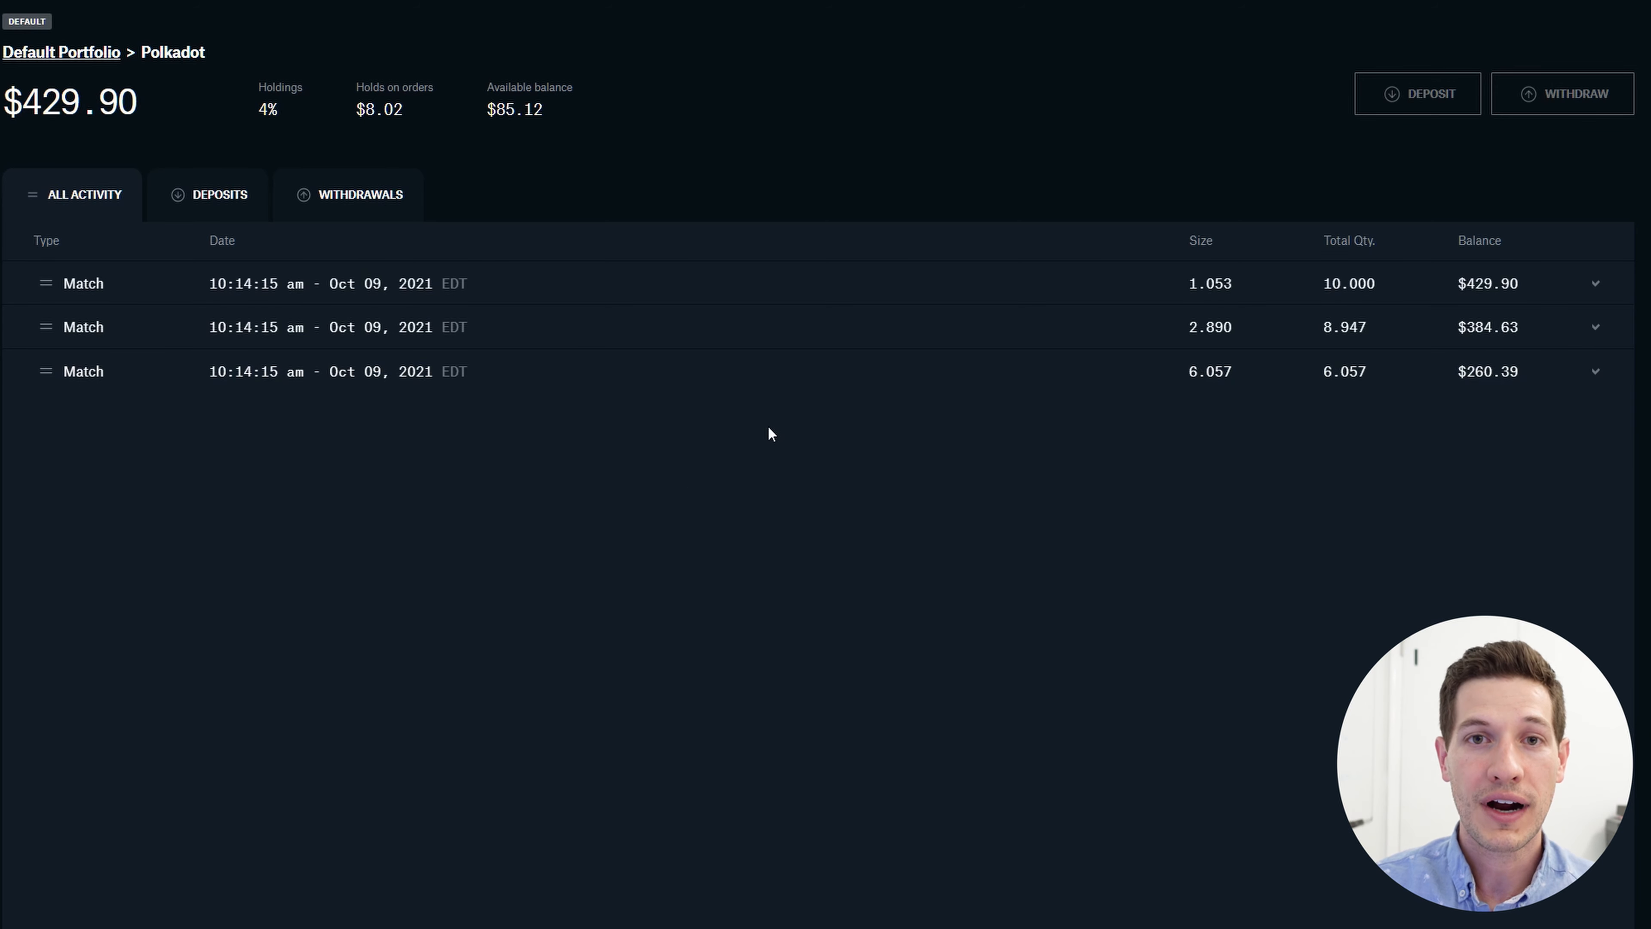
mouse_move(793, 484)
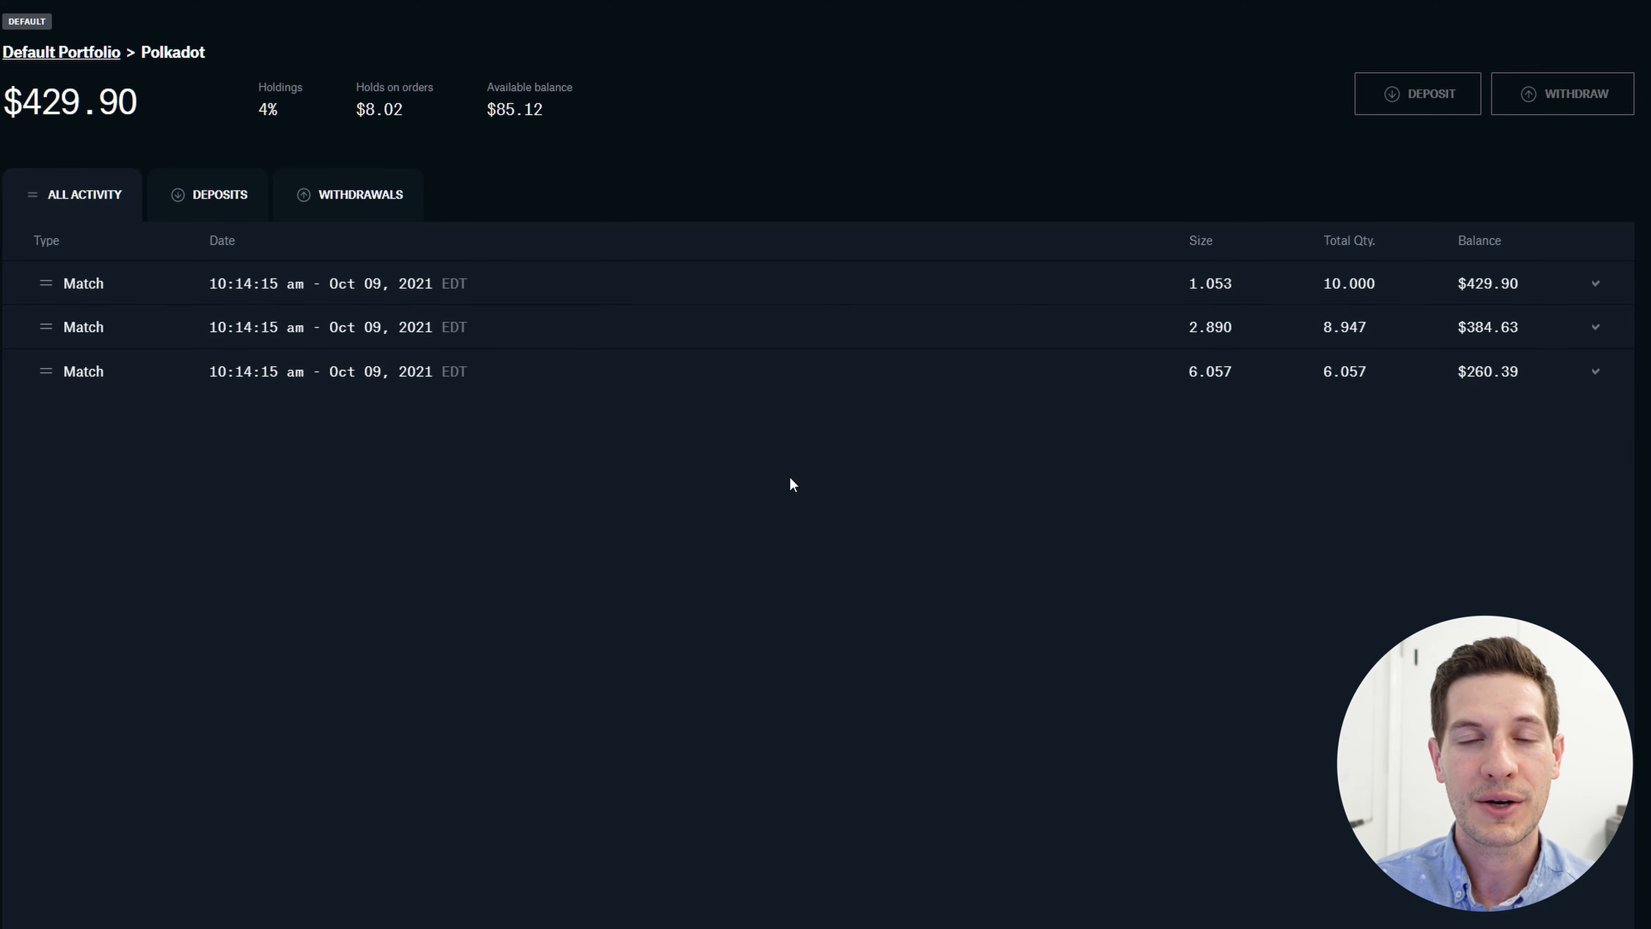
left_click(1416, 94)
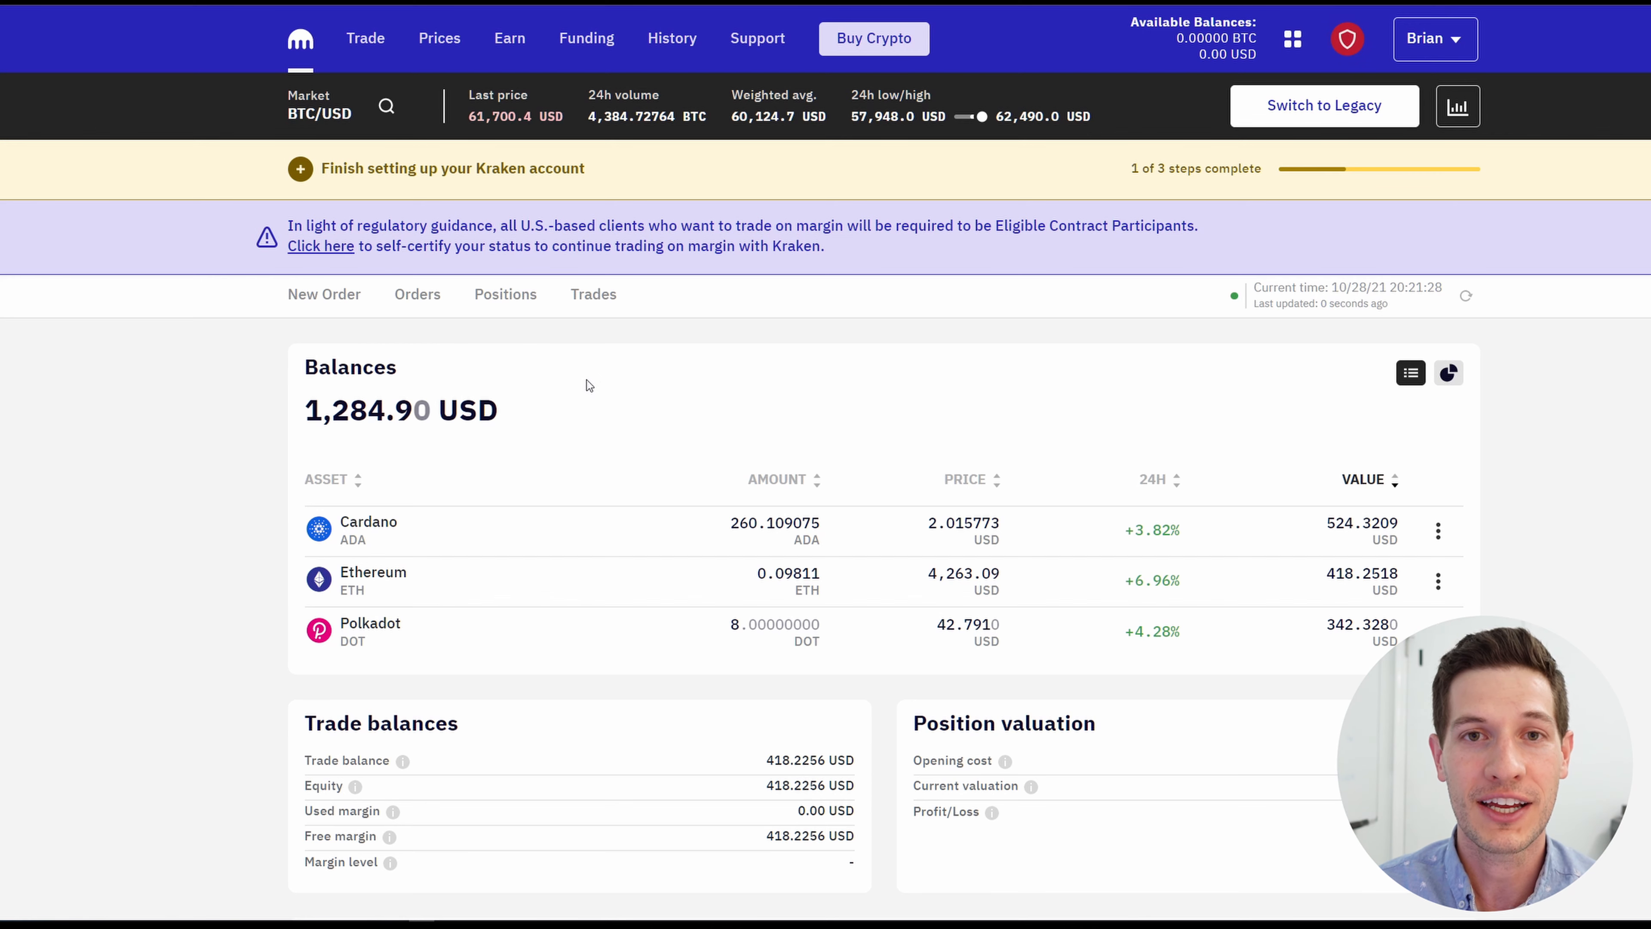
mouse_move(374, 647)
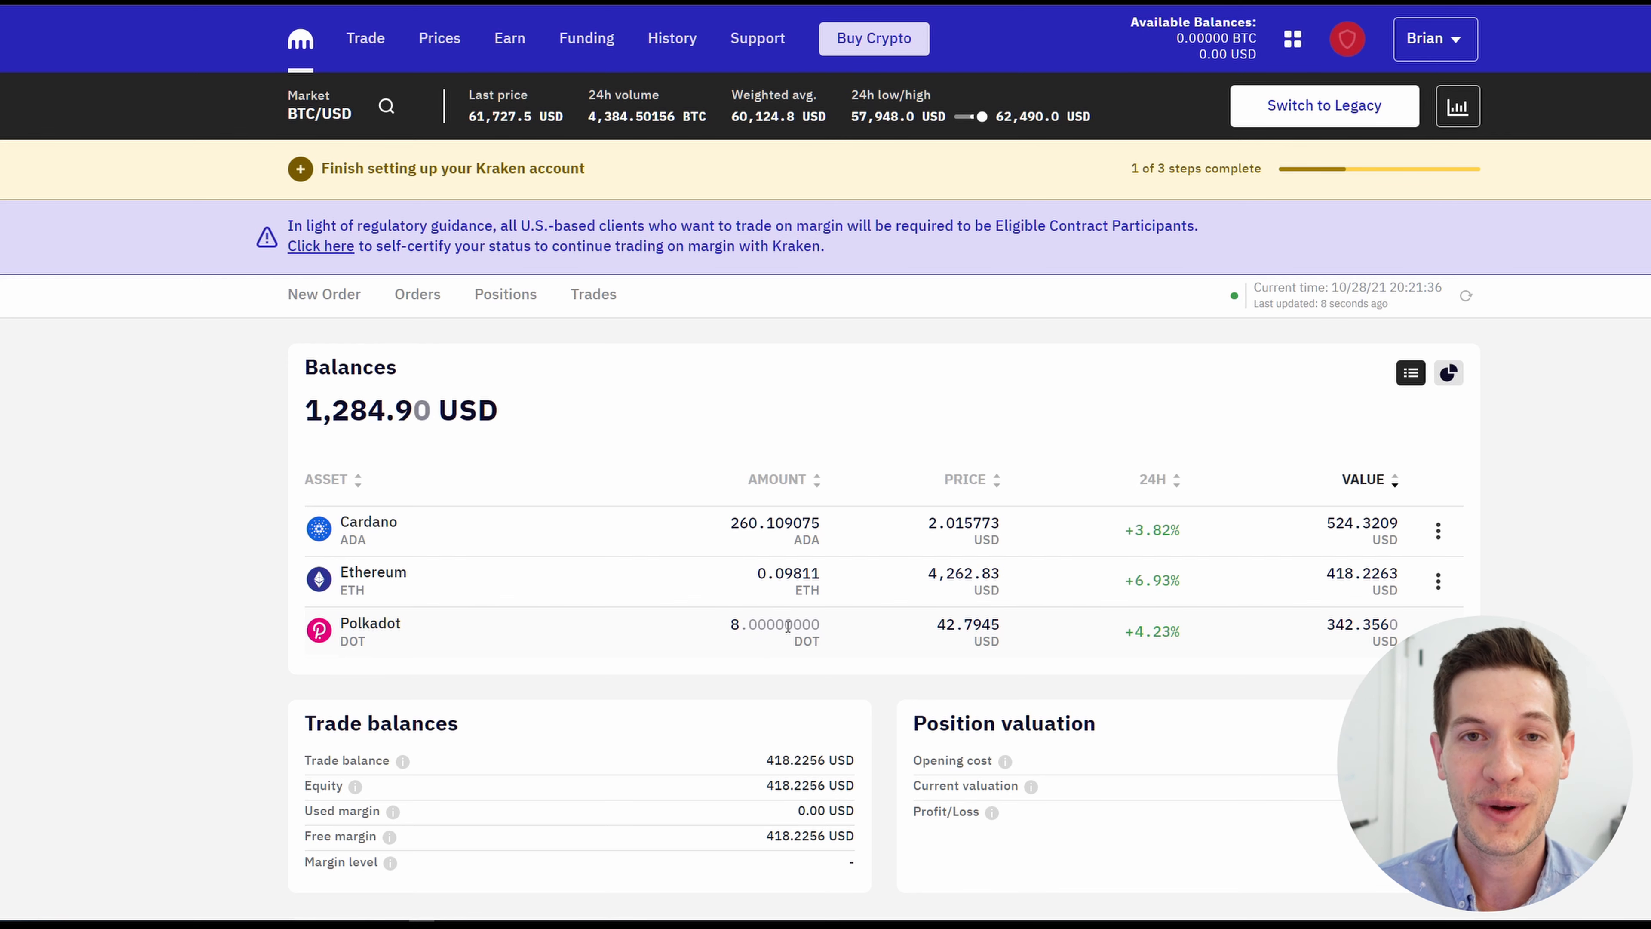
From Earn, stake the full 8 DOT on the Polkadot row at roughly 12% APR.
left_click(510, 38)
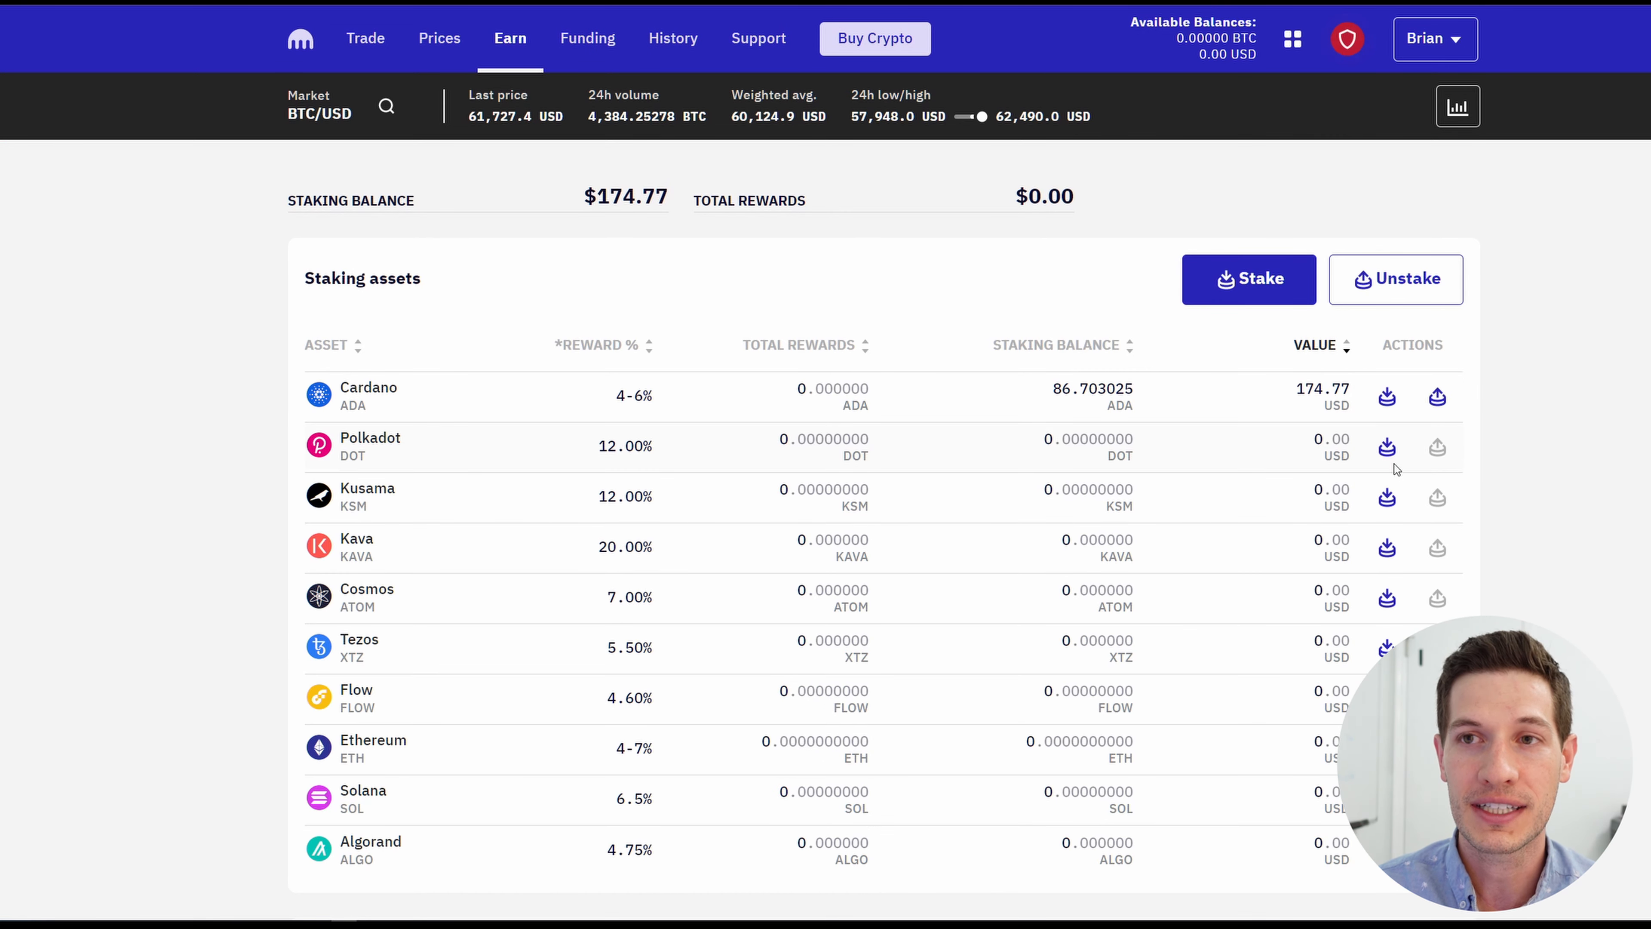
mouse_move(1387, 447)
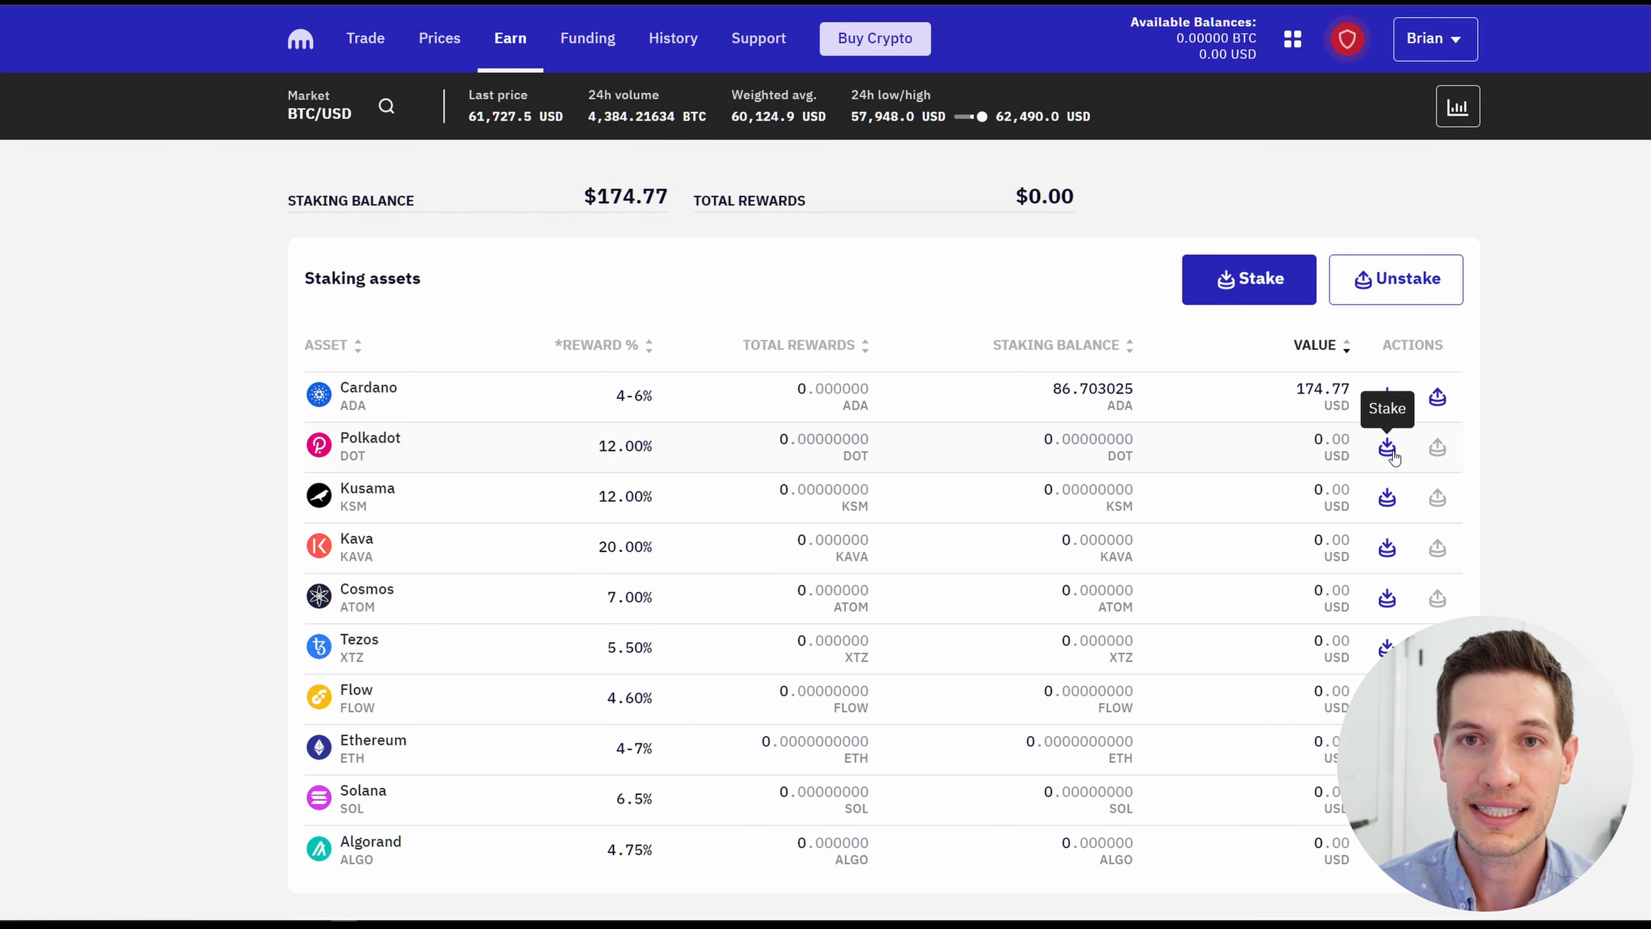
left_click(1388, 446)
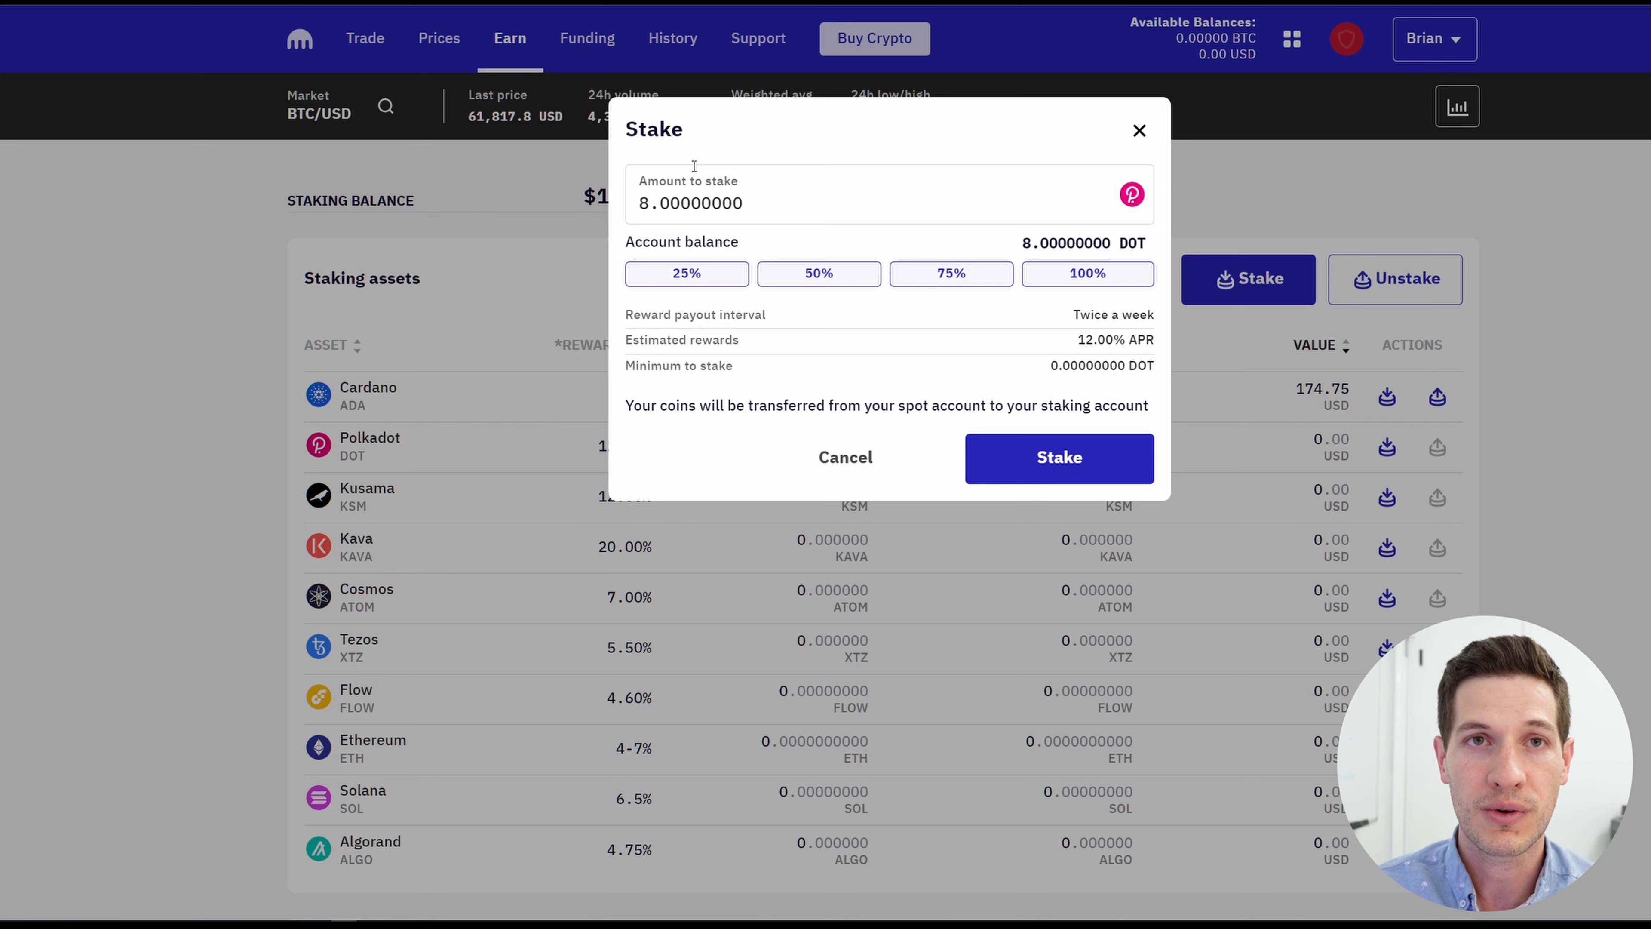
mouse_move(1015, 324)
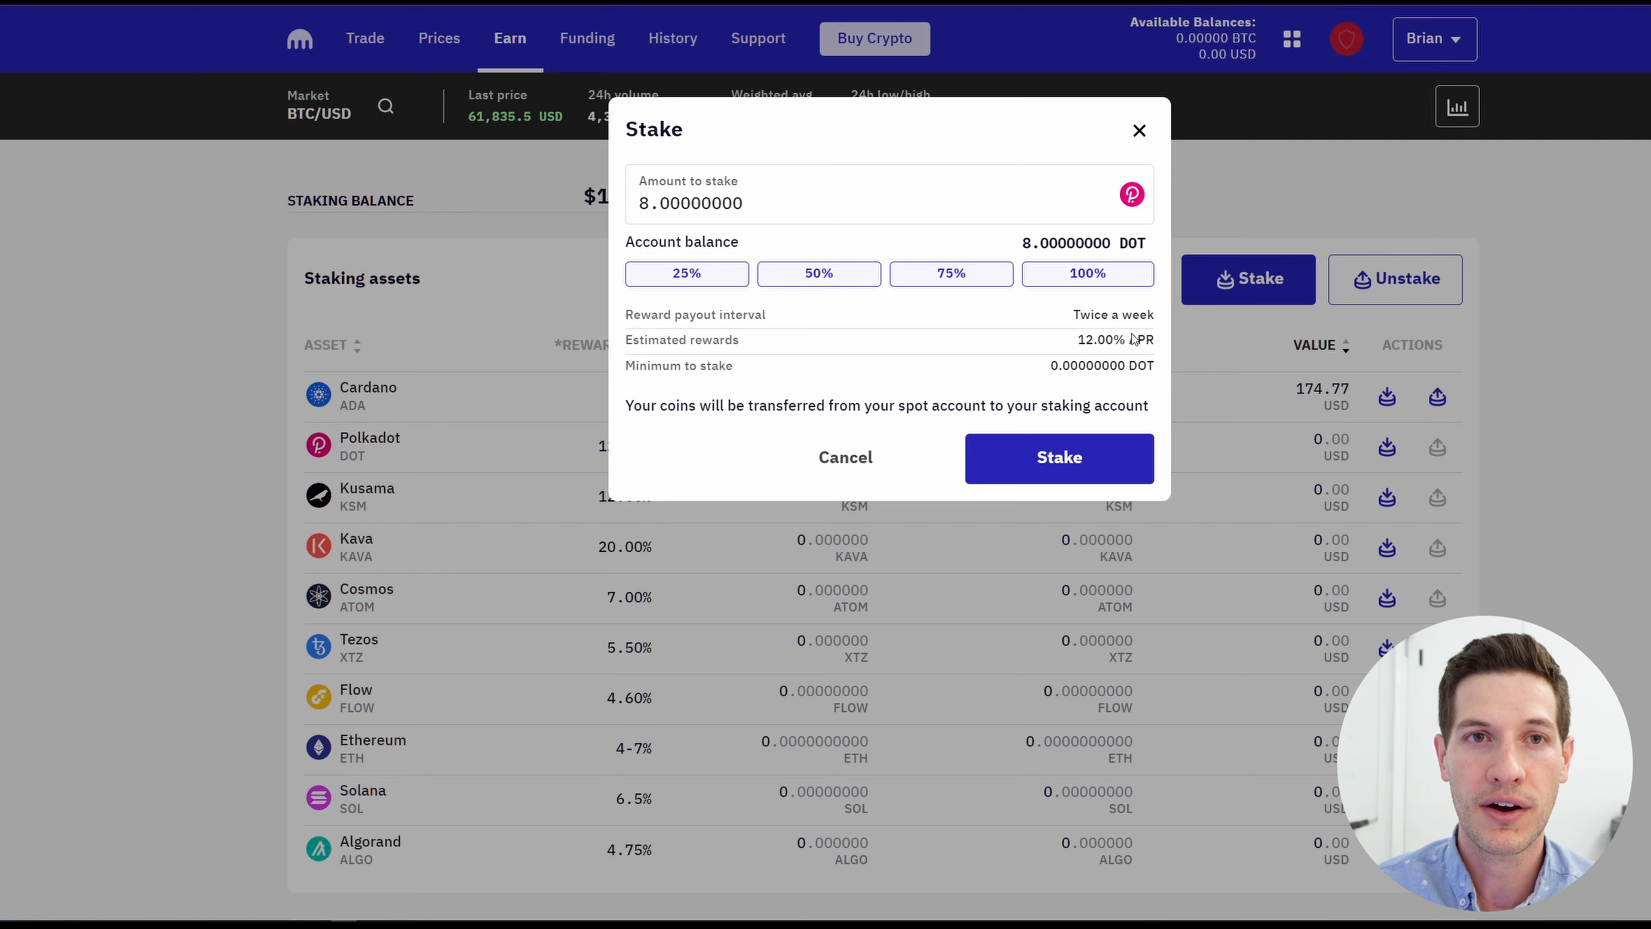
mouse_move(1106, 385)
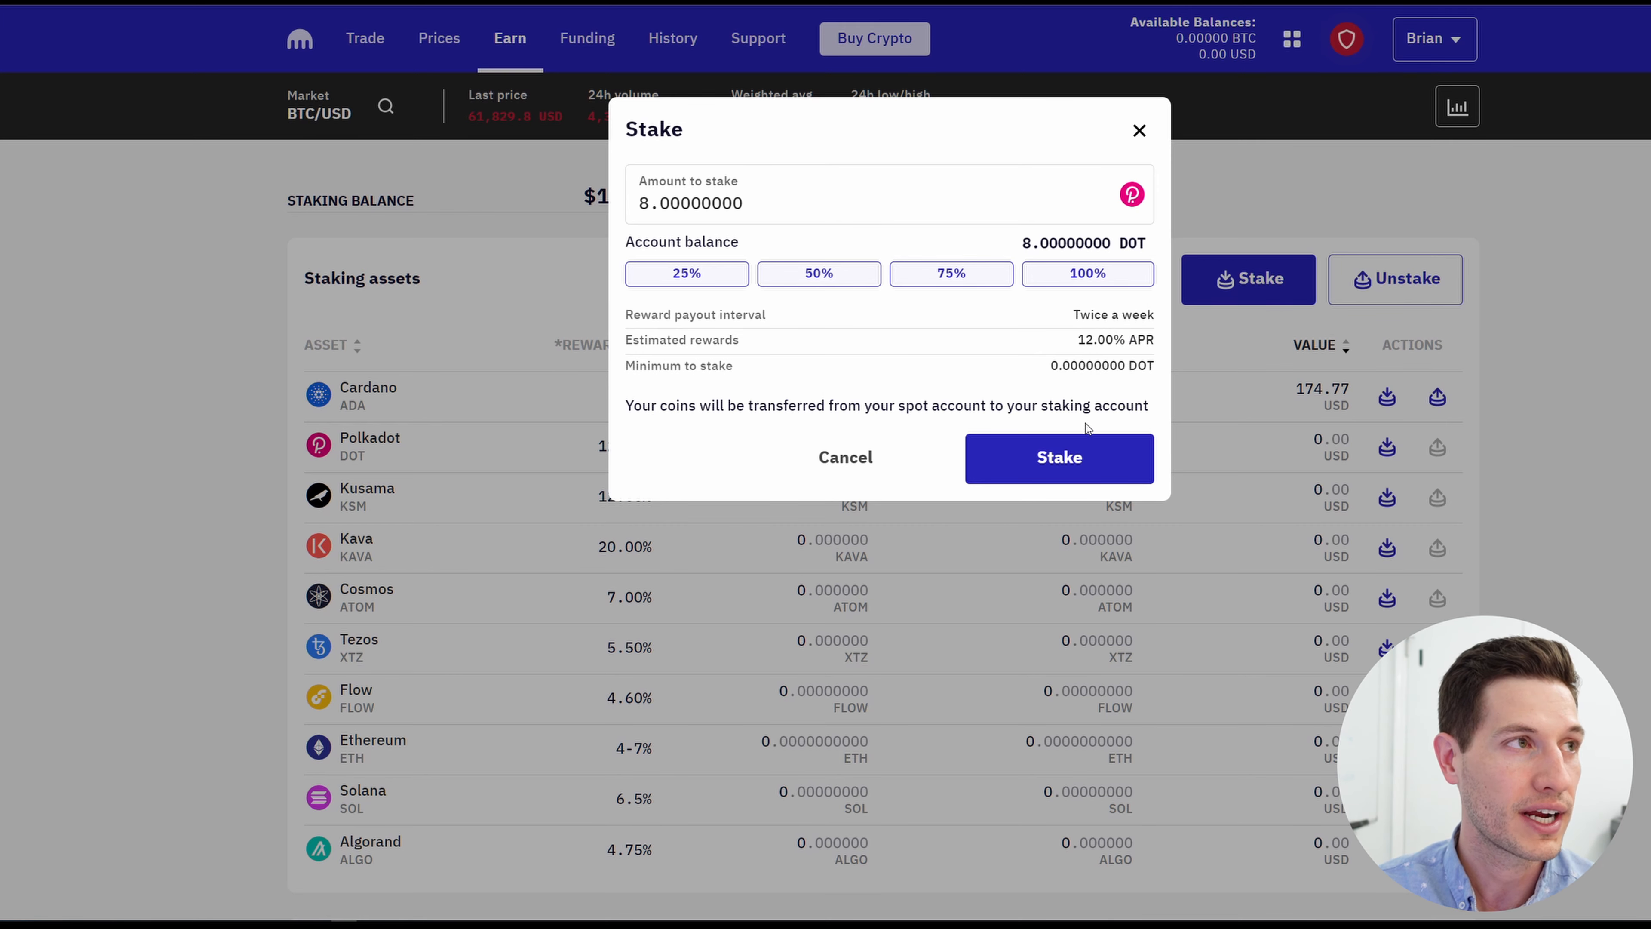
left_click(1059, 456)
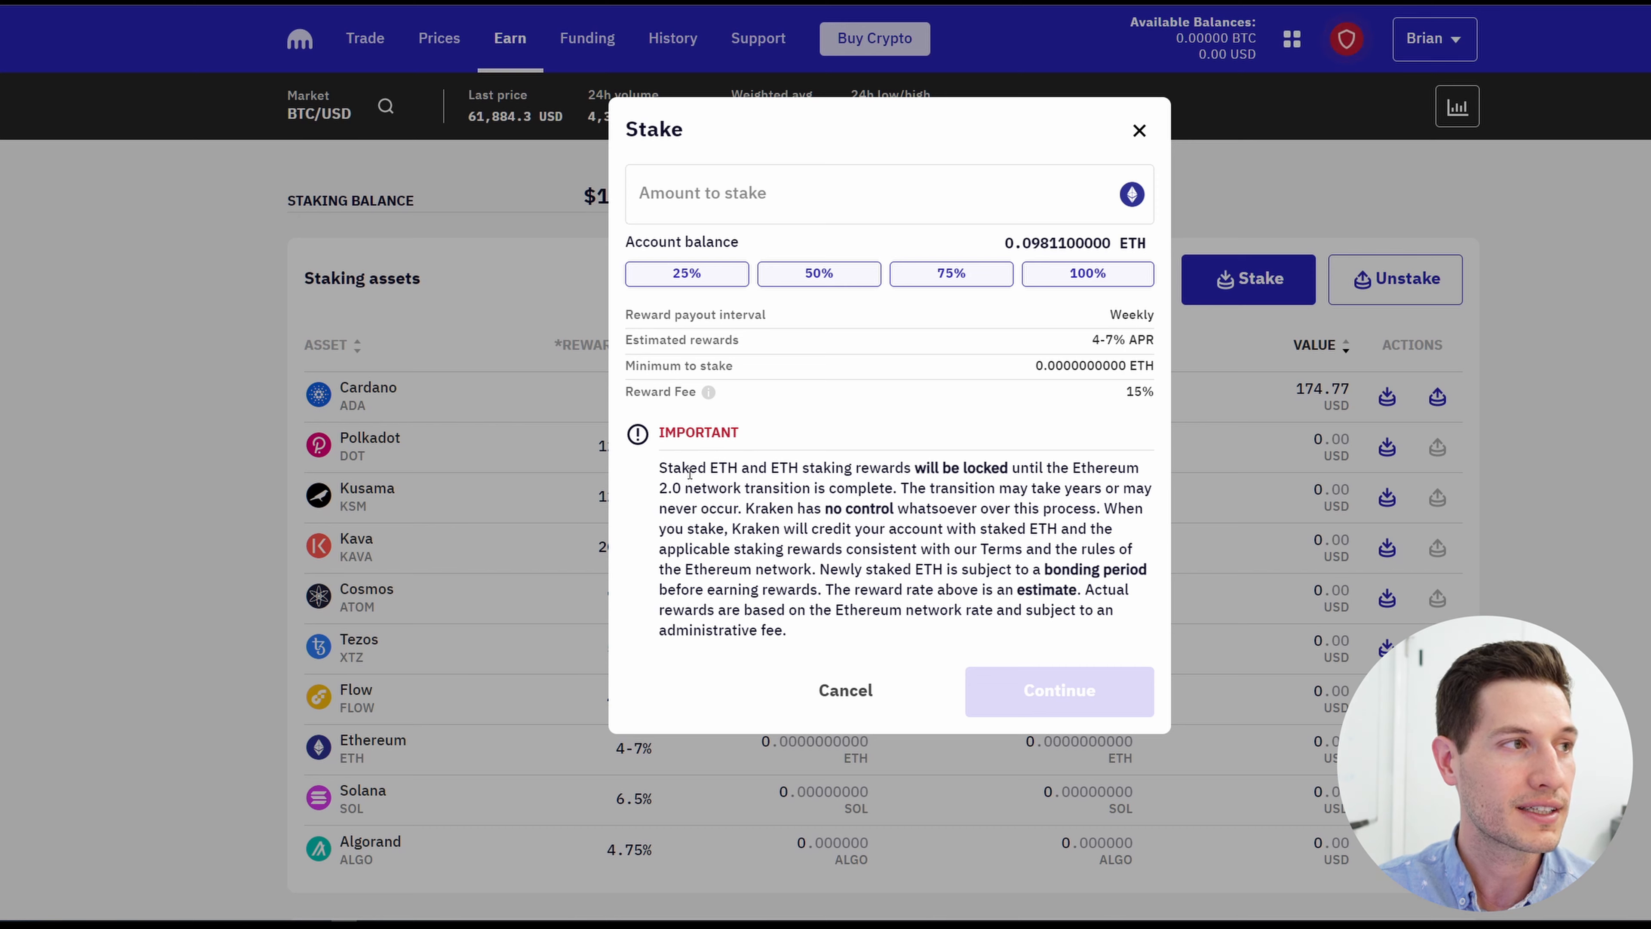
mouse_move(1048, 344)
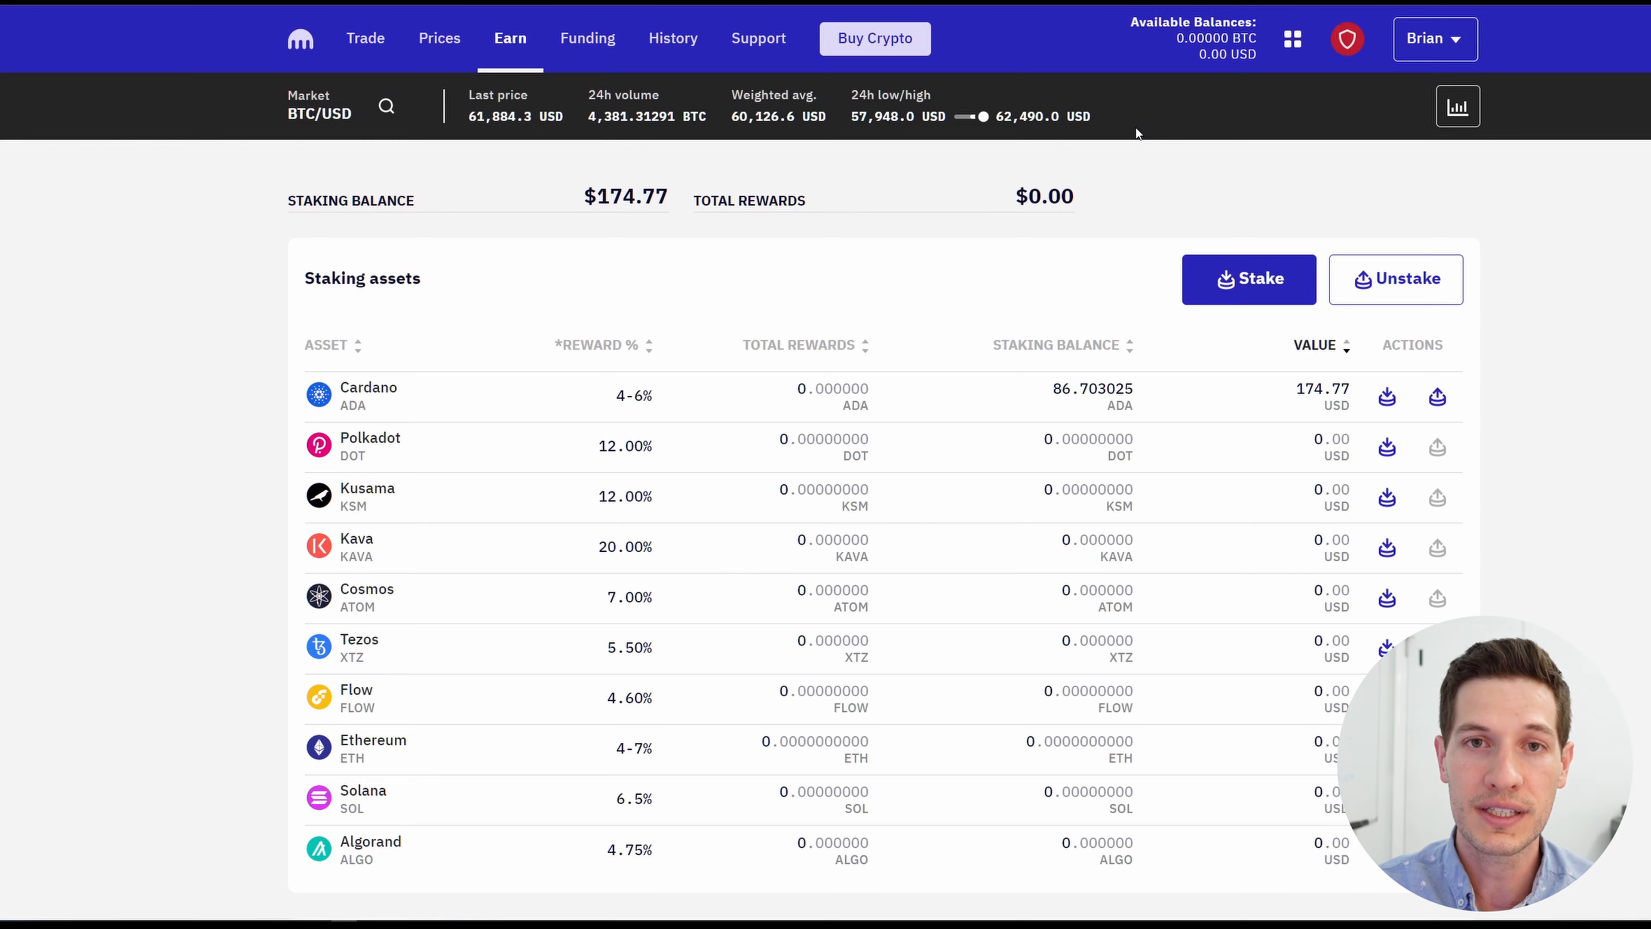
mouse_move(1436, 397)
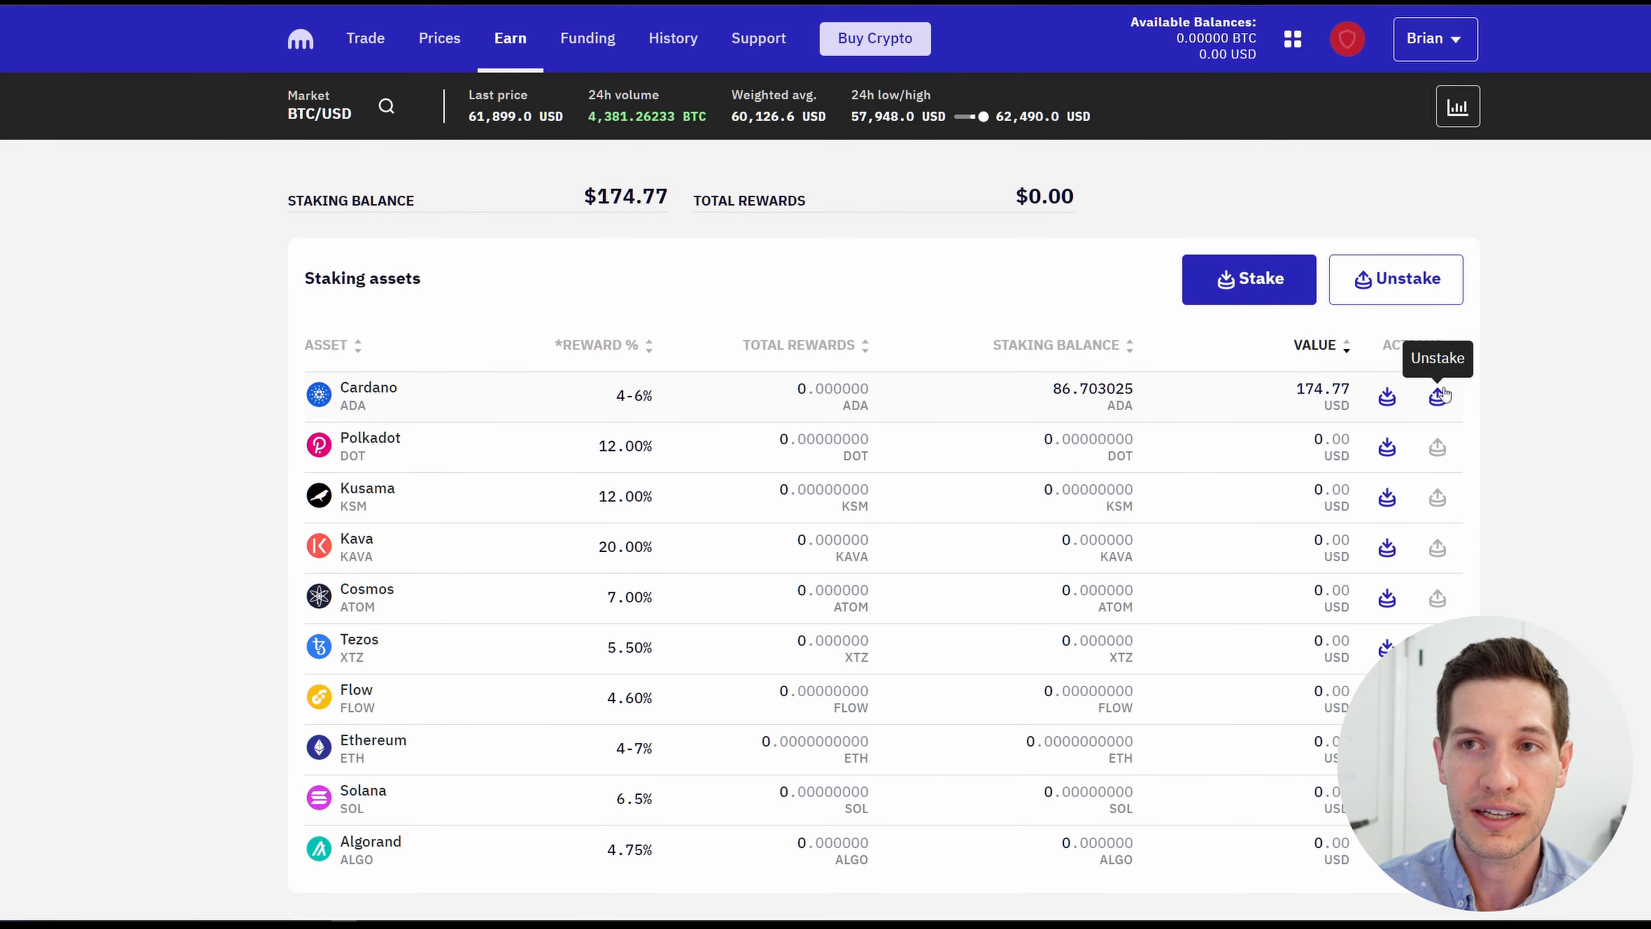
left_click(1438, 396)
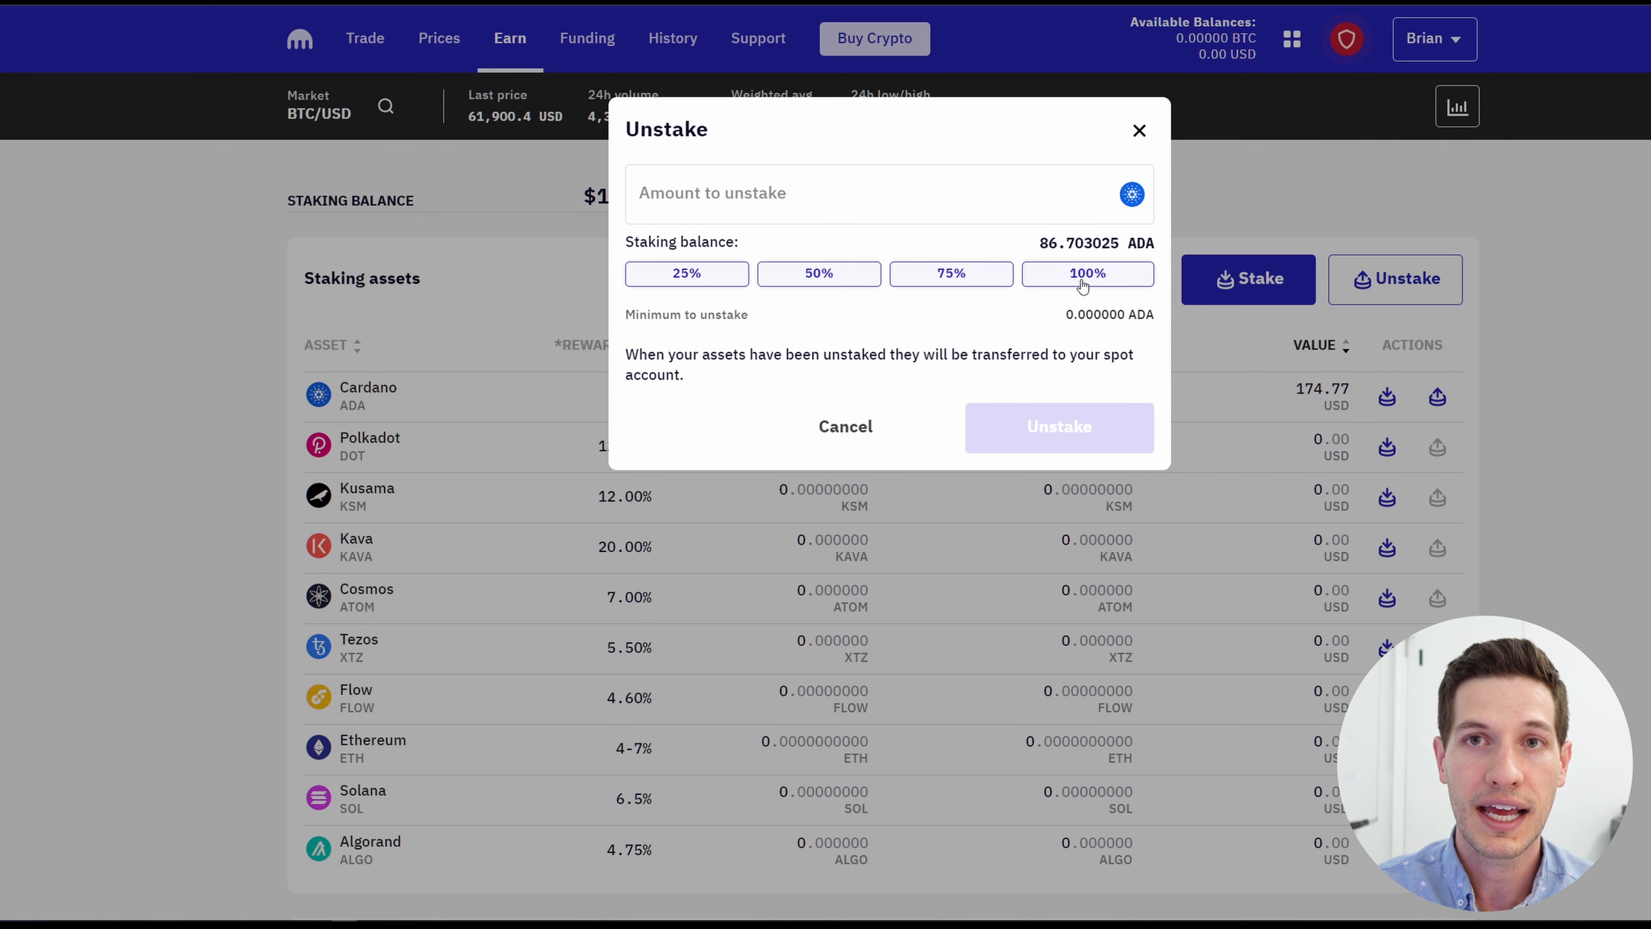
left_click(1087, 273)
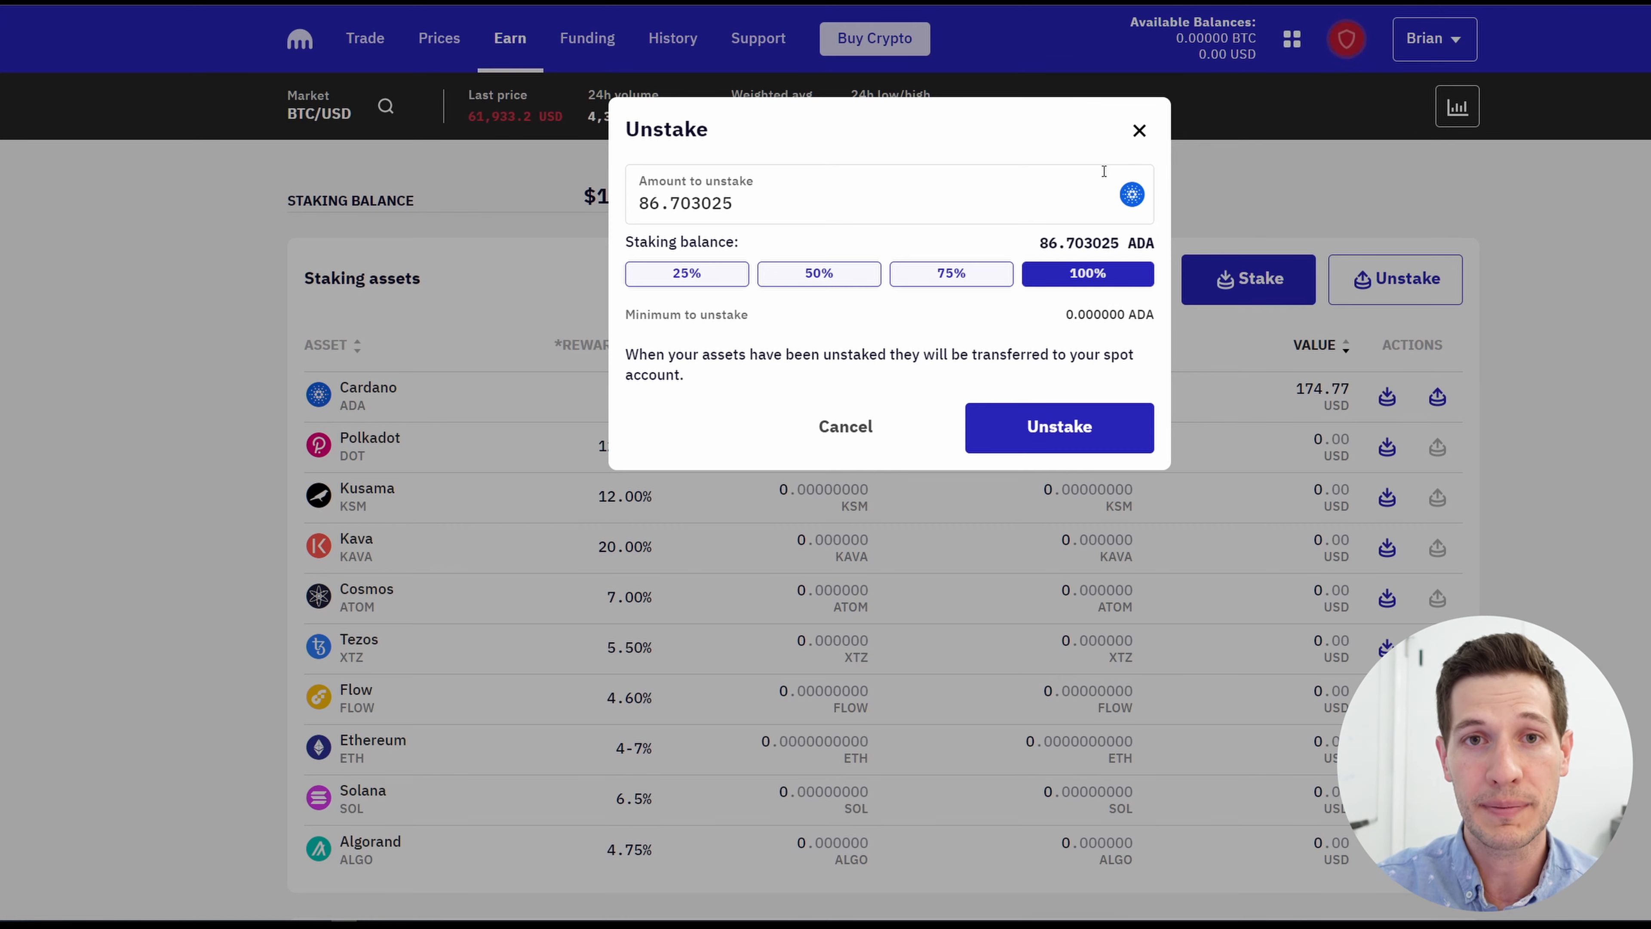
mouse_move(1116, 111)
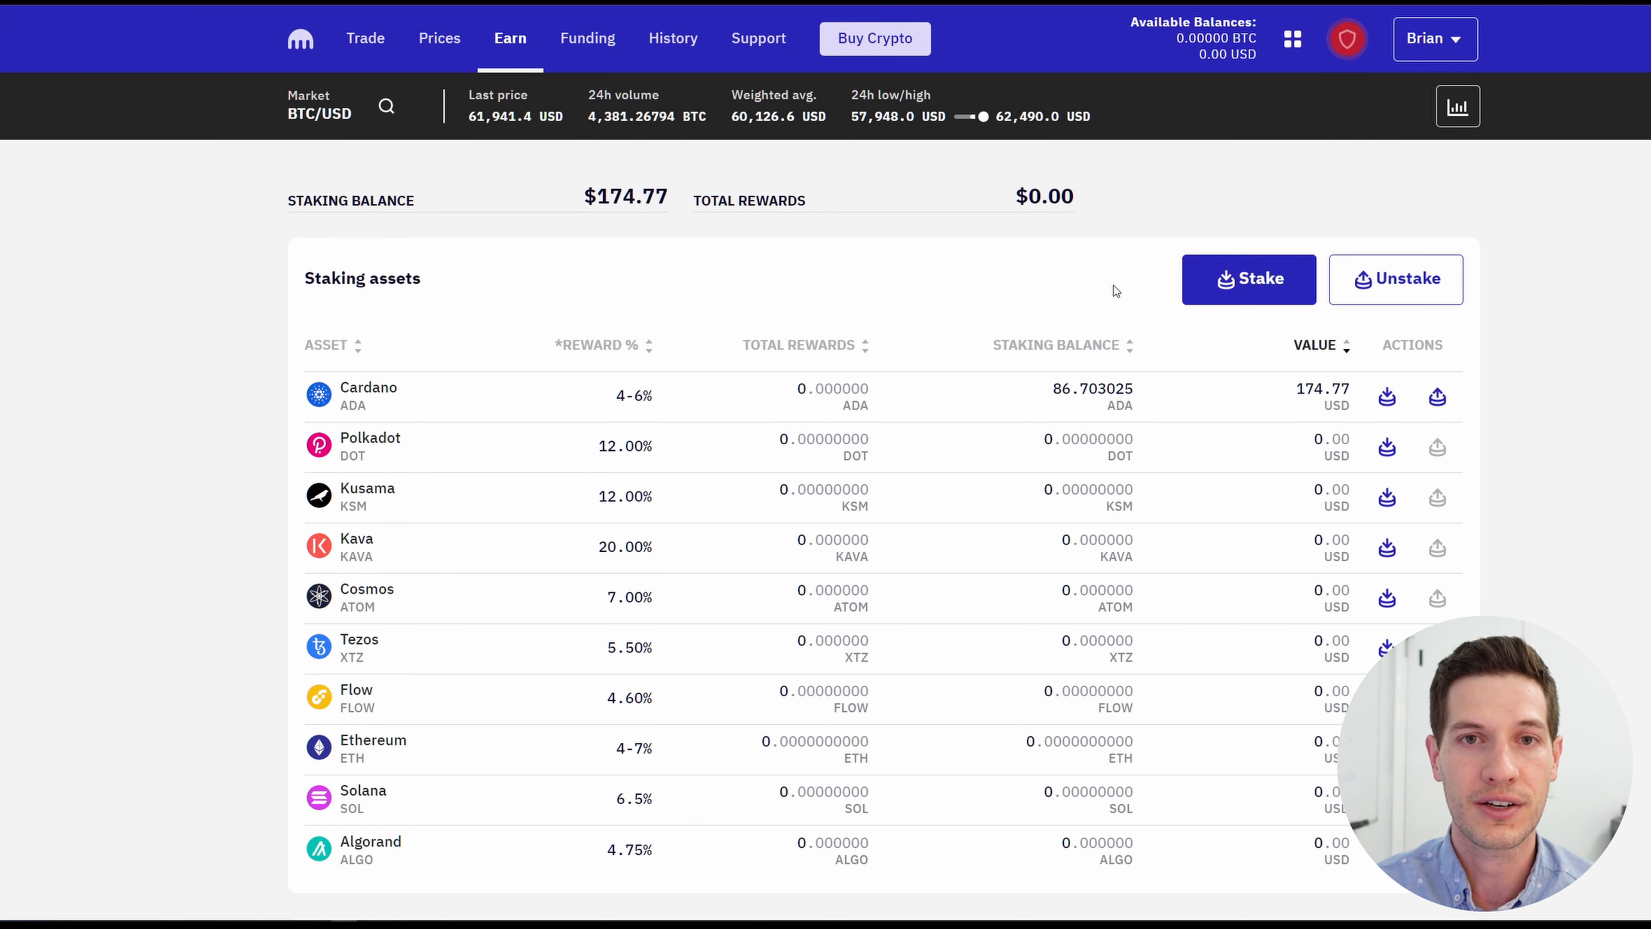
mouse_move(1000, 391)
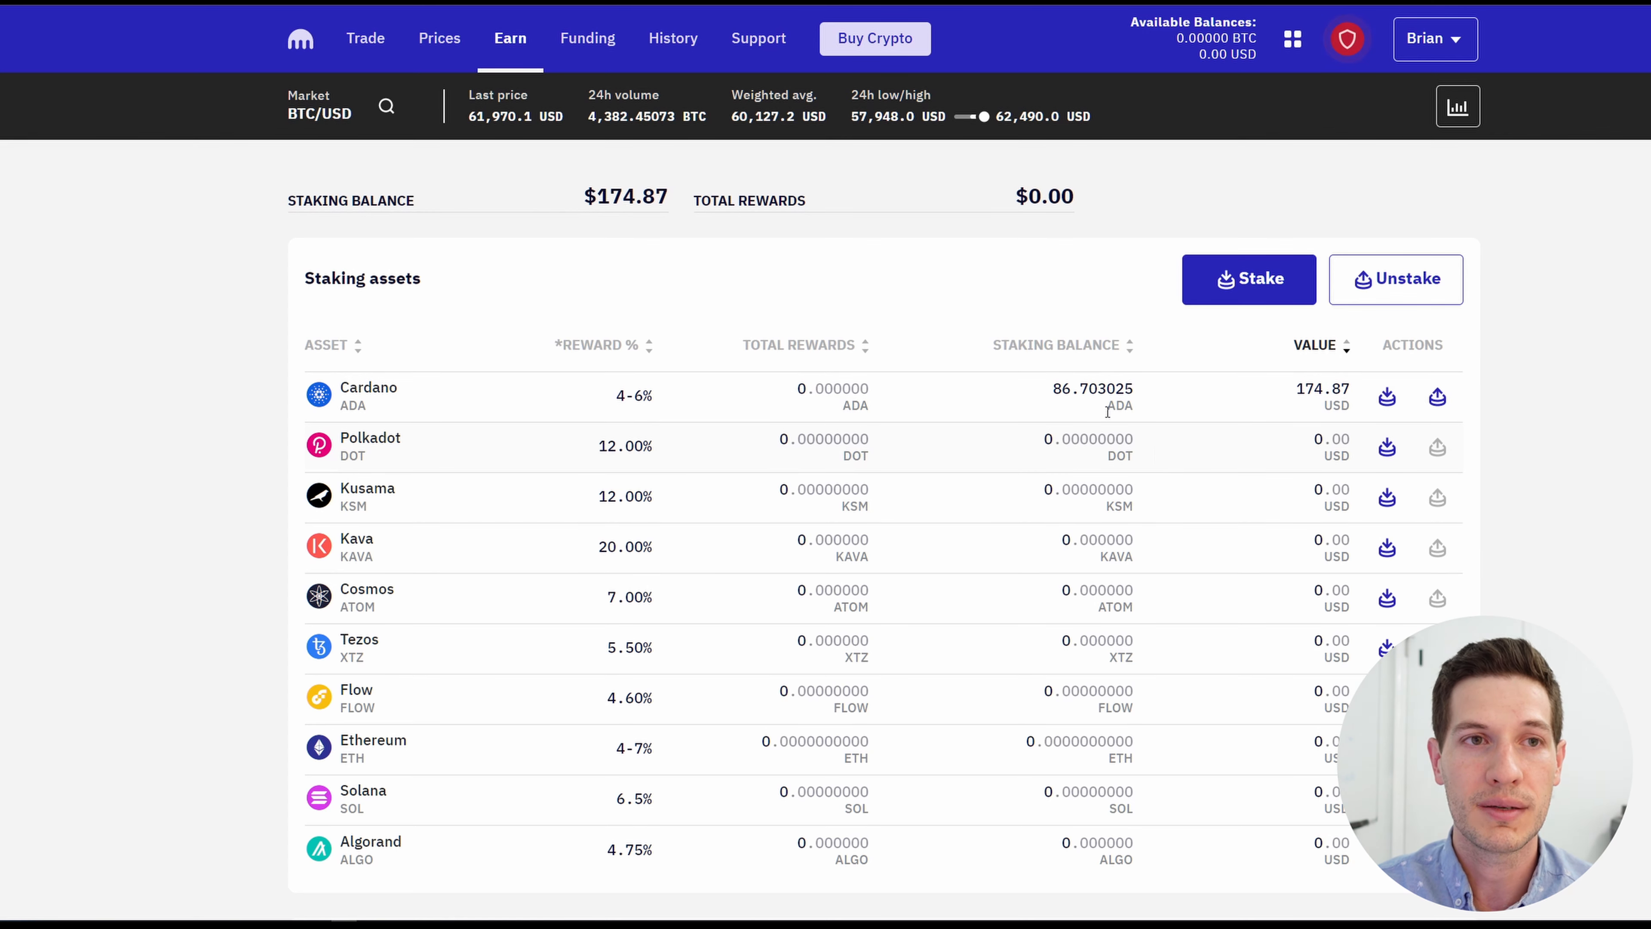
mouse_move(1197, 474)
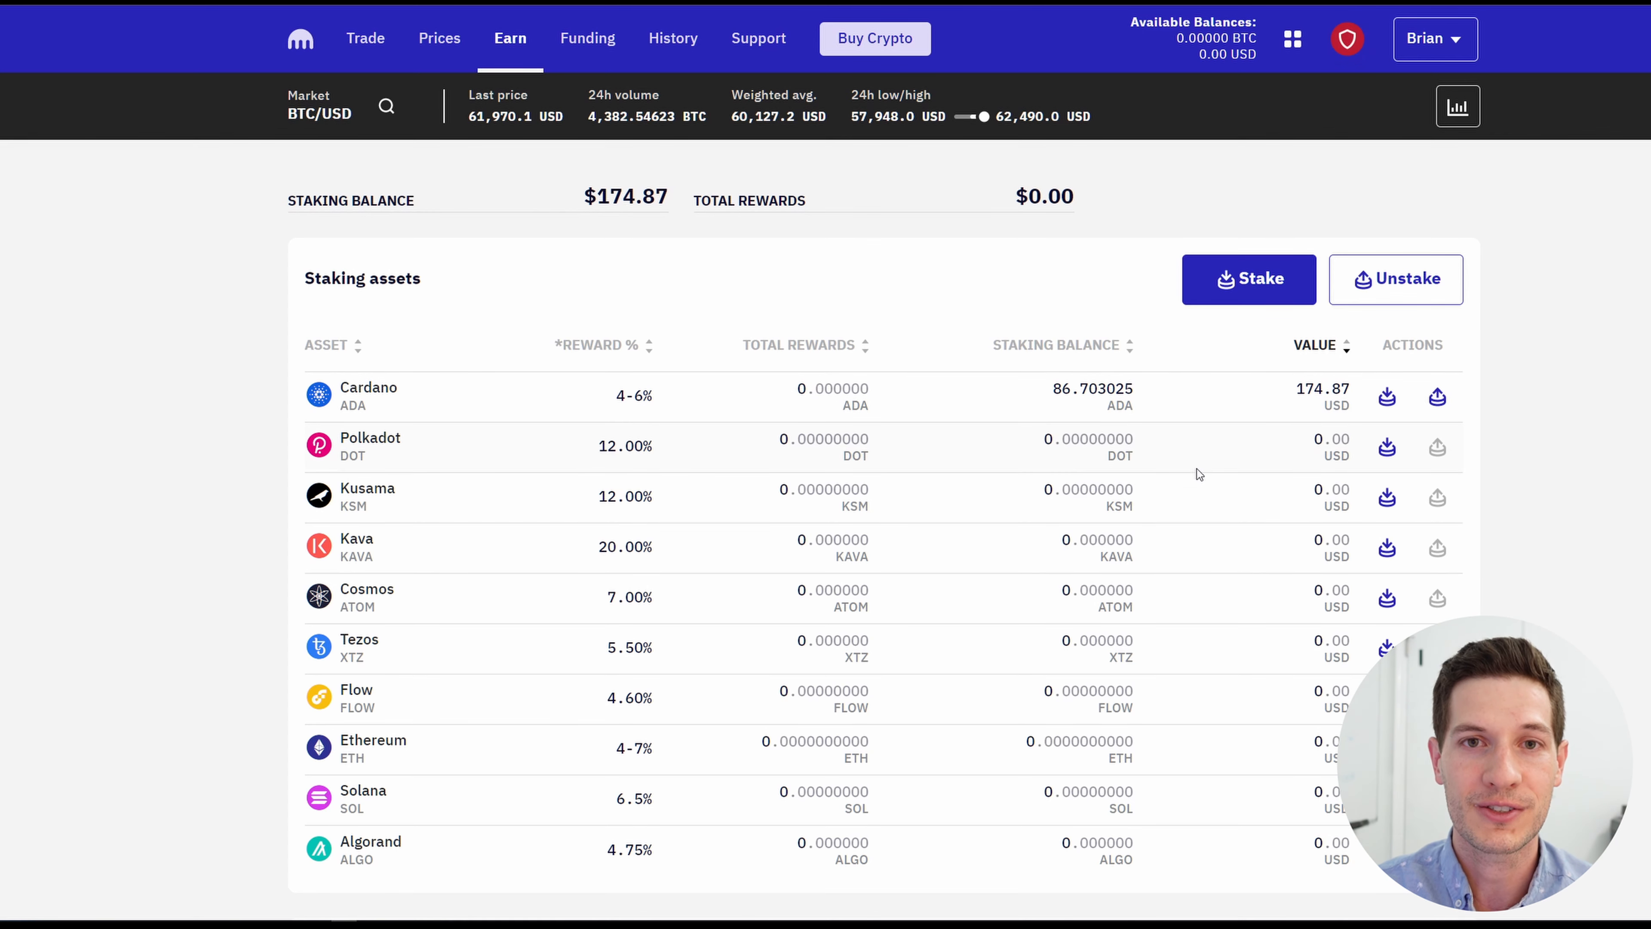